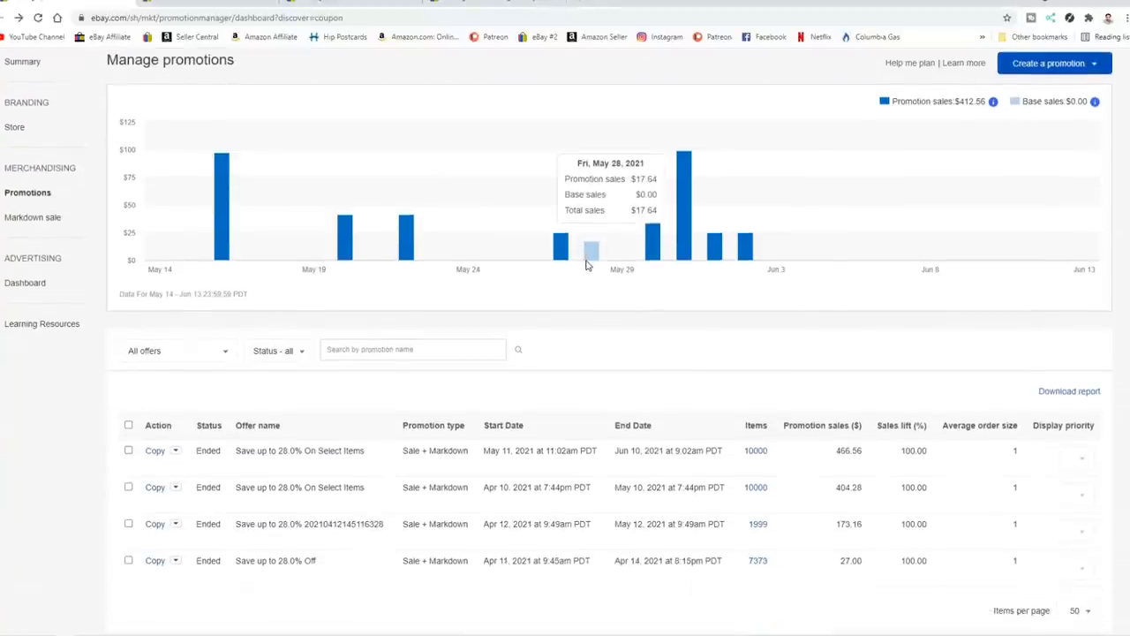
- Open the Create a promotion dropdown on Manage promotions to list promotion types
{"action": "left_click", "coordinate": [196, 147]}
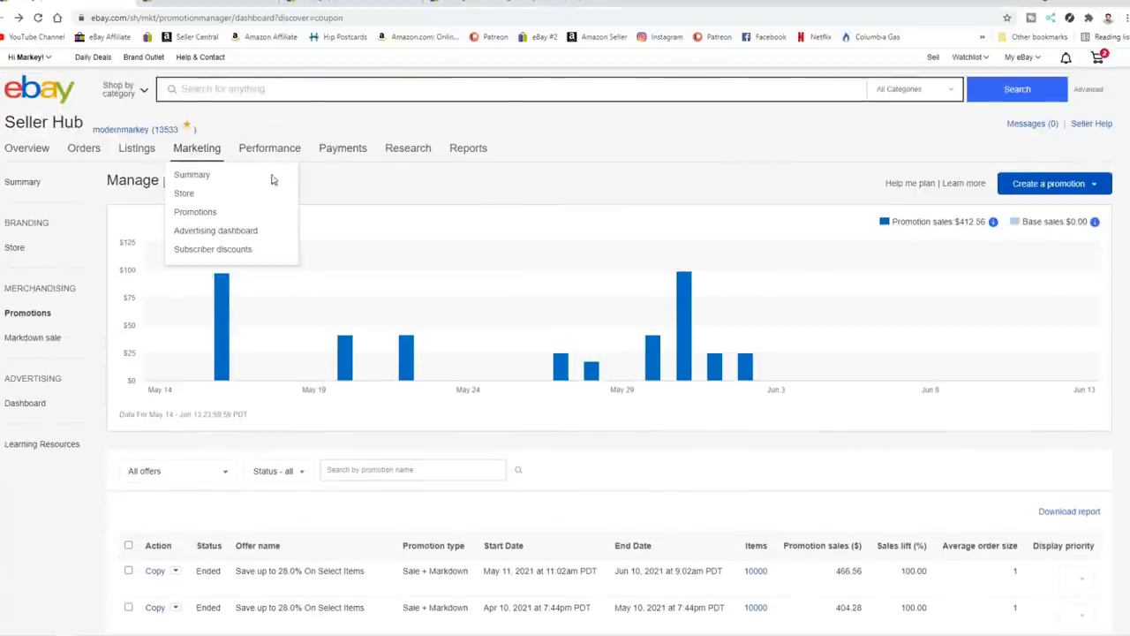
{"action": "scroll", "scroll_direction": "down", "scroll_amount": 3}
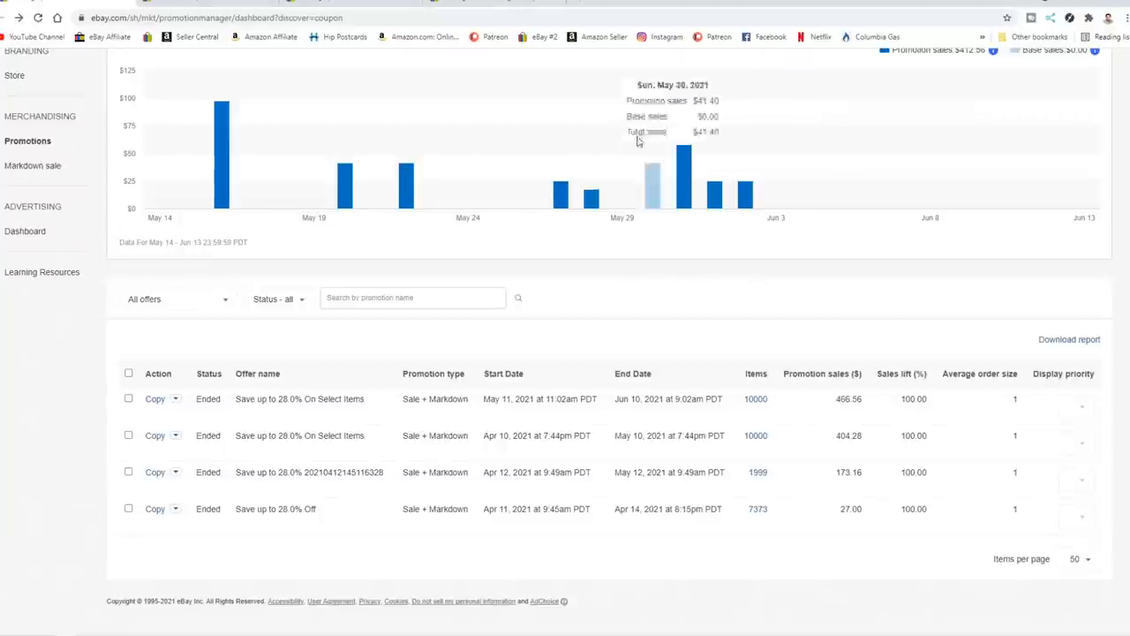
{"action": "mouse_move", "coordinate": [422, 366]}
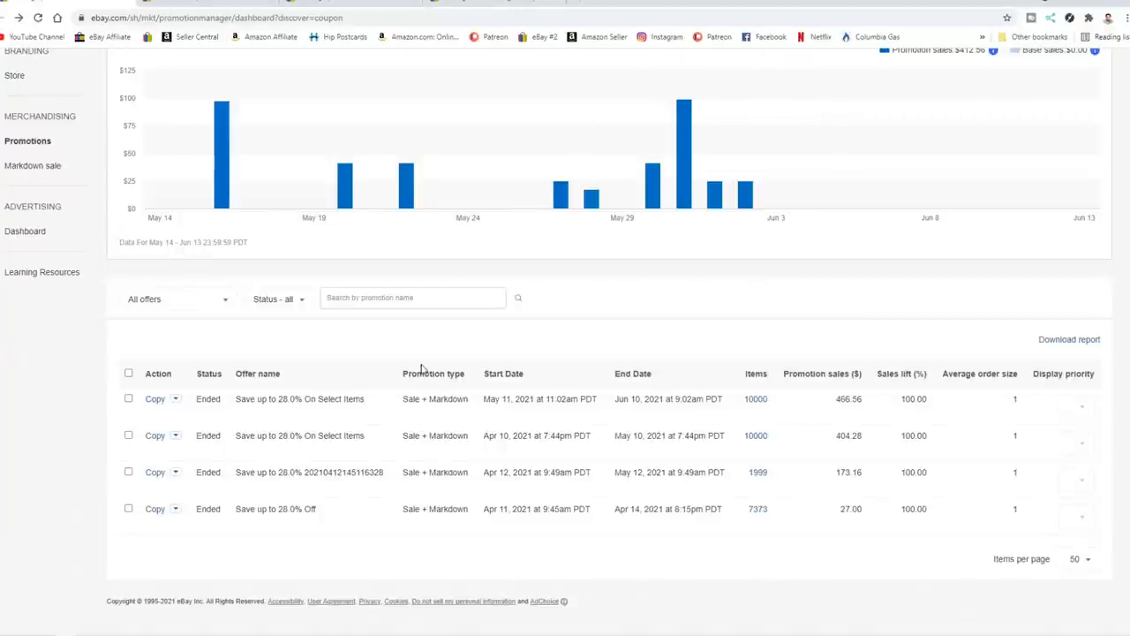
{"action": "mouse_move", "coordinate": [734, 418]}
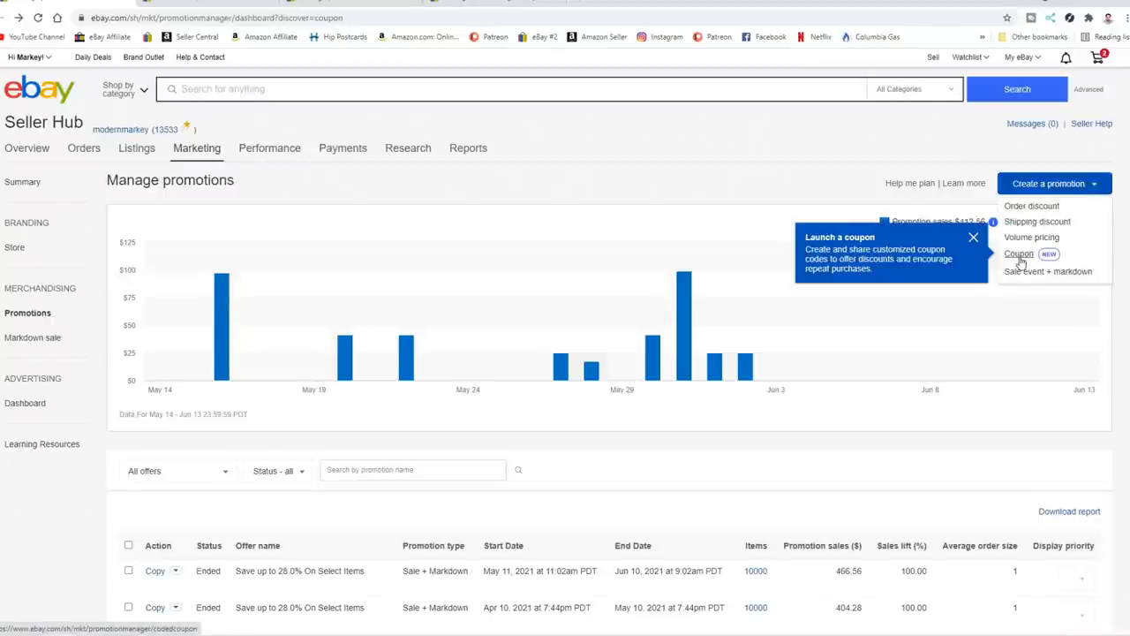
- Choose Coupon, enter code DOFOOAM782, and replace the offer name with 'Buyer's Coupon'
{"action": "left_click", "coordinate": [1020, 253]}
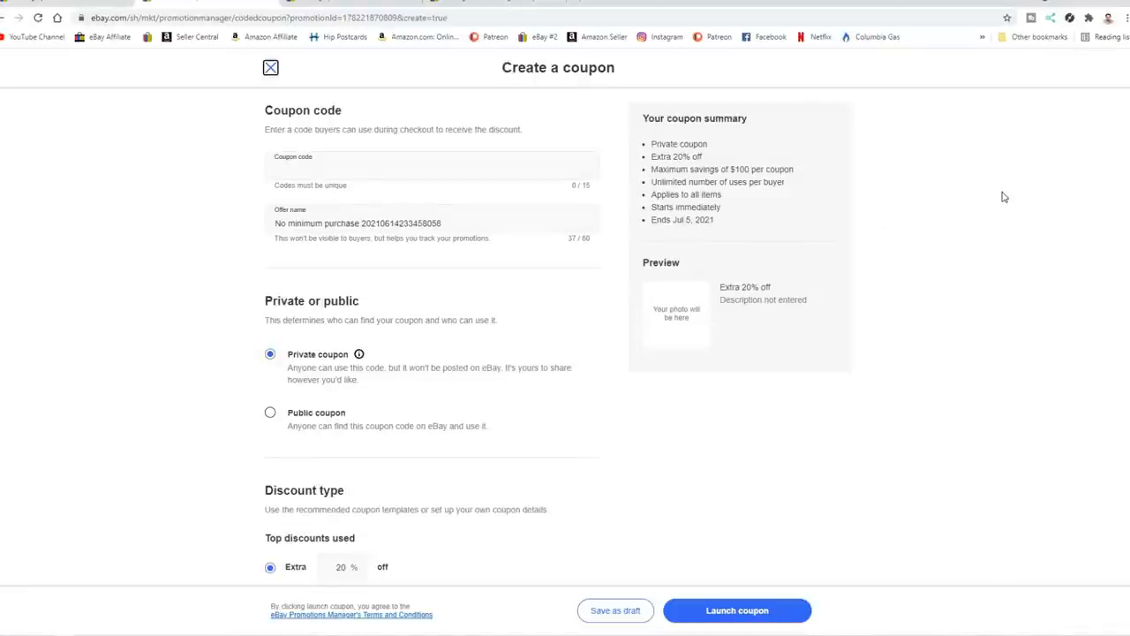
{"action": "left_click", "coordinate": [433, 168]}
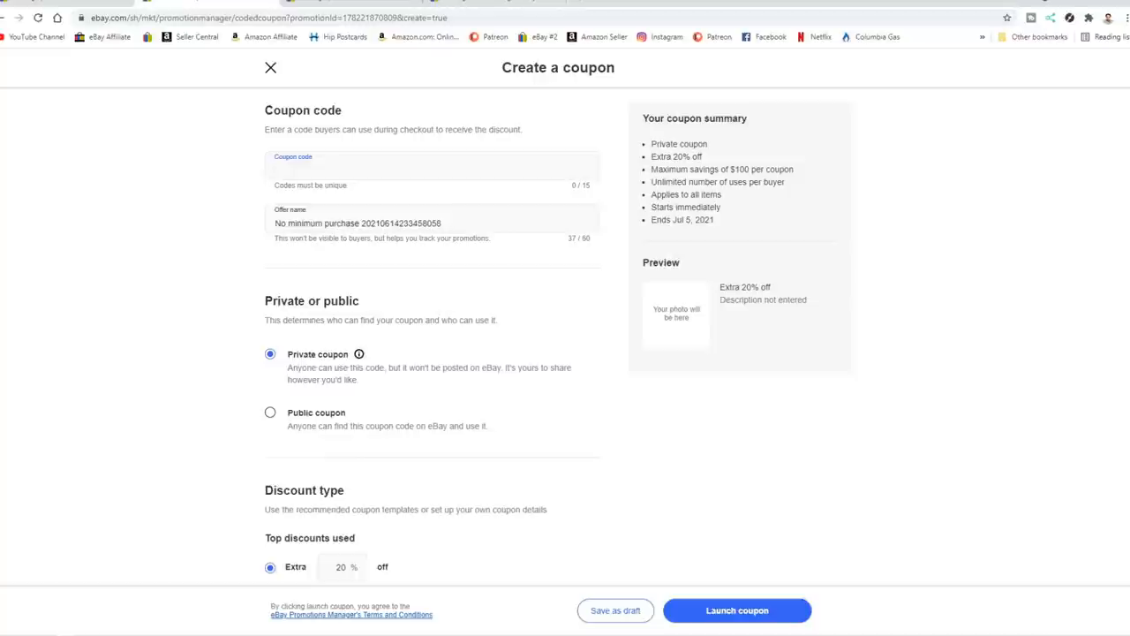
{"action": "type", "text": "DOFOOAM"}
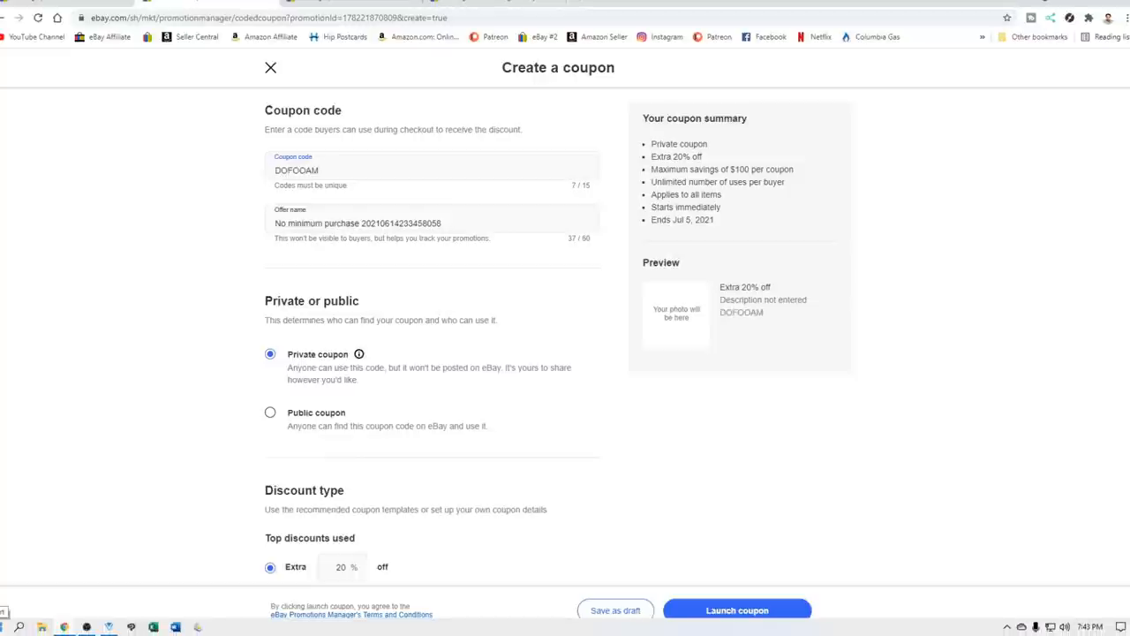
{"action": "type", "text": "782"}
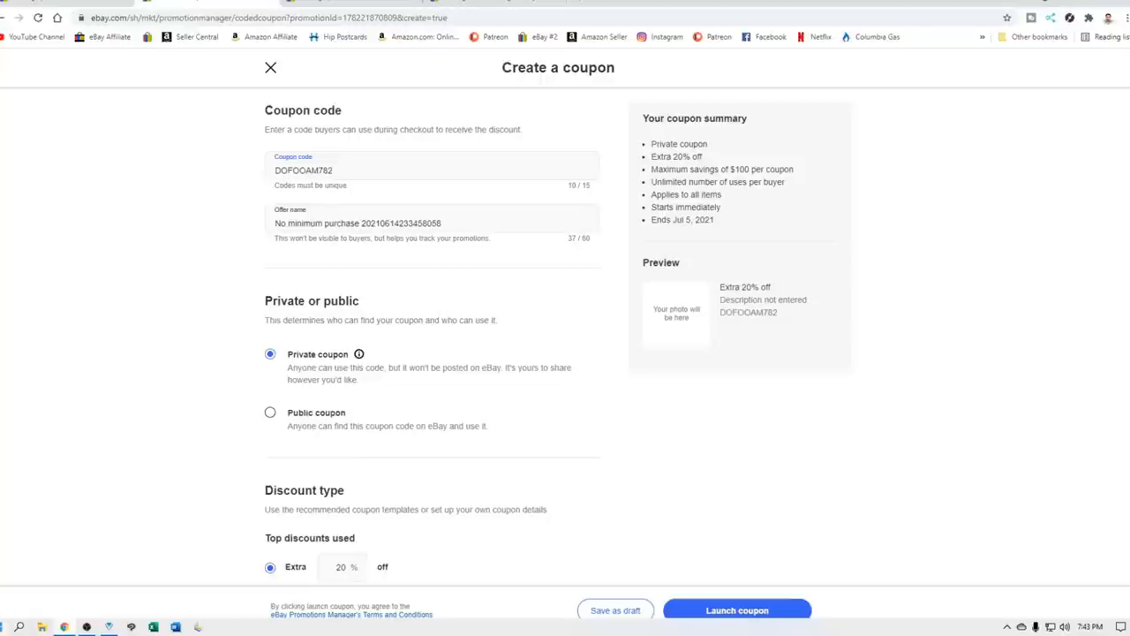
{"action": "left_click", "coordinate": [432, 222]}
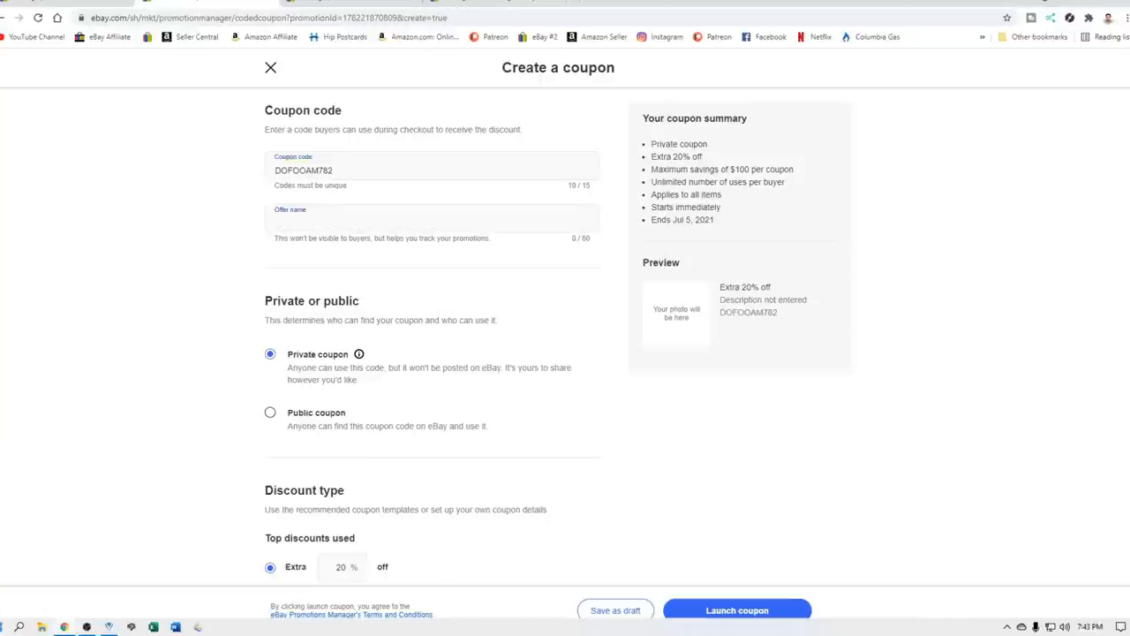
{"action": "type", "text": "Buyer's Coup"}
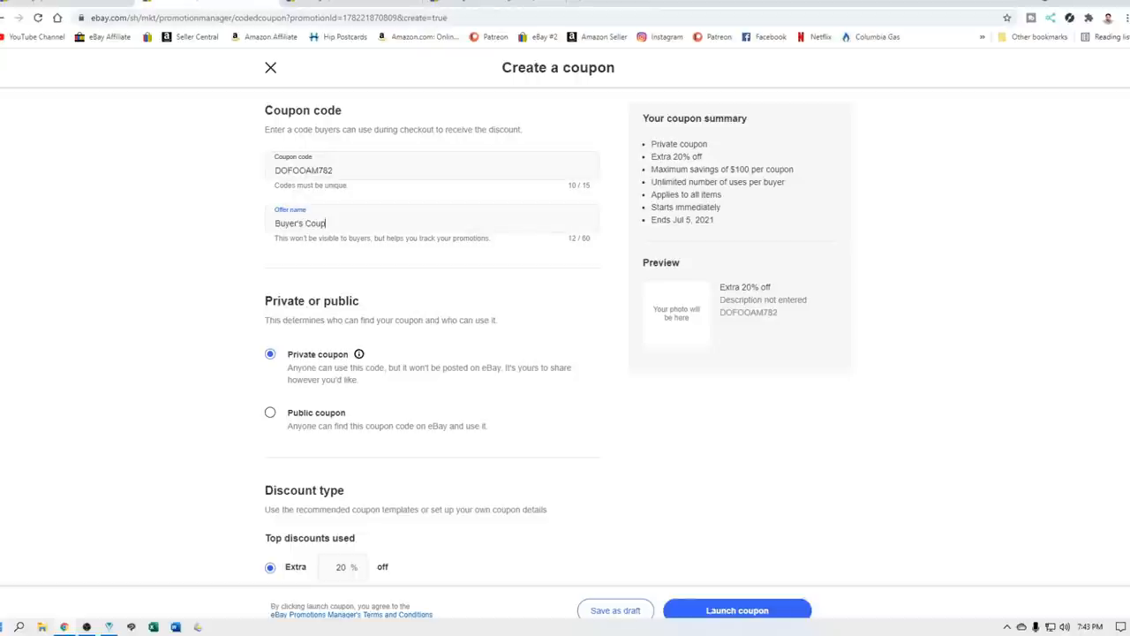
{"action": "type", "text": "on"}
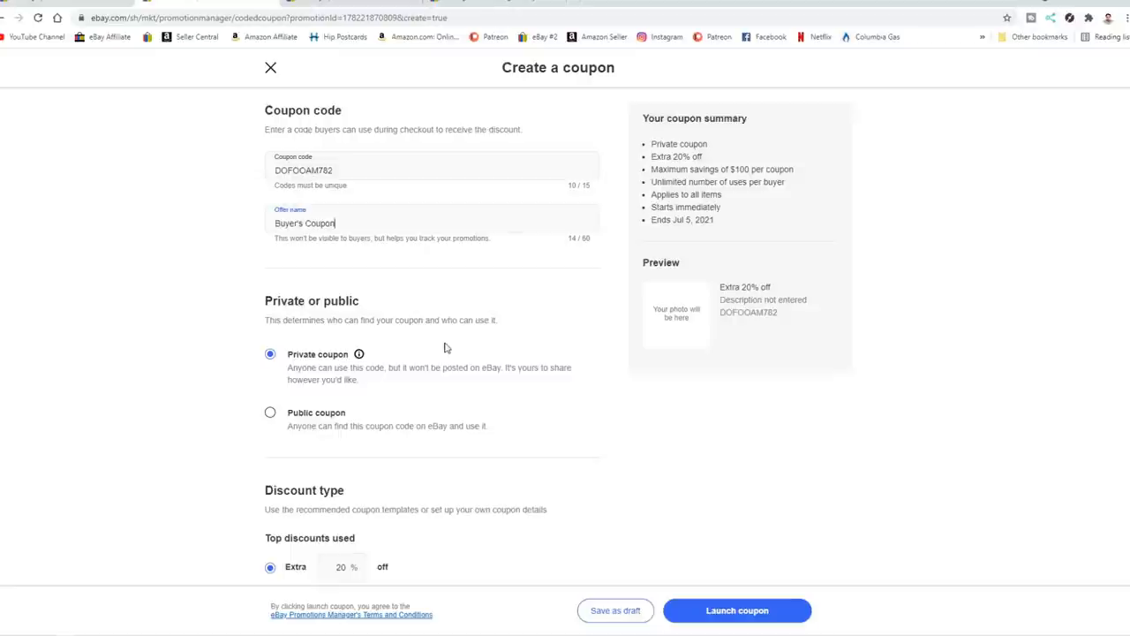
{"action": "mouse_move", "coordinate": [358, 354]}
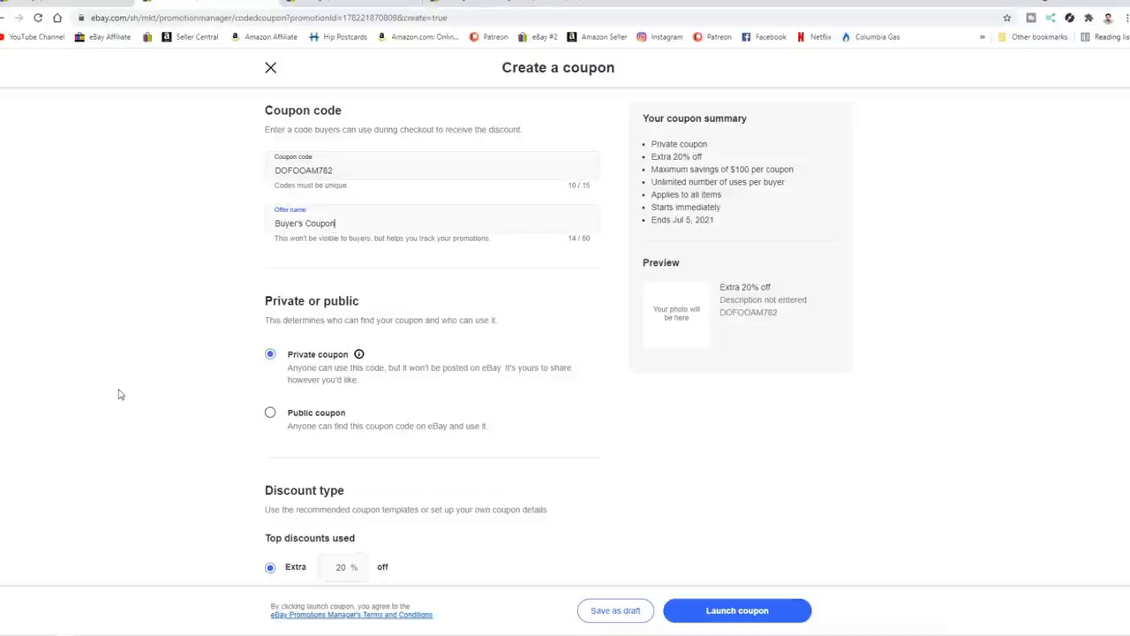
{"action": "mouse_move", "coordinate": [119, 395]}
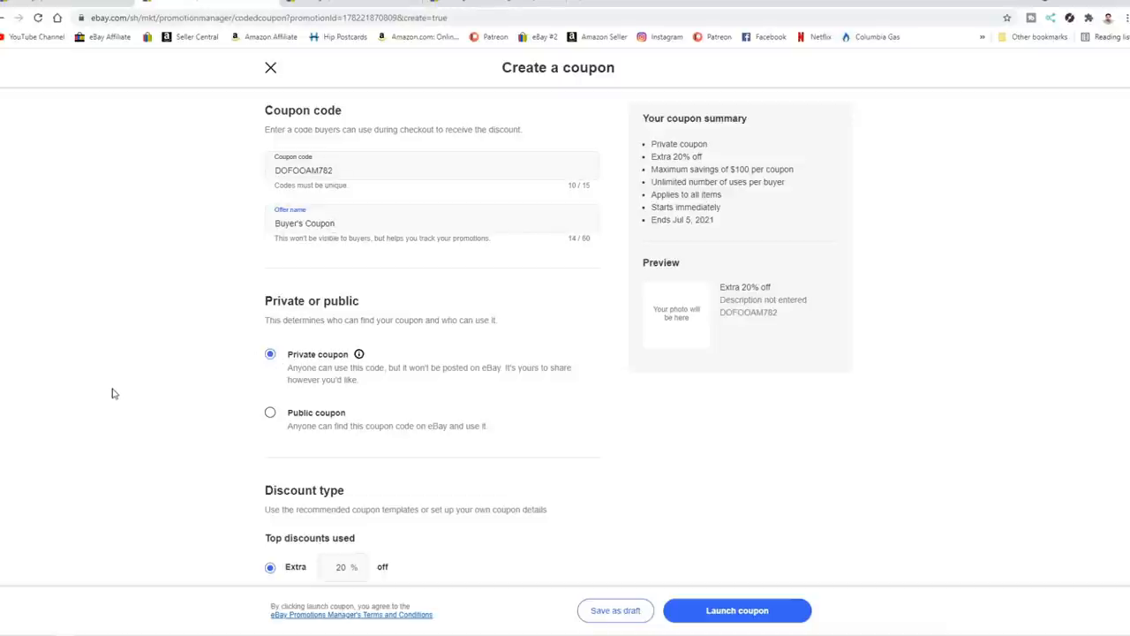
- Switch the discount type to Extra $ off and set the amount to 5
{"action": "scroll", "scroll_direction": "down", "scroll_amount": 3}
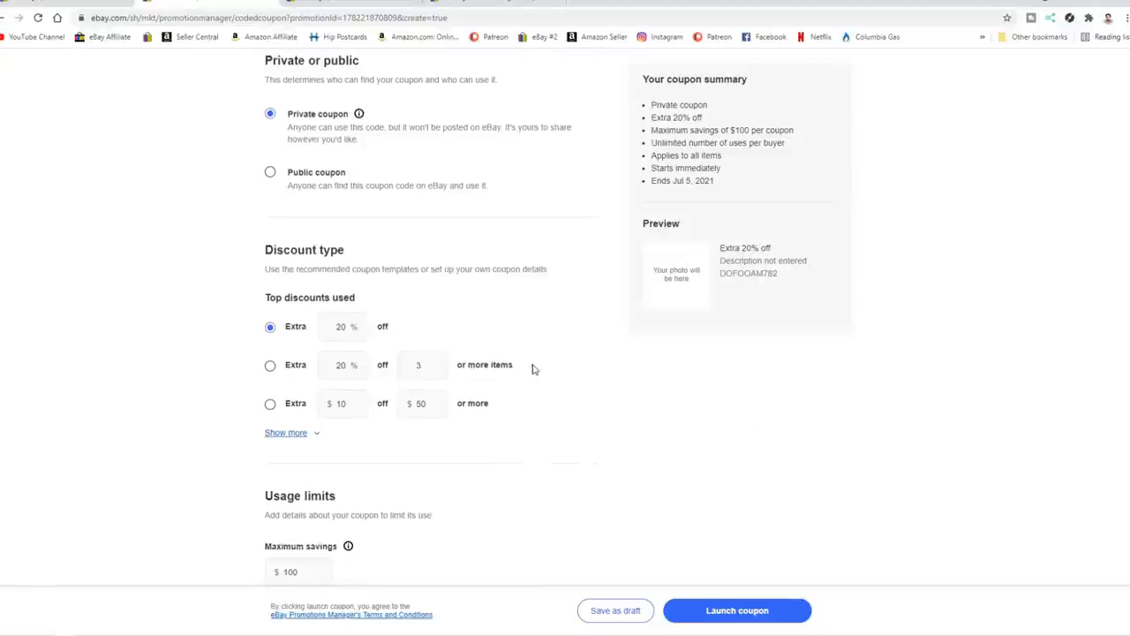
{"action": "left_click", "coordinate": [285, 432]}
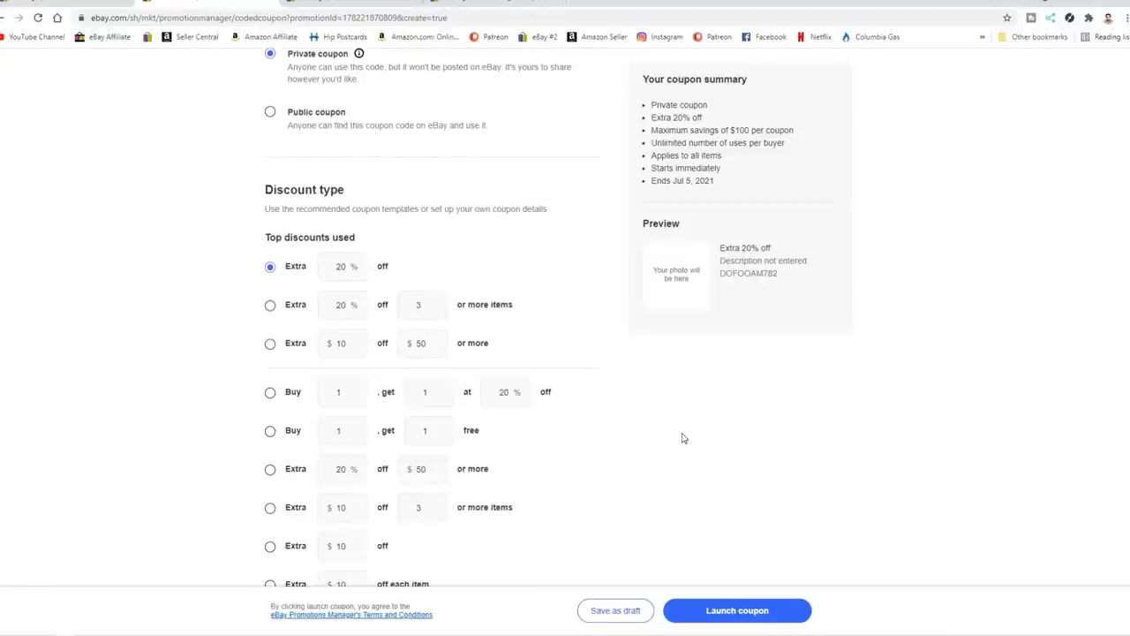
{"action": "scroll", "scroll_direction": "down", "scroll_amount": 3}
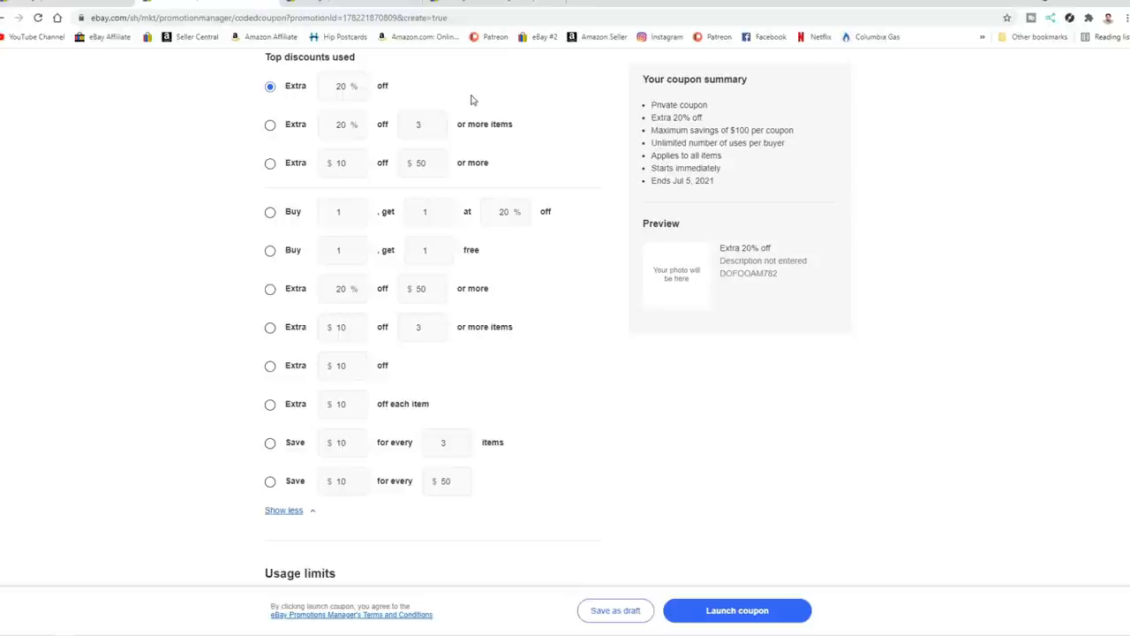
{"action": "mouse_move", "coordinate": [375, 365]}
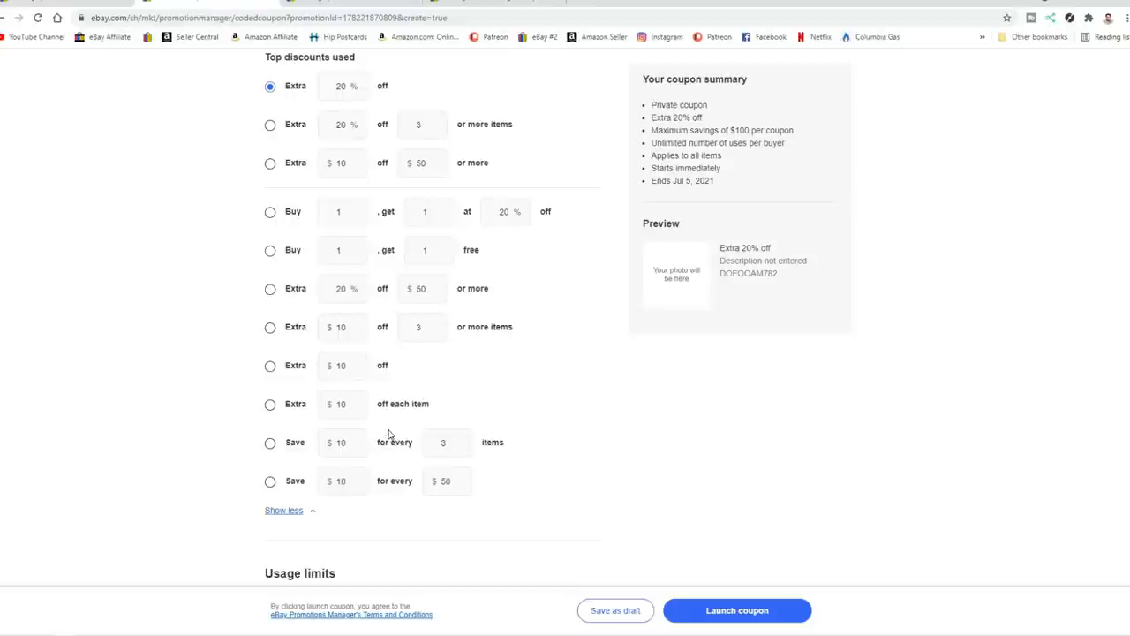
{"action": "left_click", "coordinate": [270, 366]}
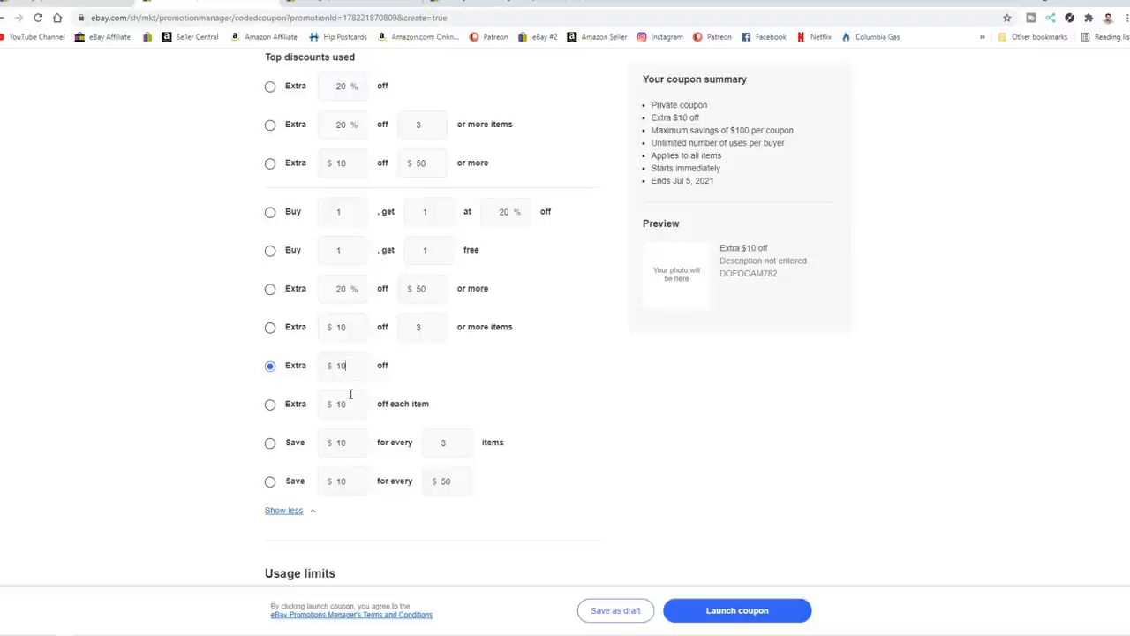
{"action": "type", "text": "5"}
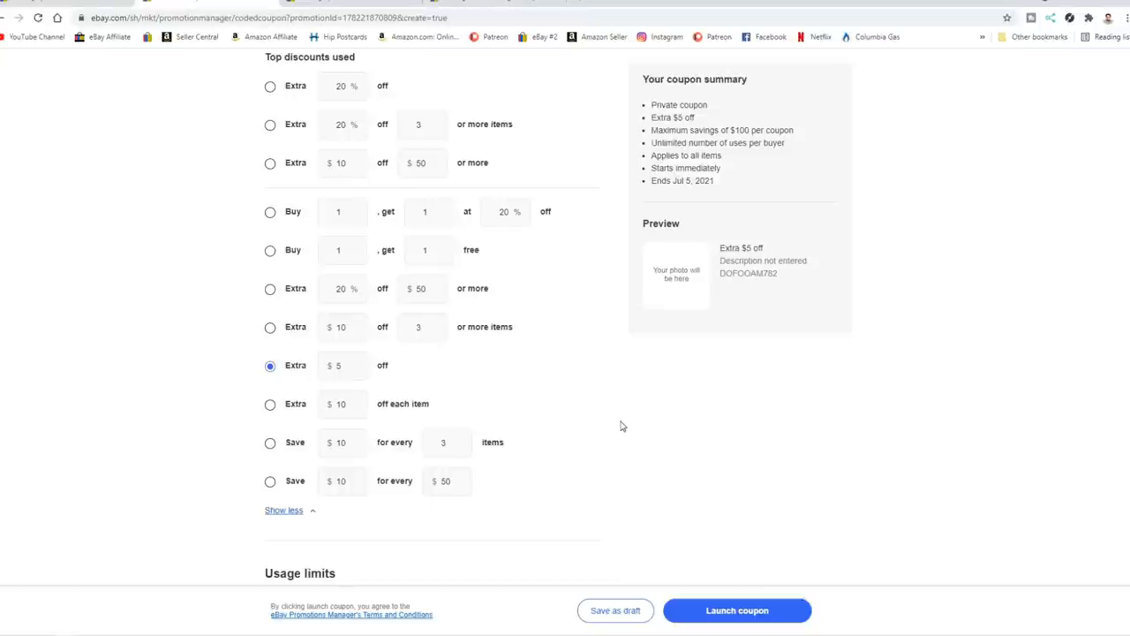
{"action": "mouse_move", "coordinate": [393, 492]}
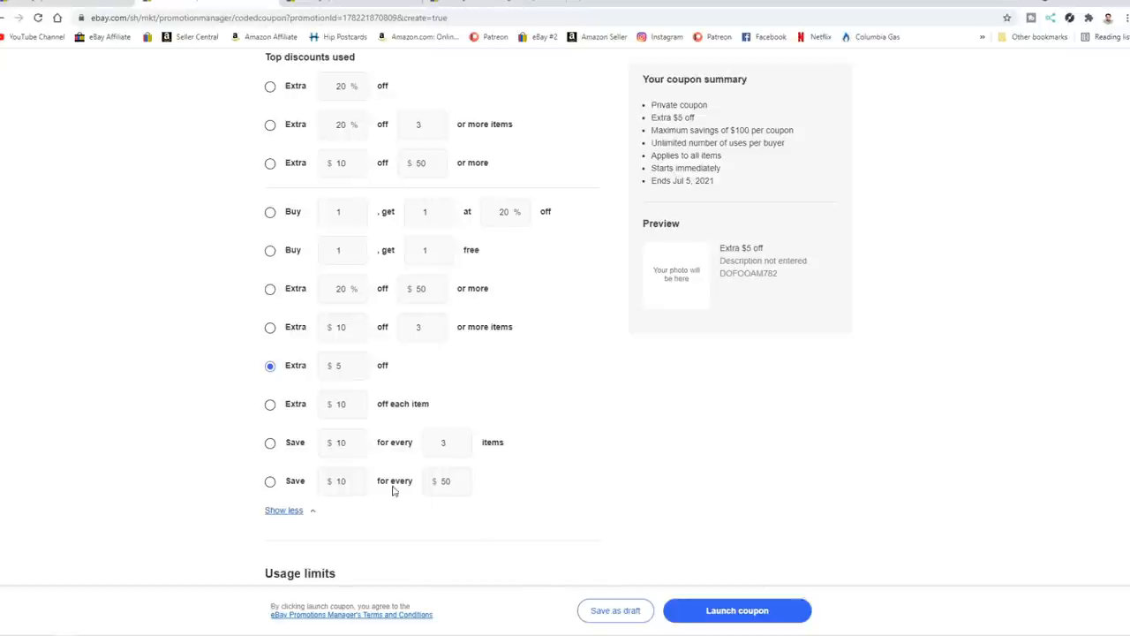
{"action": "mouse_move", "coordinate": [318, 494]}
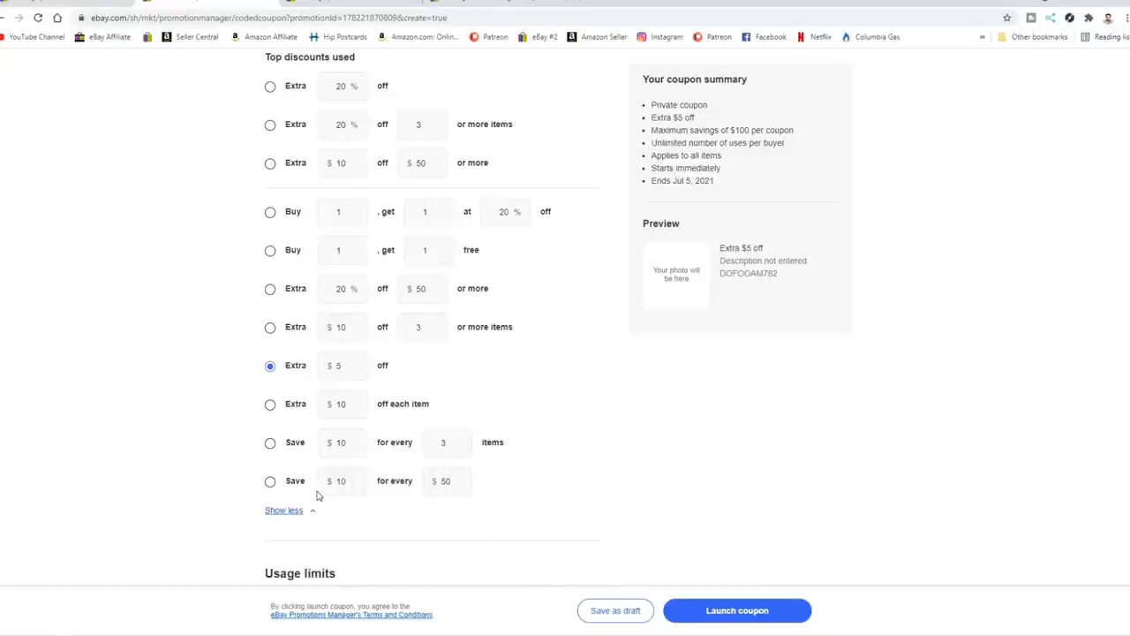
{"action": "mouse_move", "coordinate": [331, 483]}
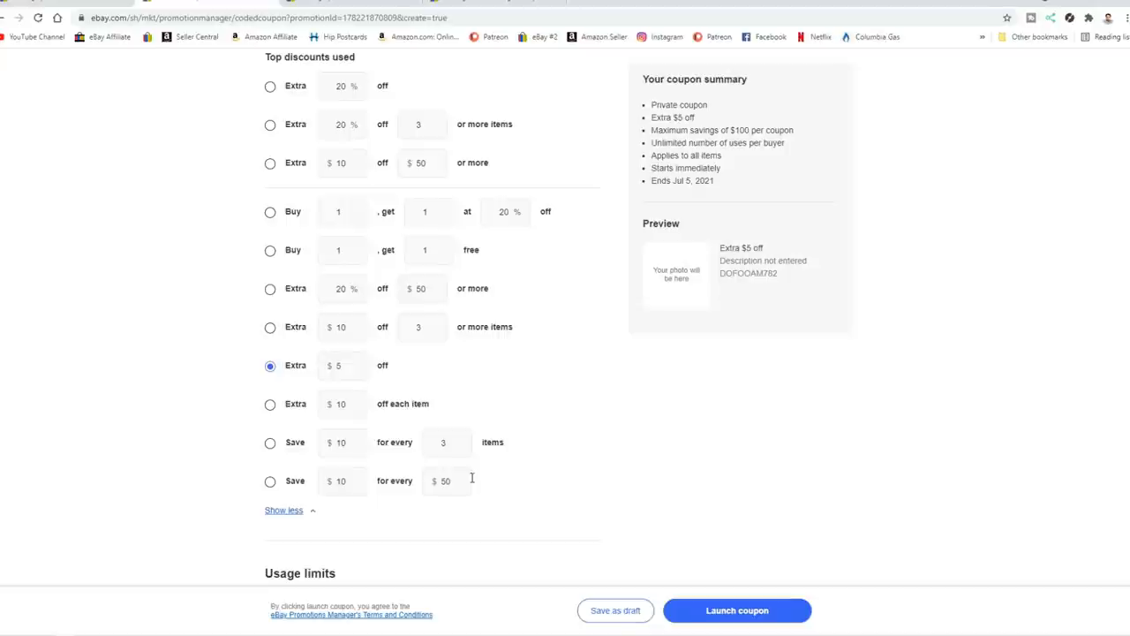
- Set the coupon's Maximum redemptions to 4 per buyer
{"action": "scroll", "scroll_direction": "down", "scroll_amount": 3}
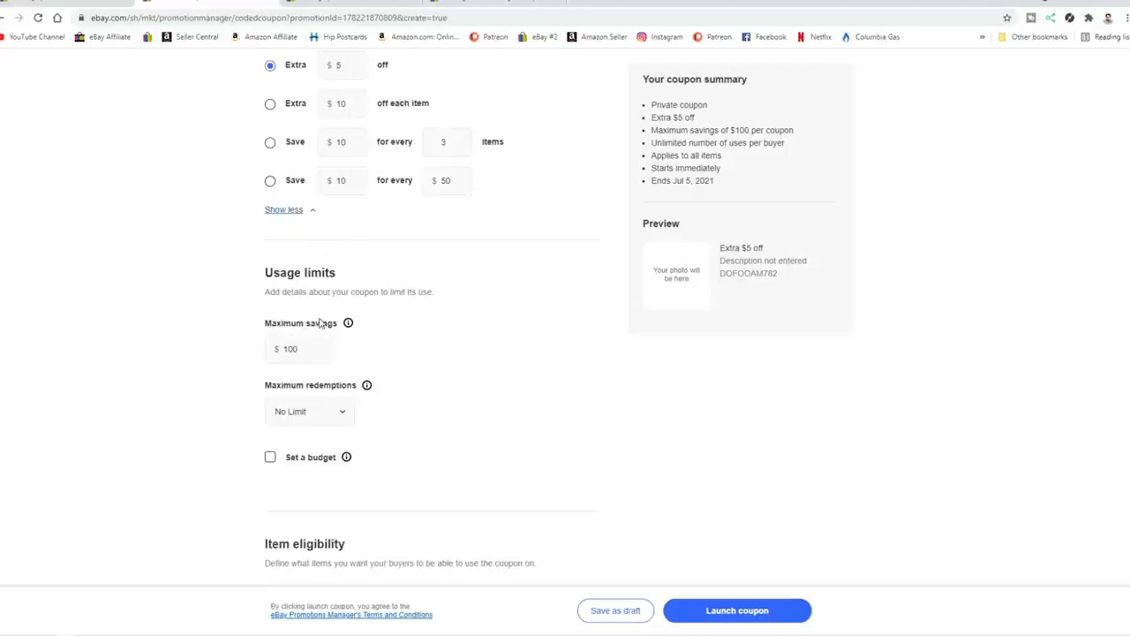
{"action": "mouse_move", "coordinate": [356, 328]}
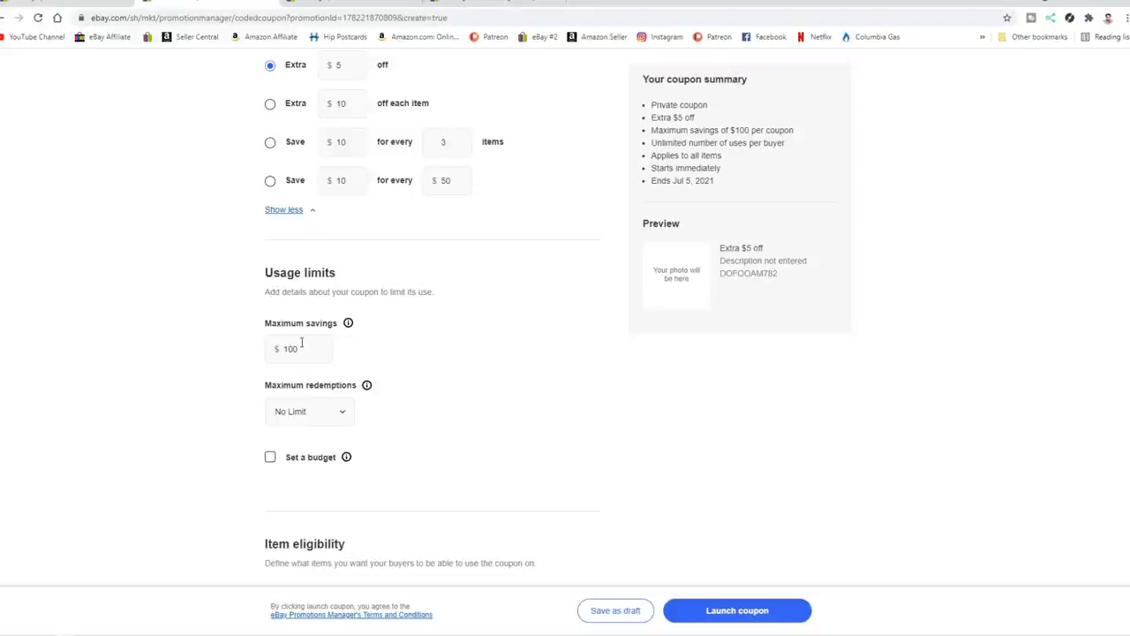
{"action": "mouse_move", "coordinate": [339, 363]}
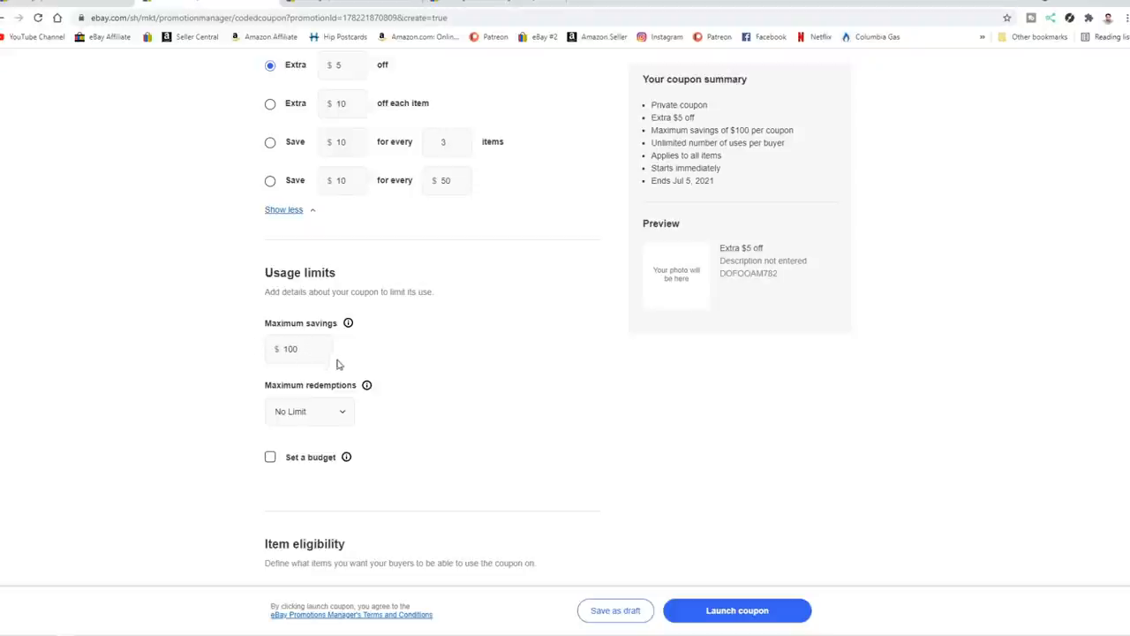
{"action": "mouse_move", "coordinate": [253, 350]}
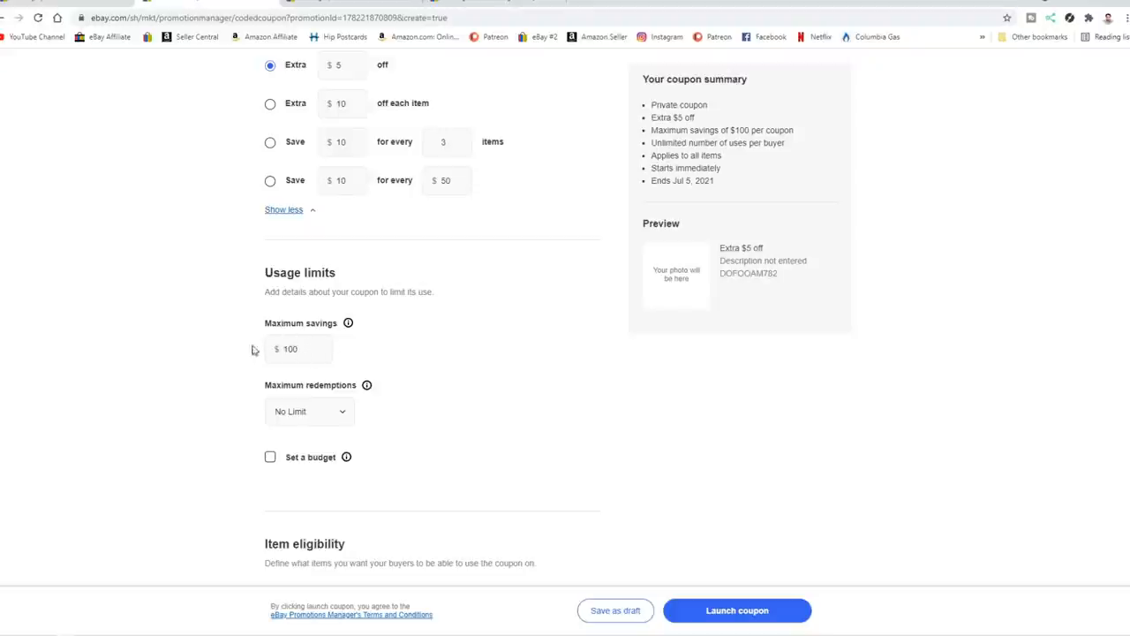
{"action": "left_click", "coordinate": [298, 348]}
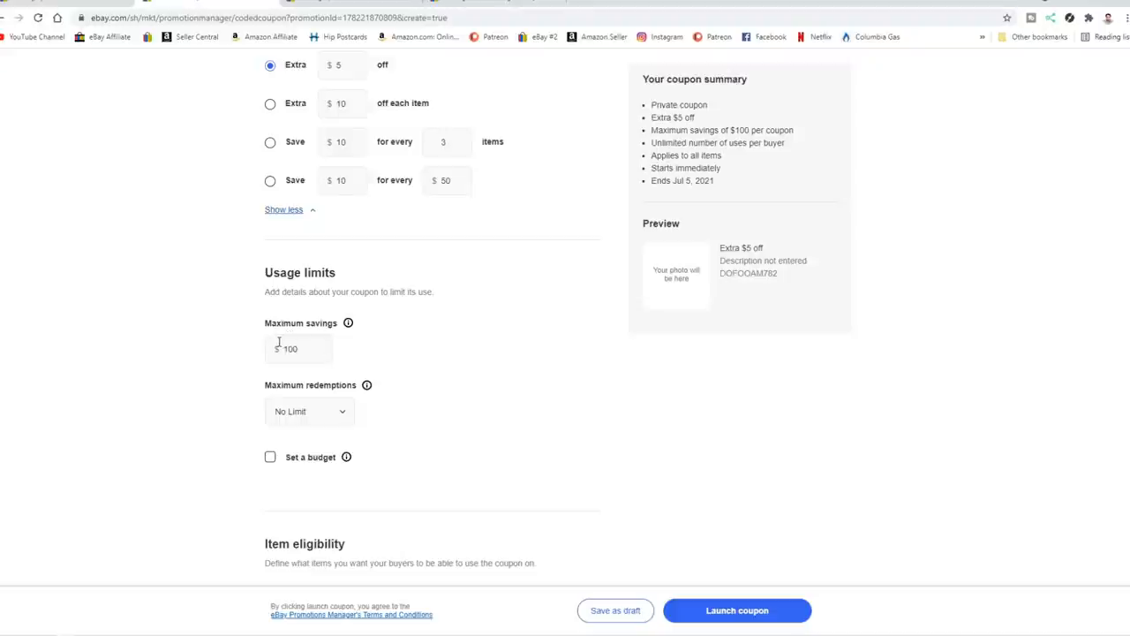
{"action": "mouse_move", "coordinate": [280, 315]}
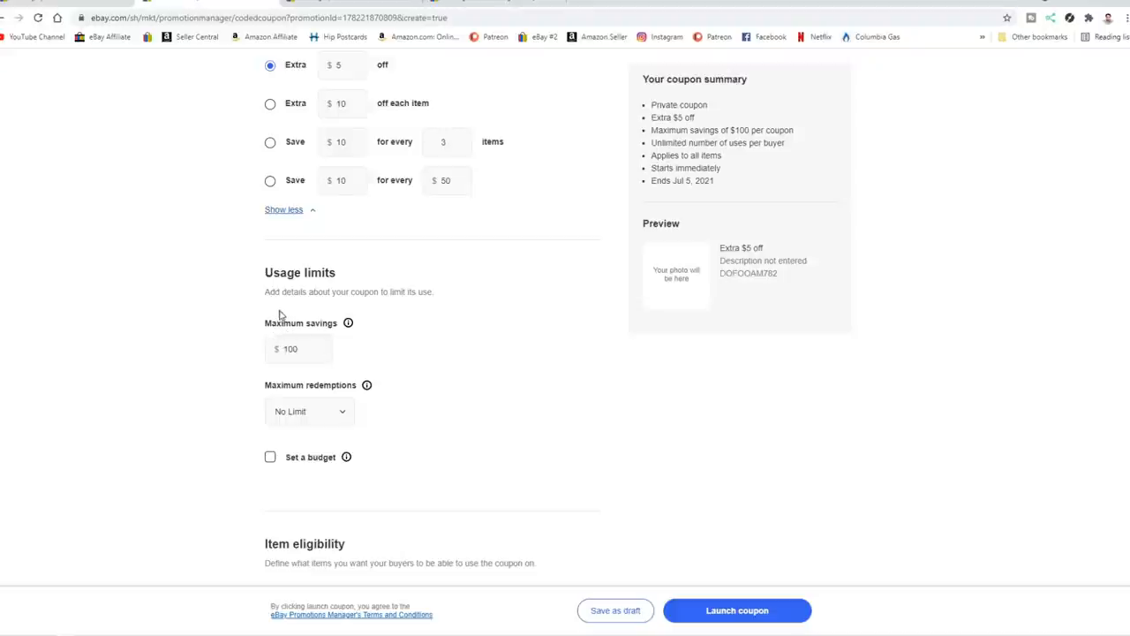
{"action": "mouse_move", "coordinate": [327, 337]}
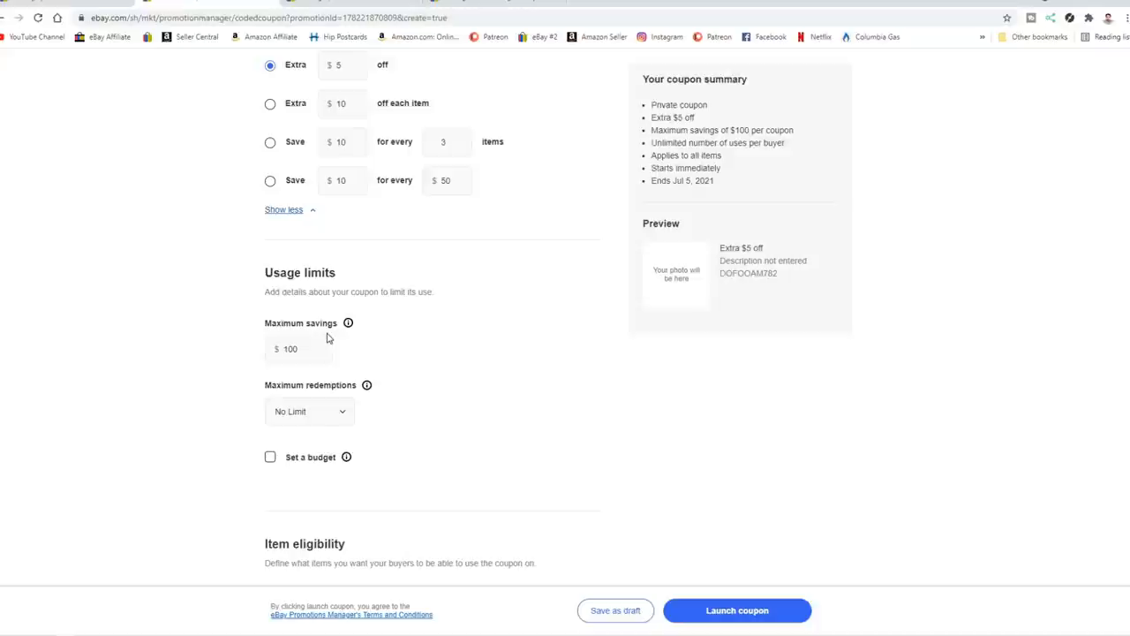
{"action": "mouse_move", "coordinate": [314, 331]}
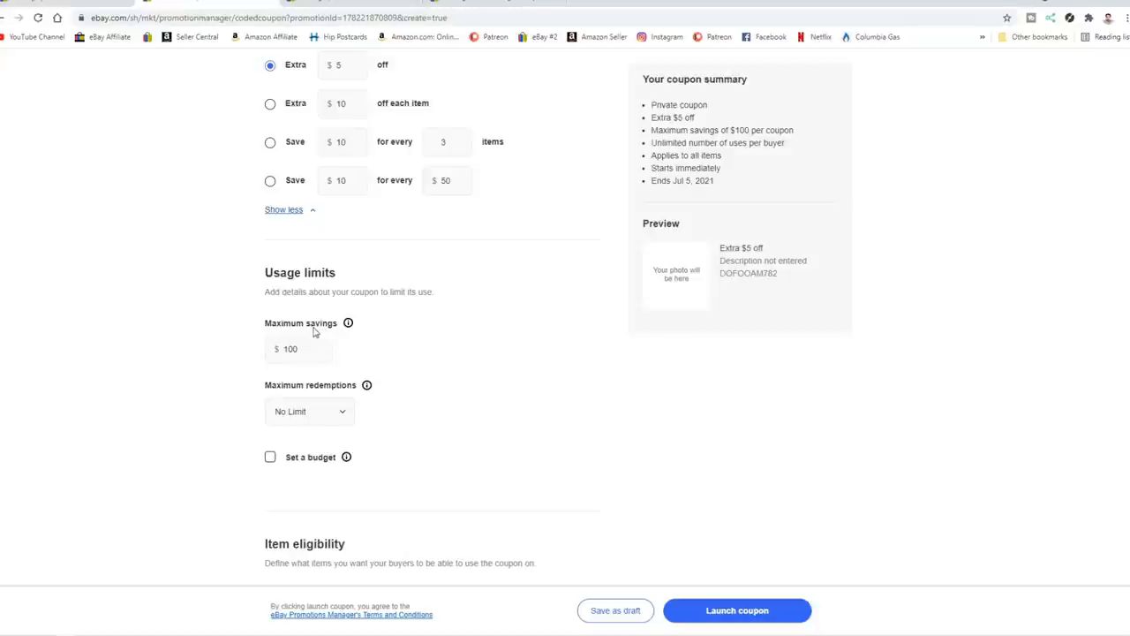
{"action": "mouse_move", "coordinate": [243, 315]}
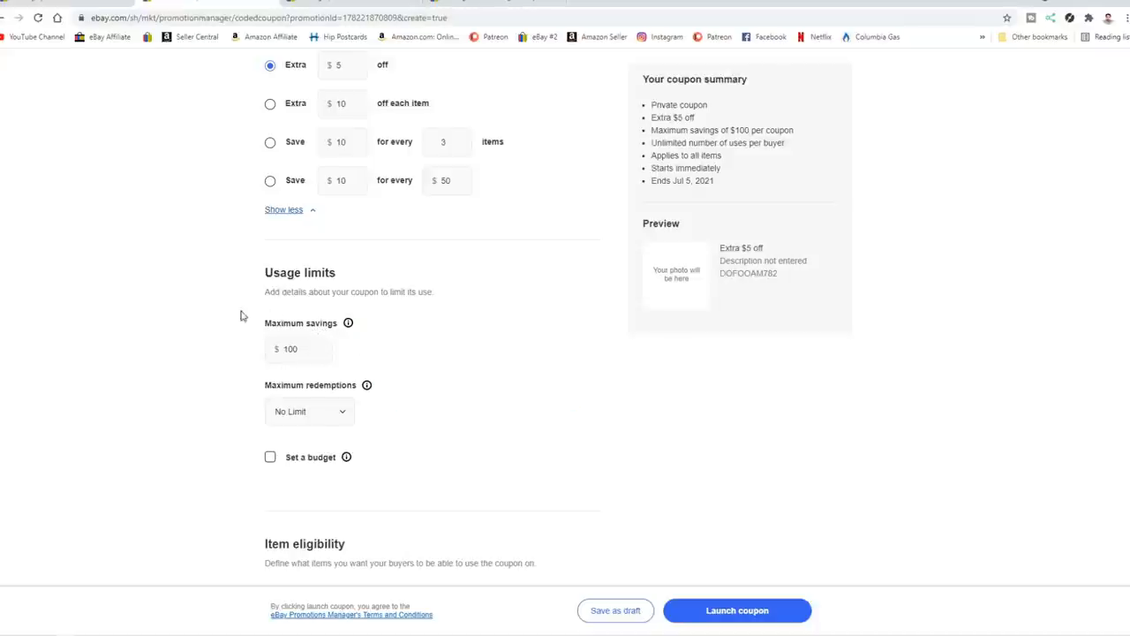
{"action": "mouse_move", "coordinate": [390, 355]}
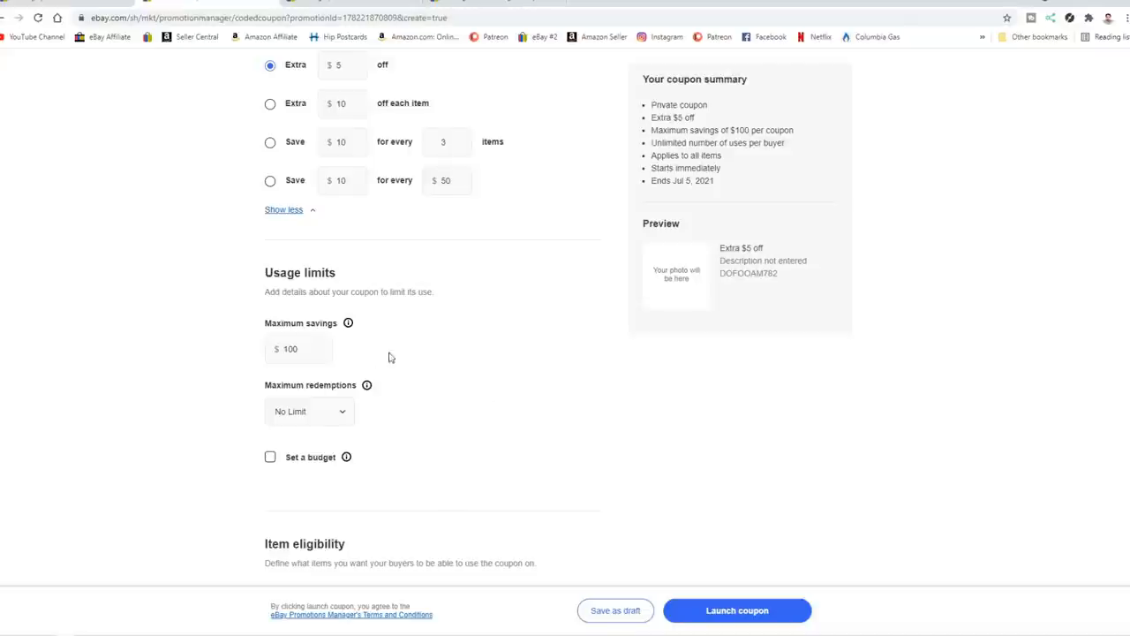
{"action": "left_click", "coordinate": [309, 411]}
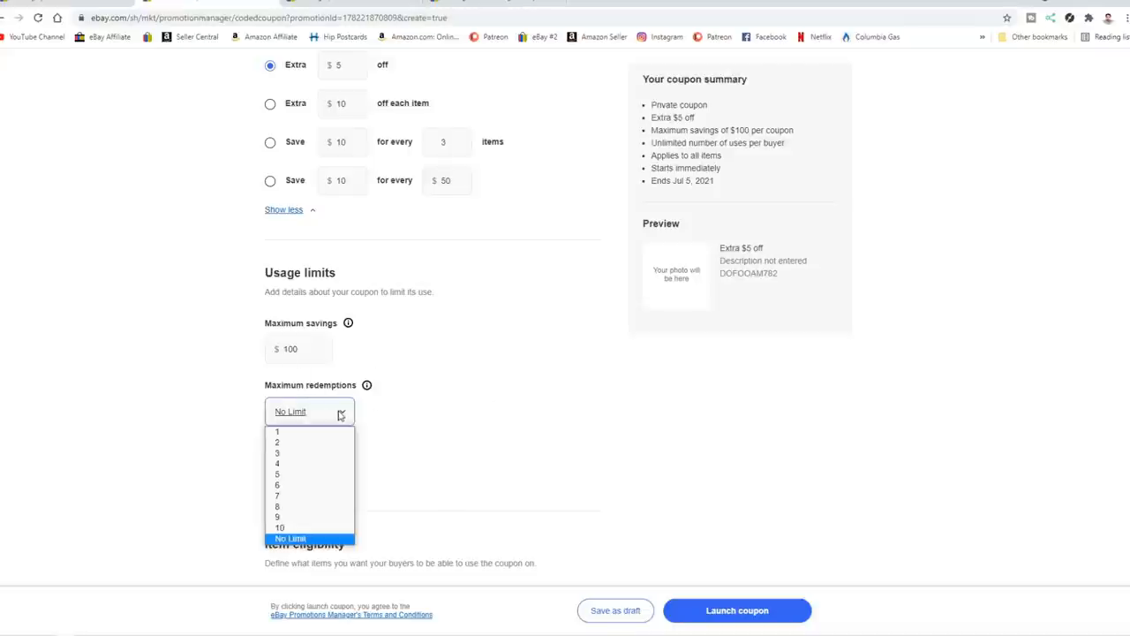
{"action": "mouse_move", "coordinate": [415, 423]}
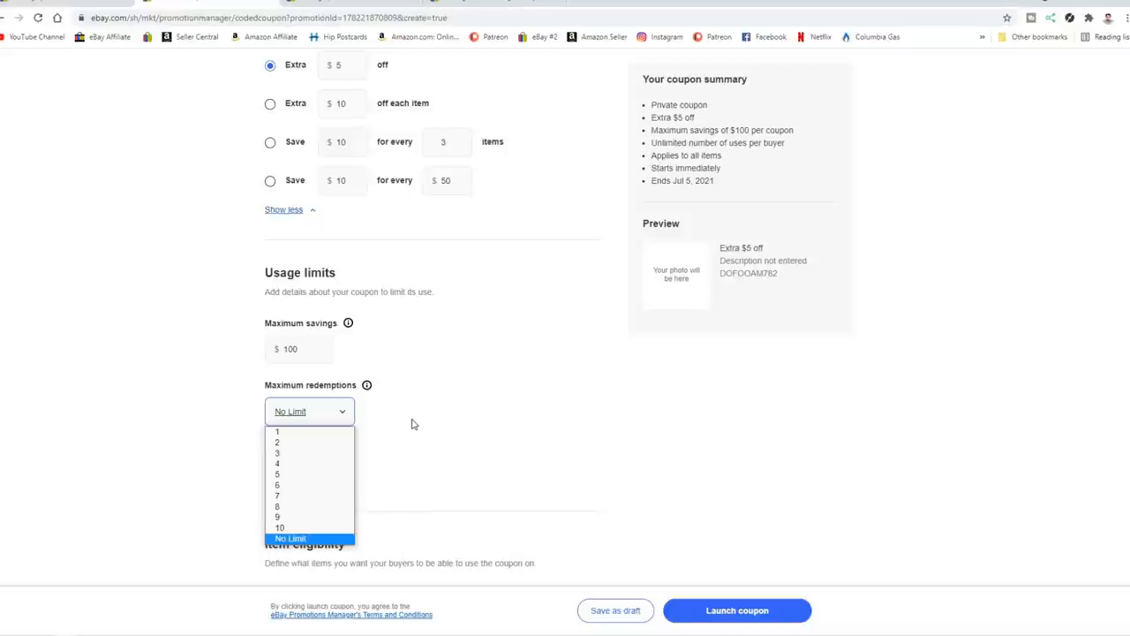
{"action": "left_click", "coordinate": [277, 462]}
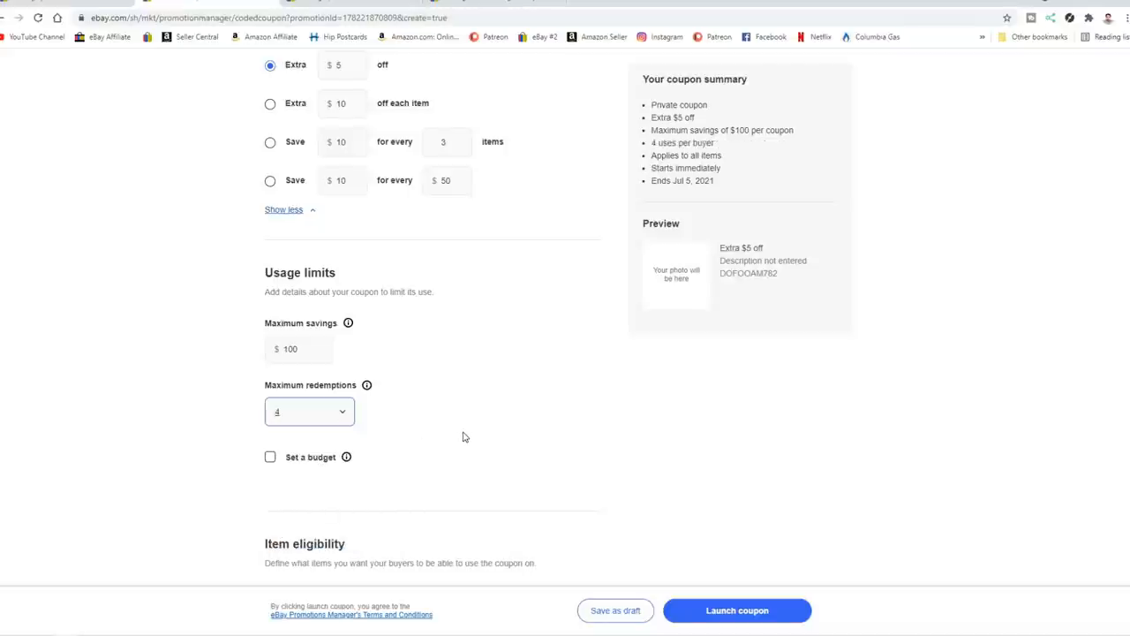
{"action": "mouse_move", "coordinate": [346, 457]}
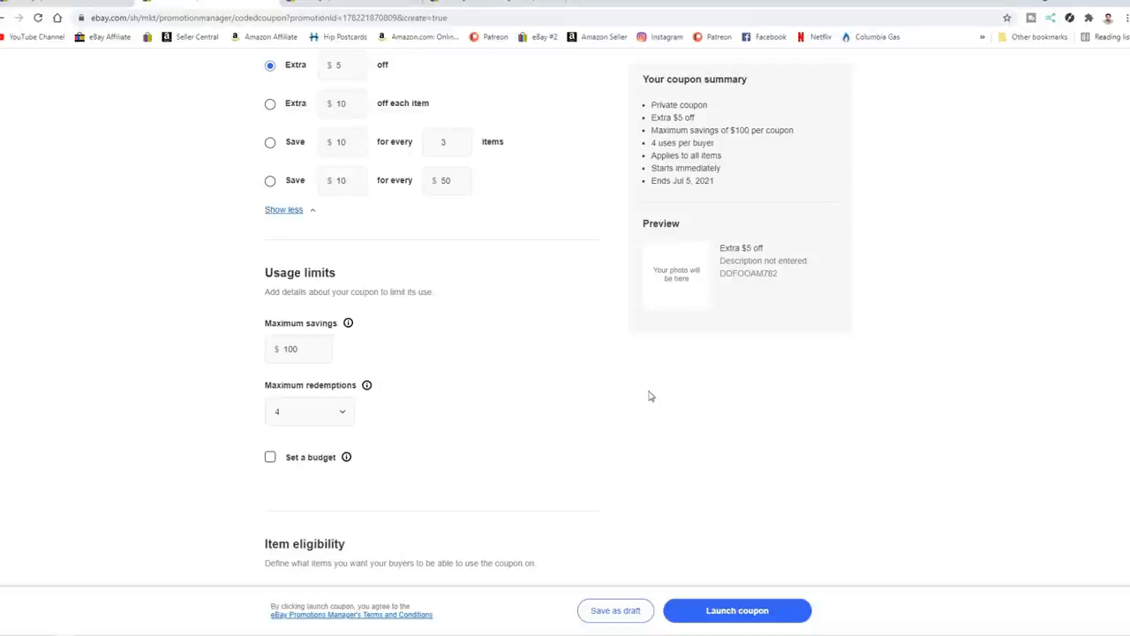
- Change Item eligibility from all inventory to Specific store categories
{"action": "scroll", "scroll_direction": "down", "scroll_amount": 3}
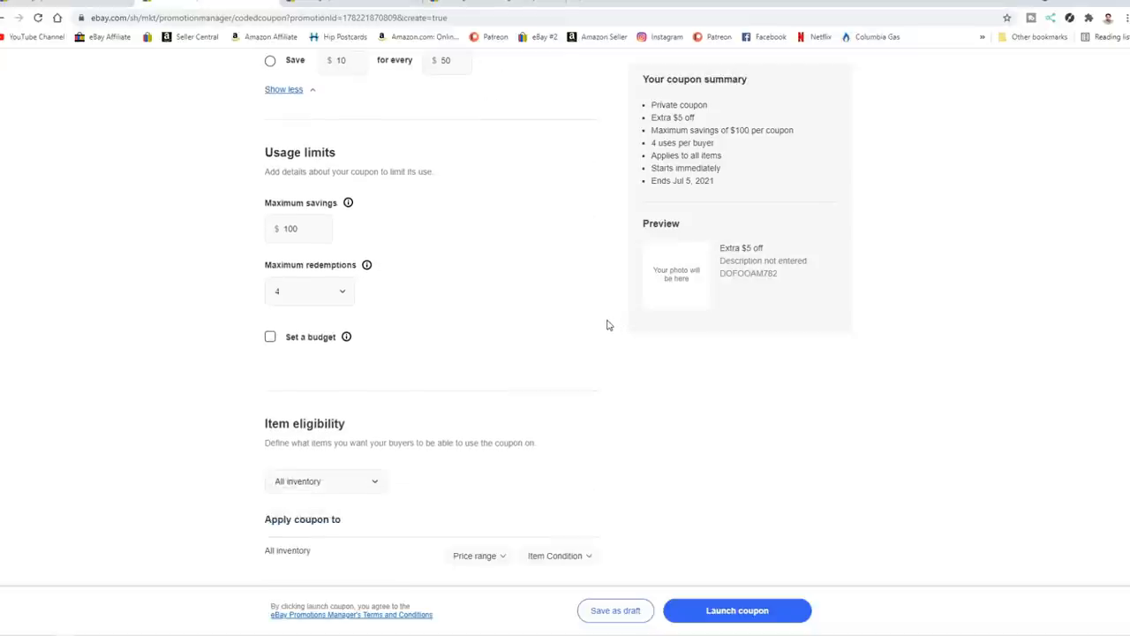
{"action": "scroll", "scroll_direction": "down", "scroll_amount": 3}
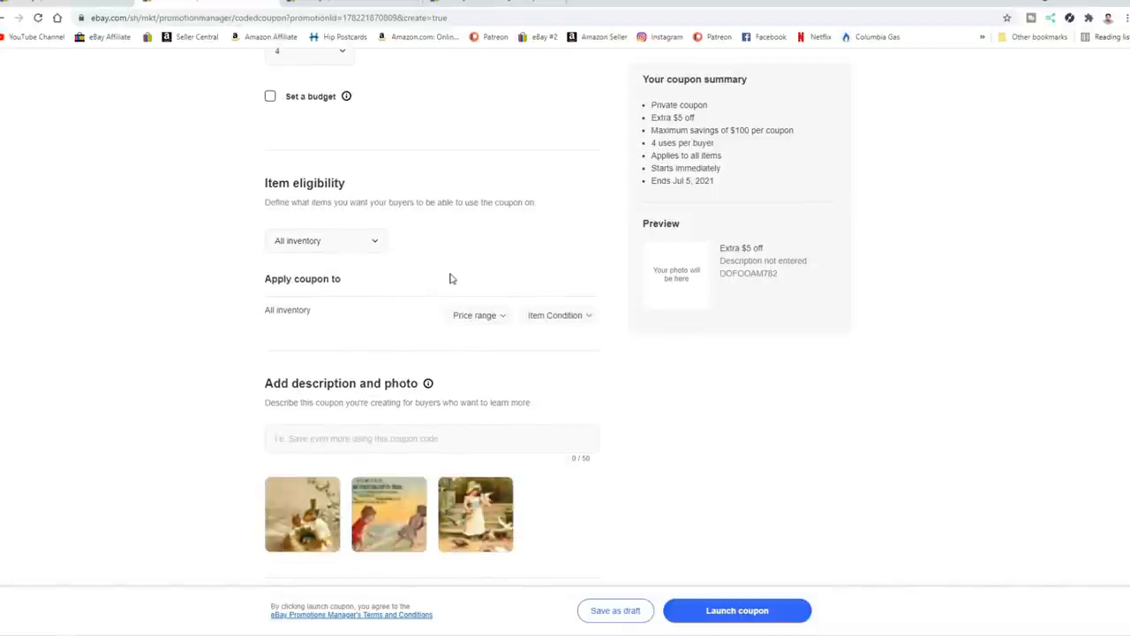
{"action": "left_click", "coordinate": [332, 306]}
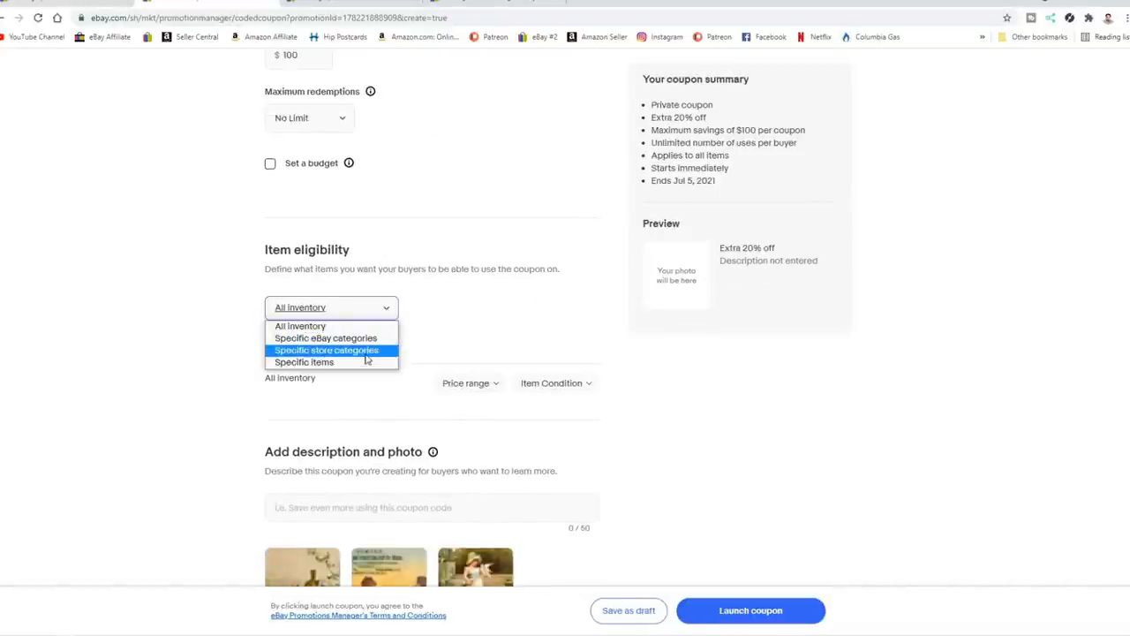
{"action": "left_click", "coordinate": [325, 350]}
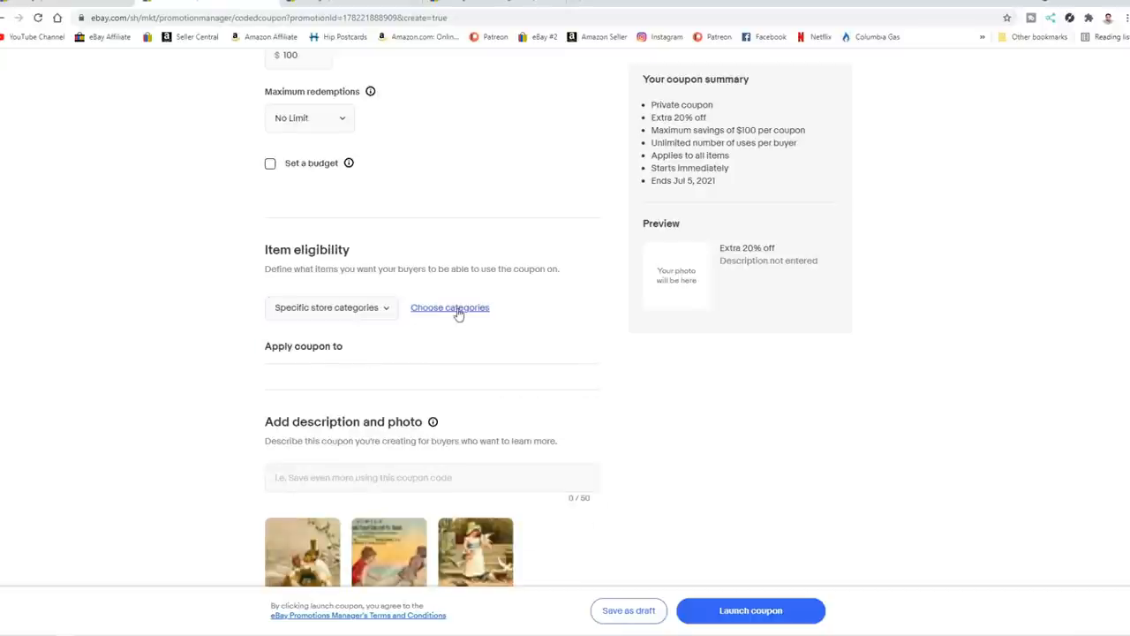
- Include the Victorian Trade Cards category with item condition Used in the coupon
{"action": "left_click", "coordinate": [450, 307]}
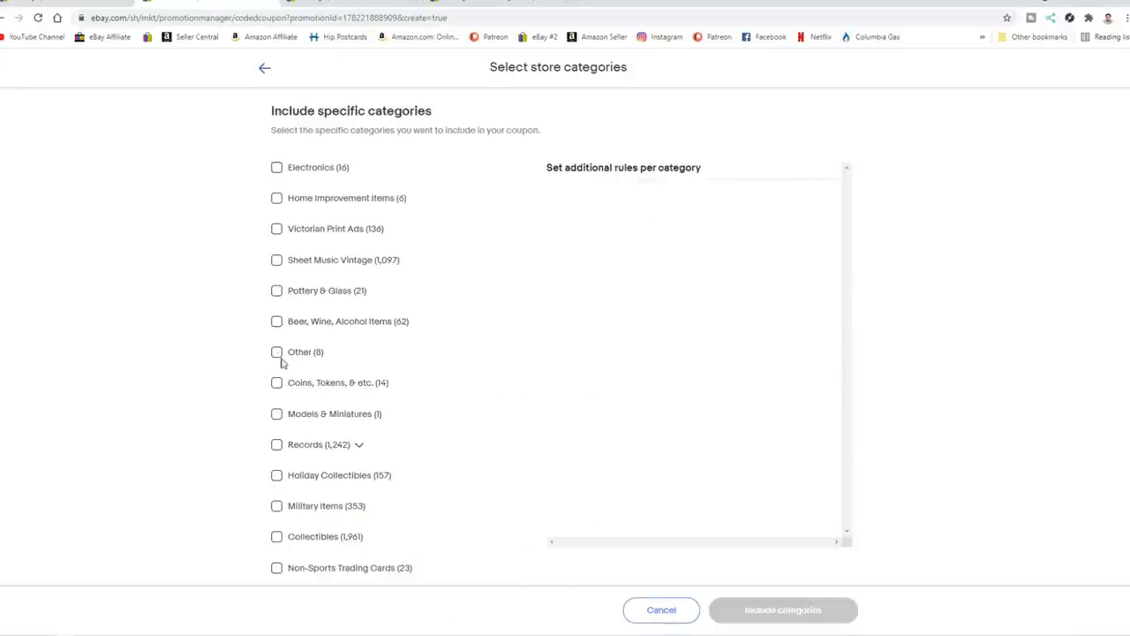
{"action": "scroll", "scroll_direction": "down", "scroll_amount": 3}
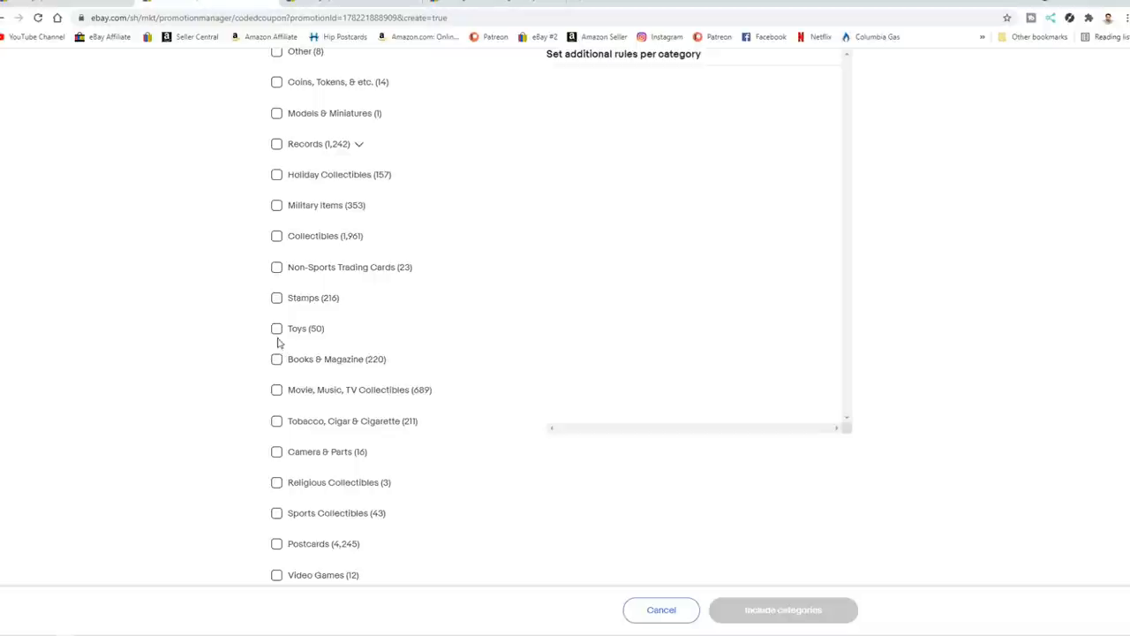
{"action": "scroll", "scroll_direction": "down", "scroll_amount": 3}
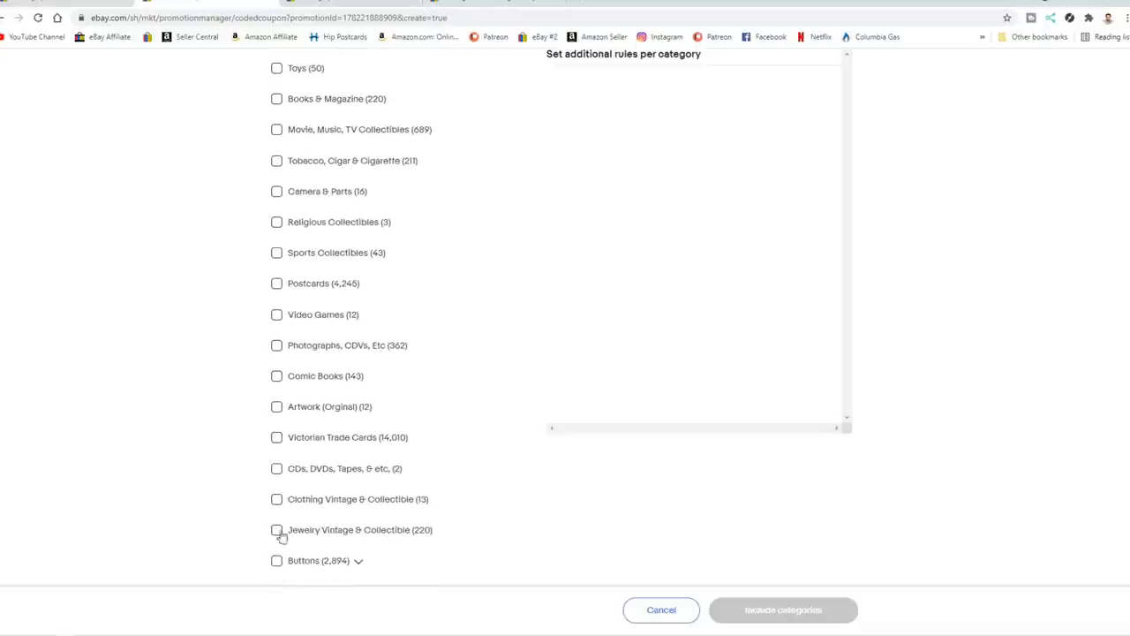
{"action": "left_click", "coordinate": [276, 437]}
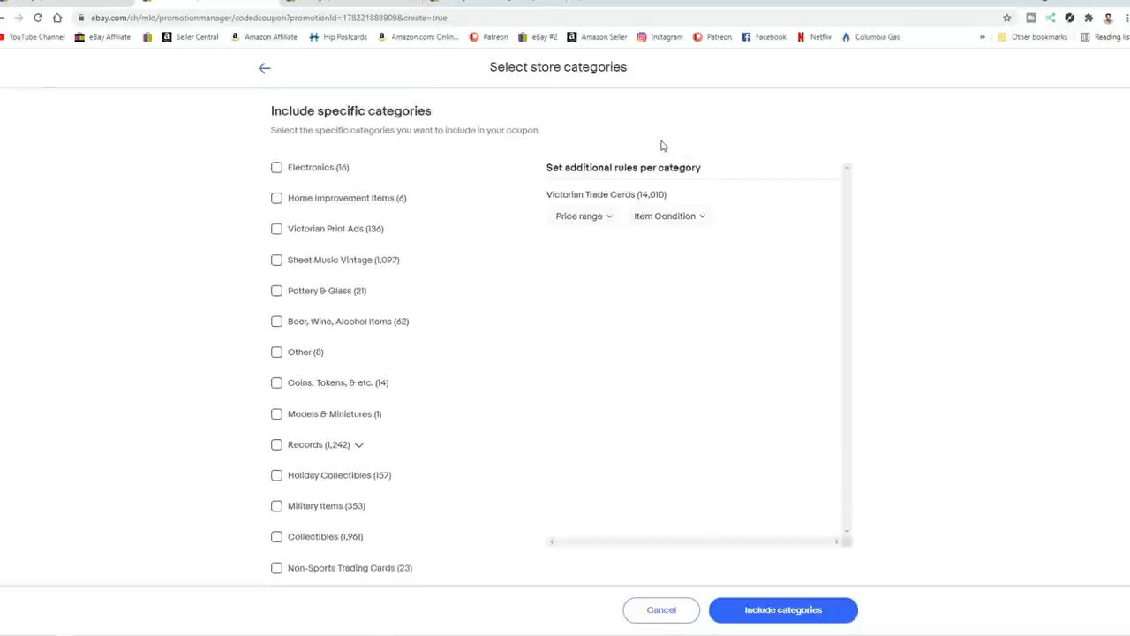
{"action": "mouse_move", "coordinate": [697, 228]}
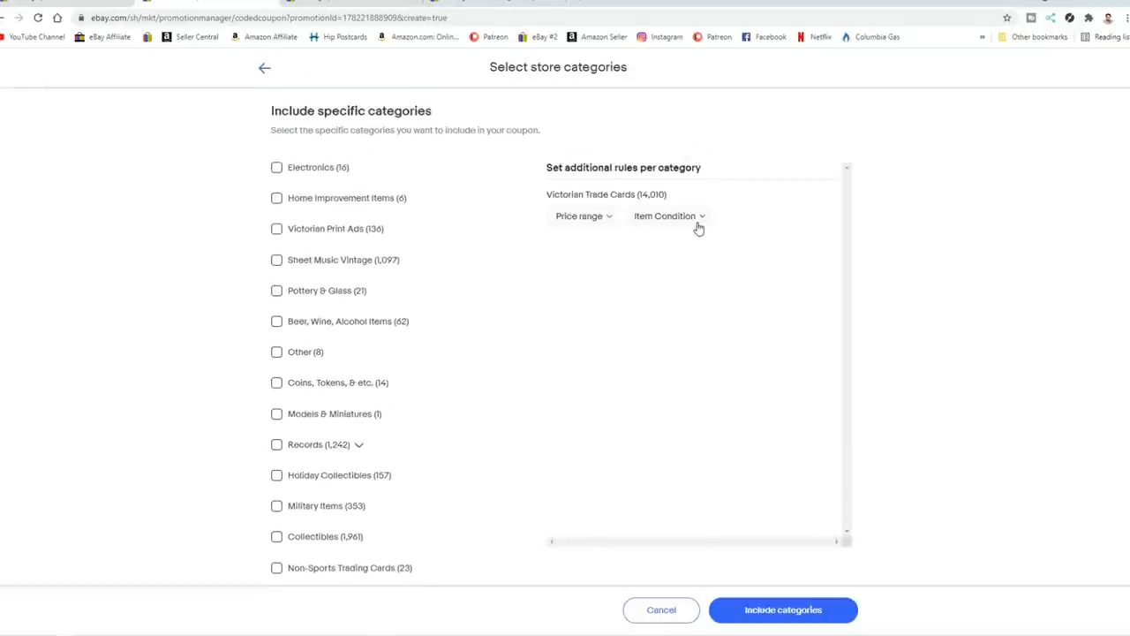
{"action": "left_click", "coordinate": [669, 216]}
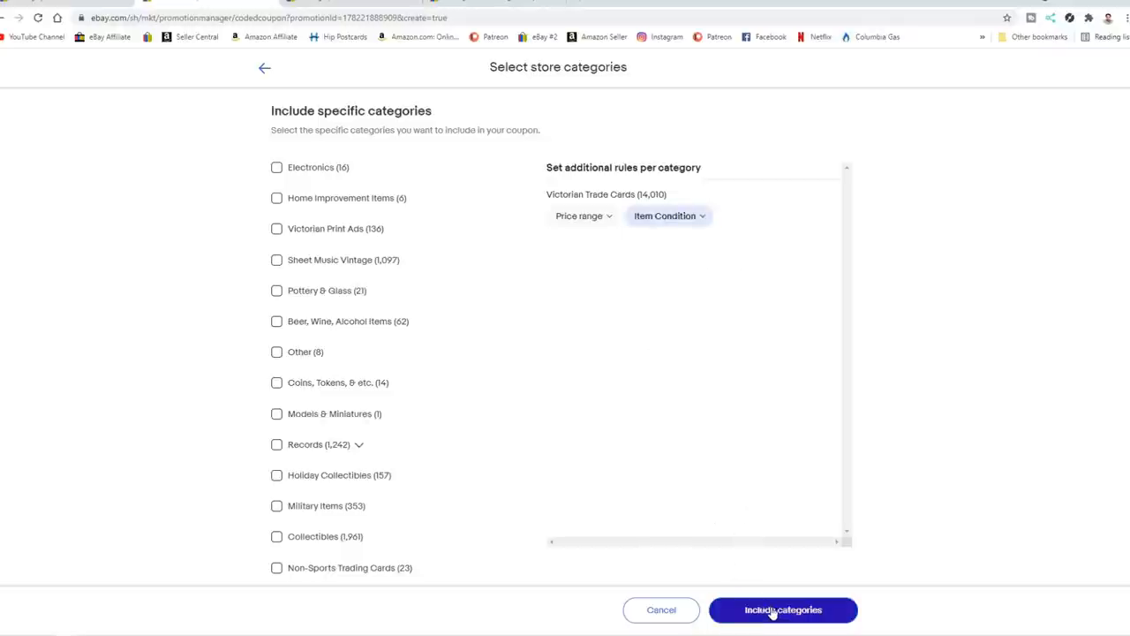
{"action": "left_click", "coordinate": [782, 609]}
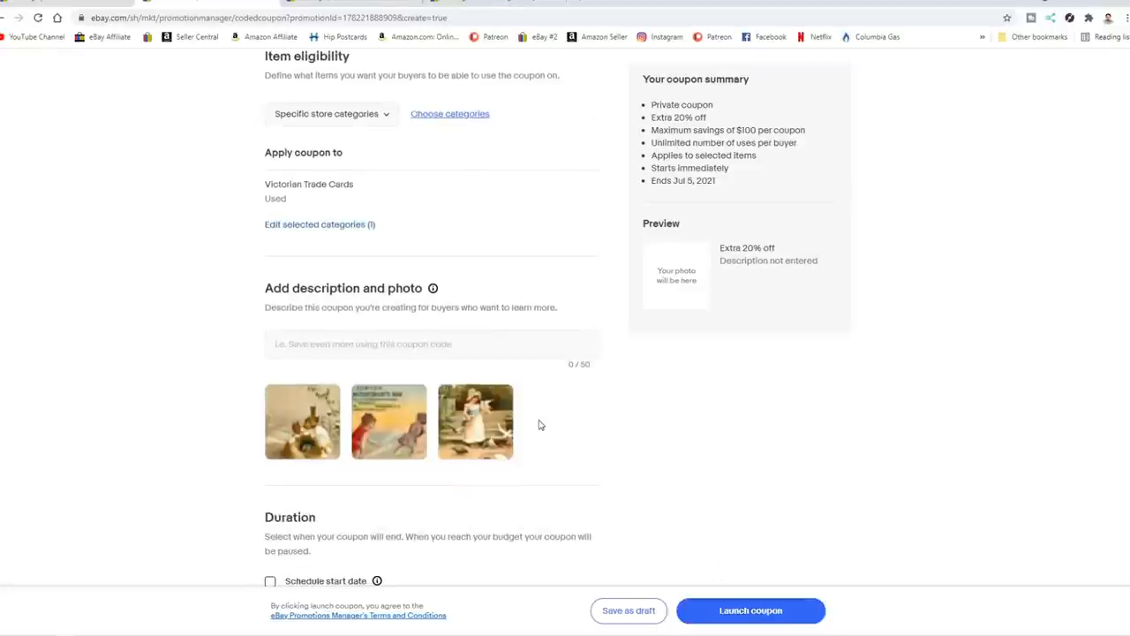
- Pick the girl-feeding-birds photo and enter the description 'Thanks for your business!'
{"action": "left_click", "coordinate": [475, 421]}
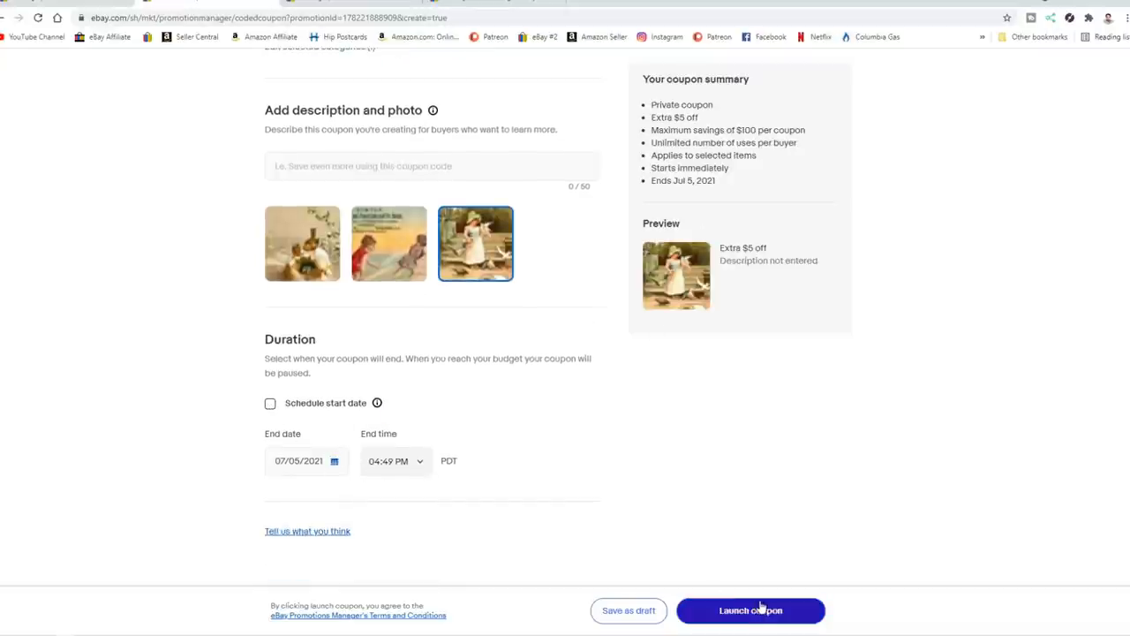
{"action": "type", "text": "Thanks for your b"}
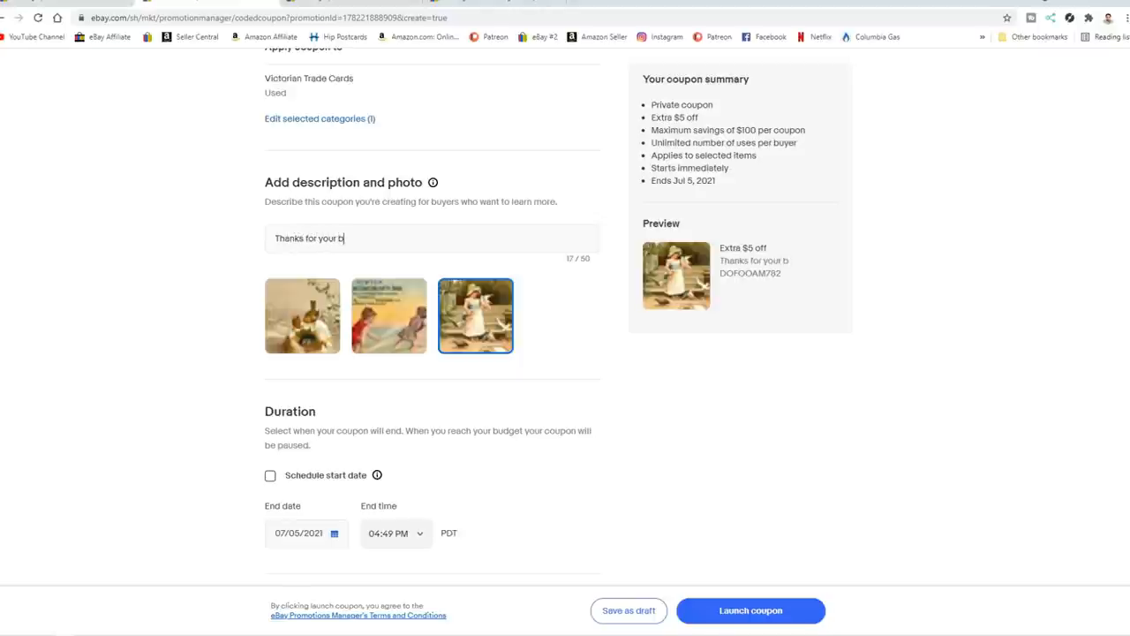
{"action": "type", "text": "usiness!"}
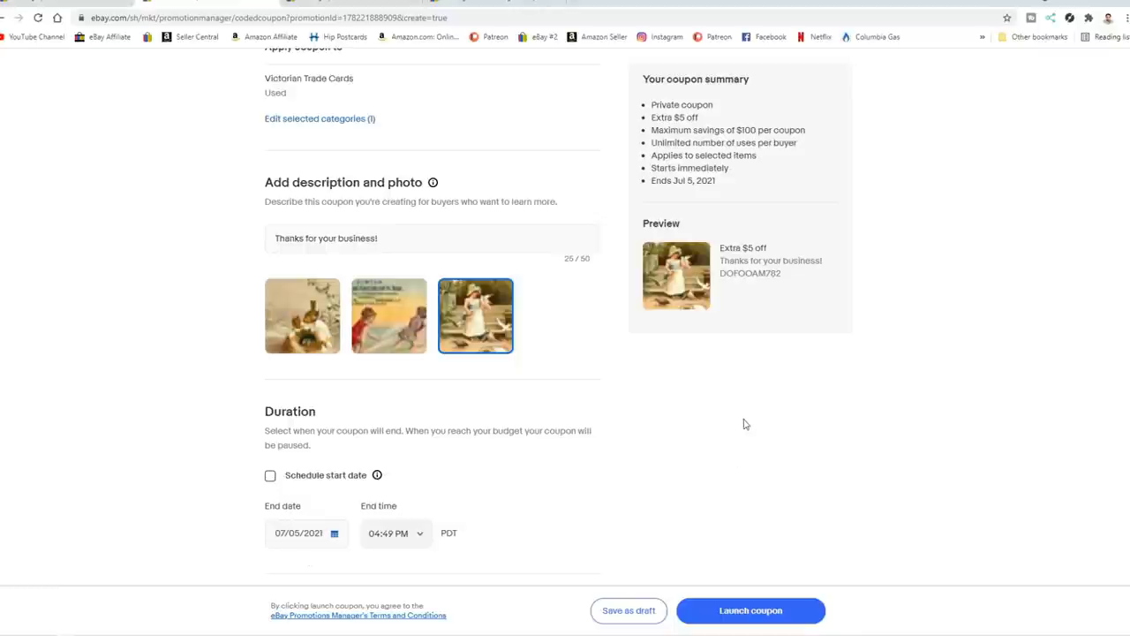
{"action": "scroll", "scroll_direction": "down", "scroll_amount": 3}
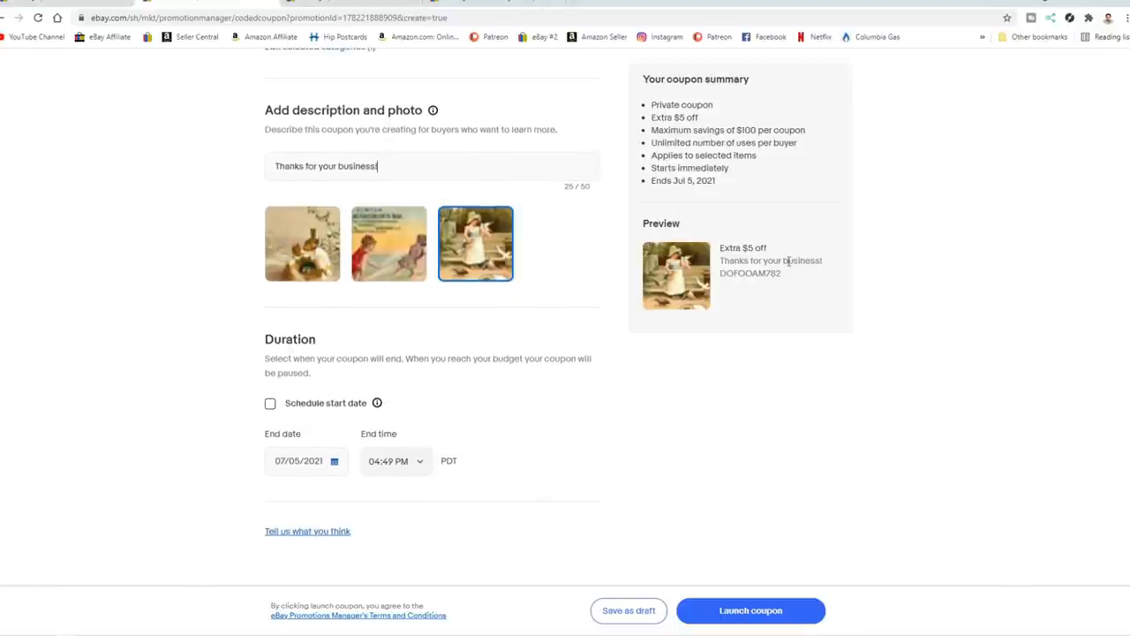
{"action": "mouse_move", "coordinate": [782, 259]}
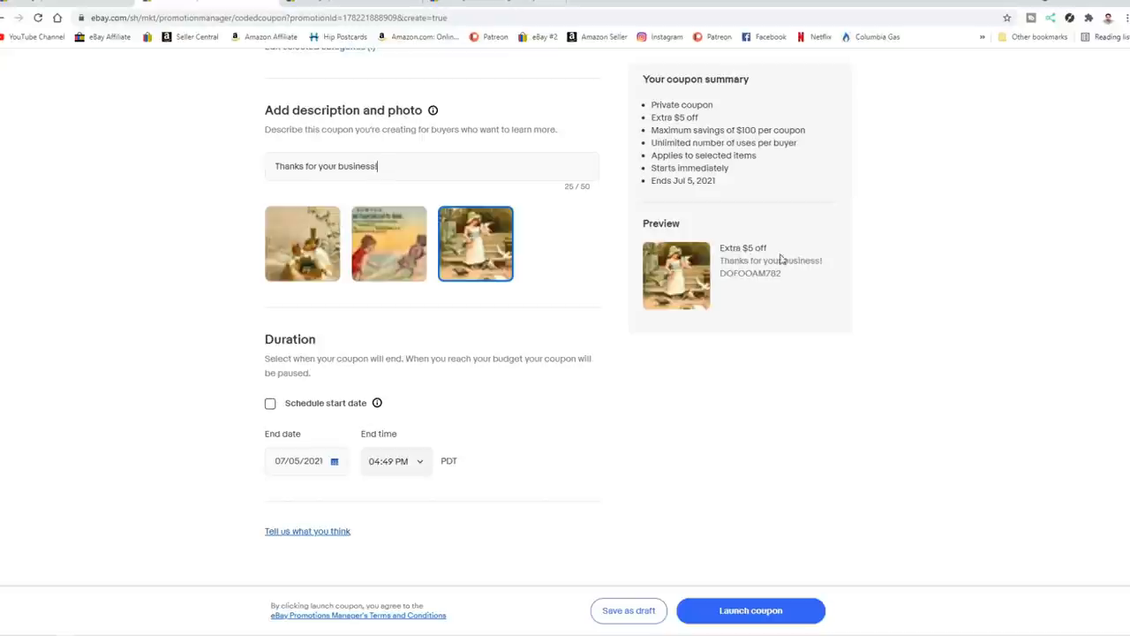
{"action": "mouse_move", "coordinate": [802, 281]}
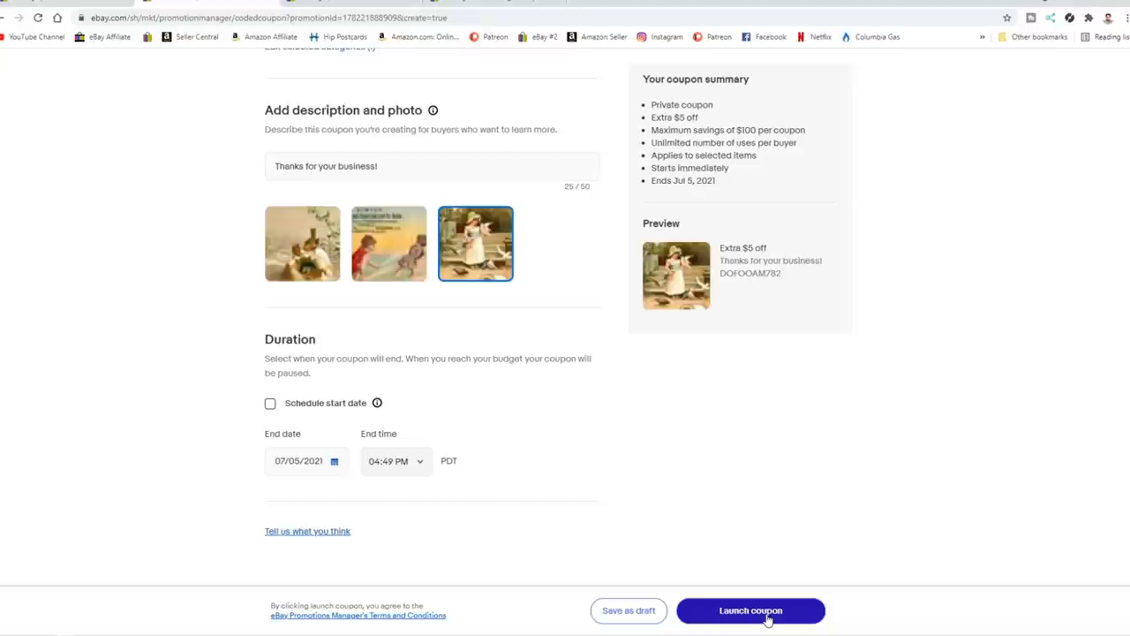
{"action": "left_click", "coordinate": [751, 610]}
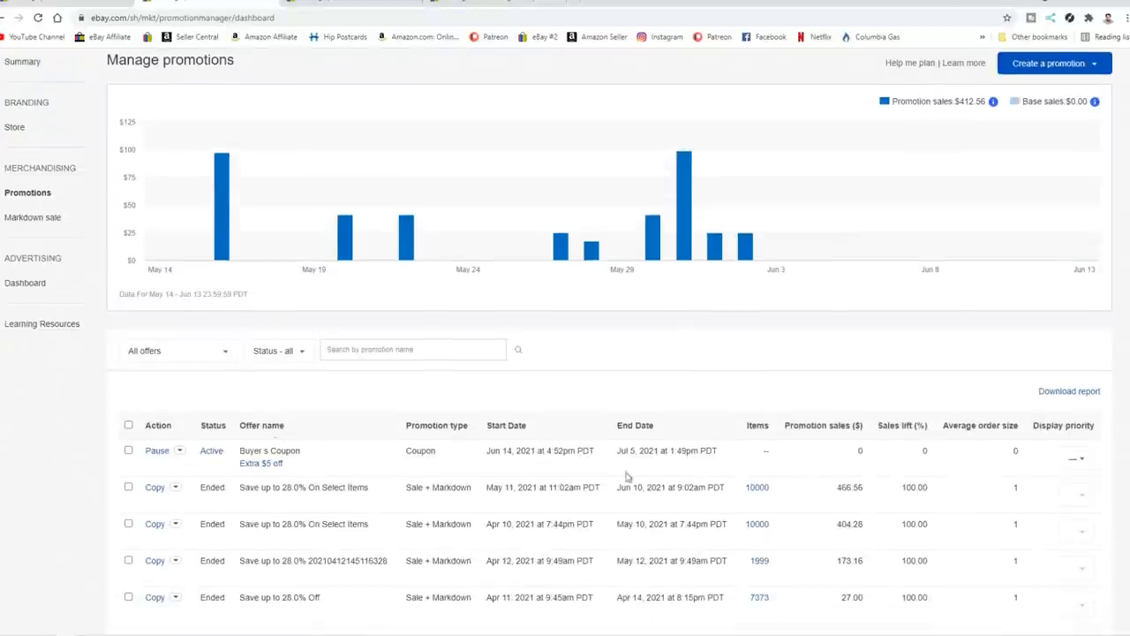
{"action": "mouse_move", "coordinate": [609, 371]}
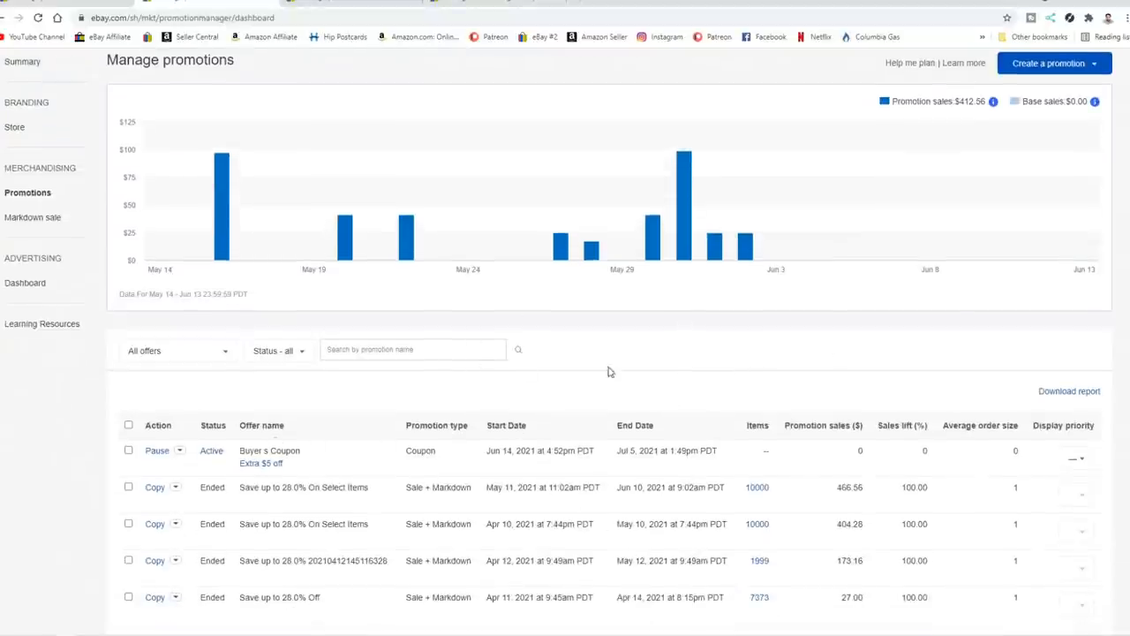
{"action": "mouse_move", "coordinate": [298, 466]}
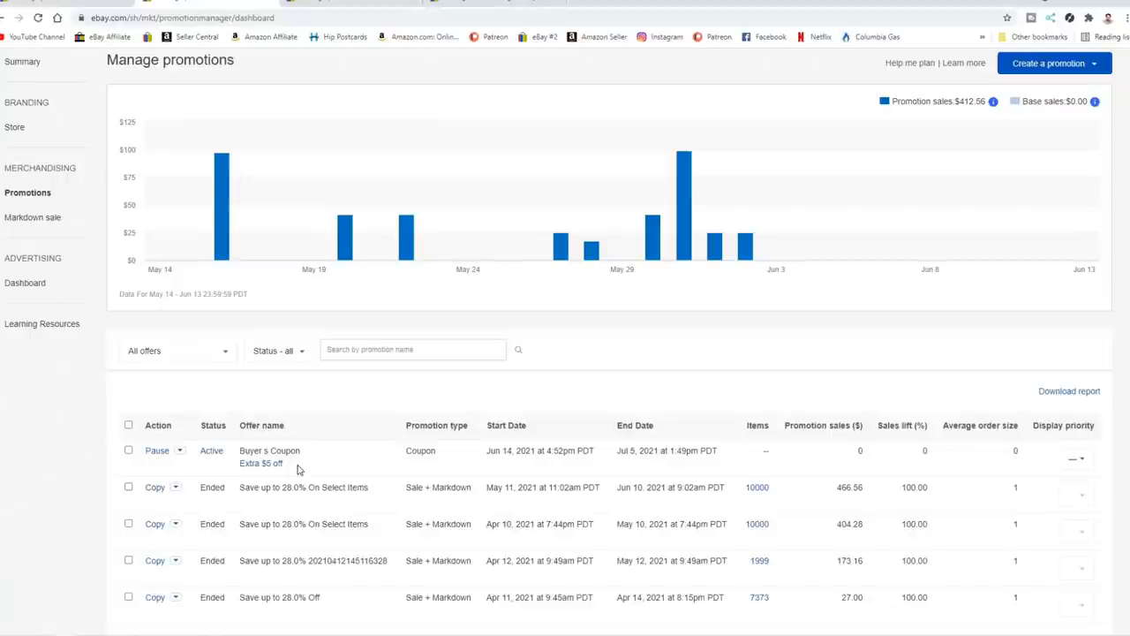
{"action": "mouse_move", "coordinate": [1010, 450]}
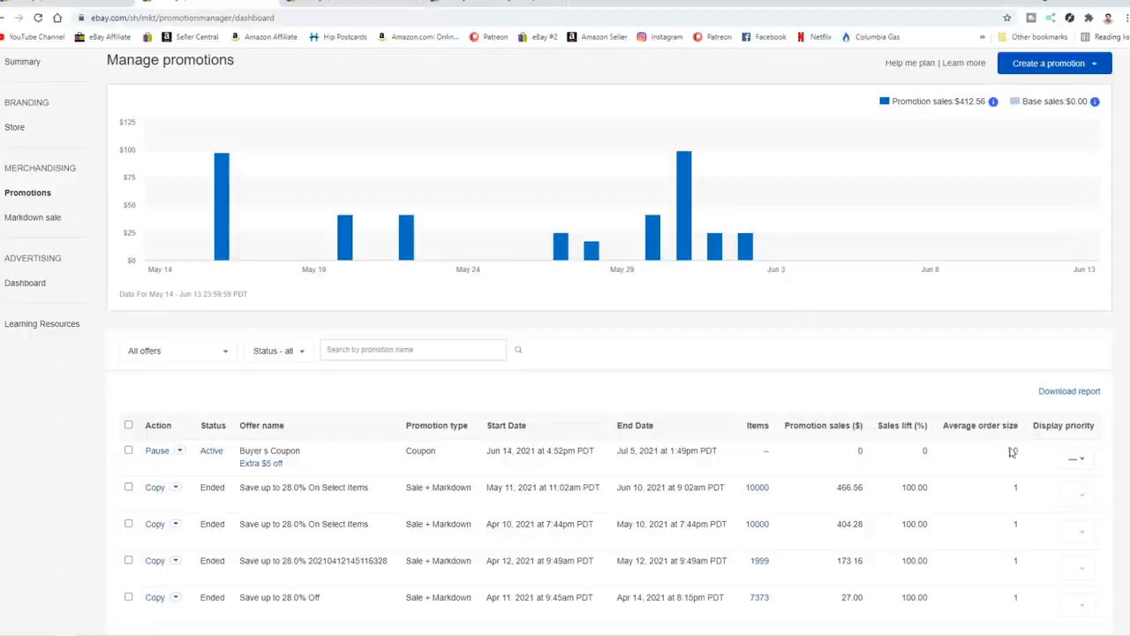
{"action": "mouse_move", "coordinate": [807, 446]}
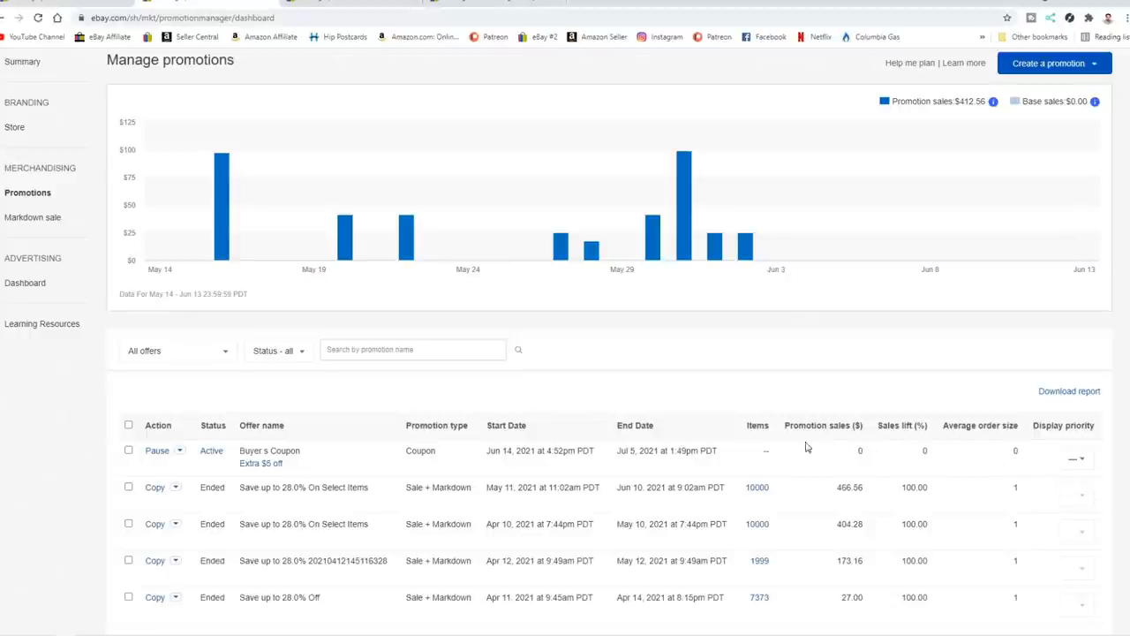
{"action": "mouse_move", "coordinate": [355, 333]}
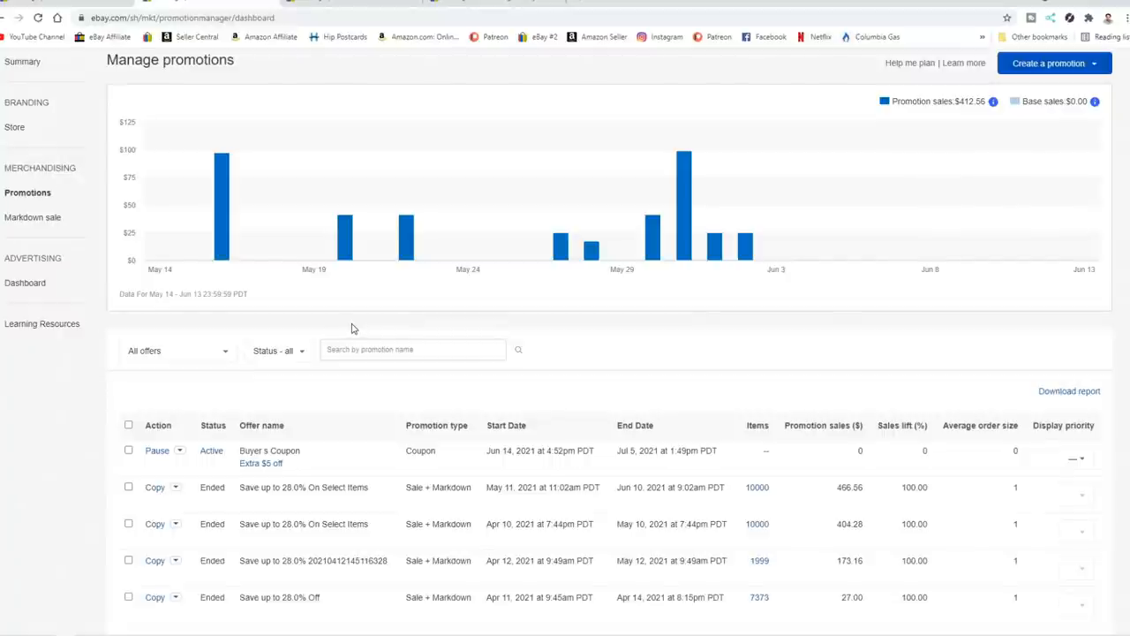
{"action": "mouse_move", "coordinate": [346, 335]}
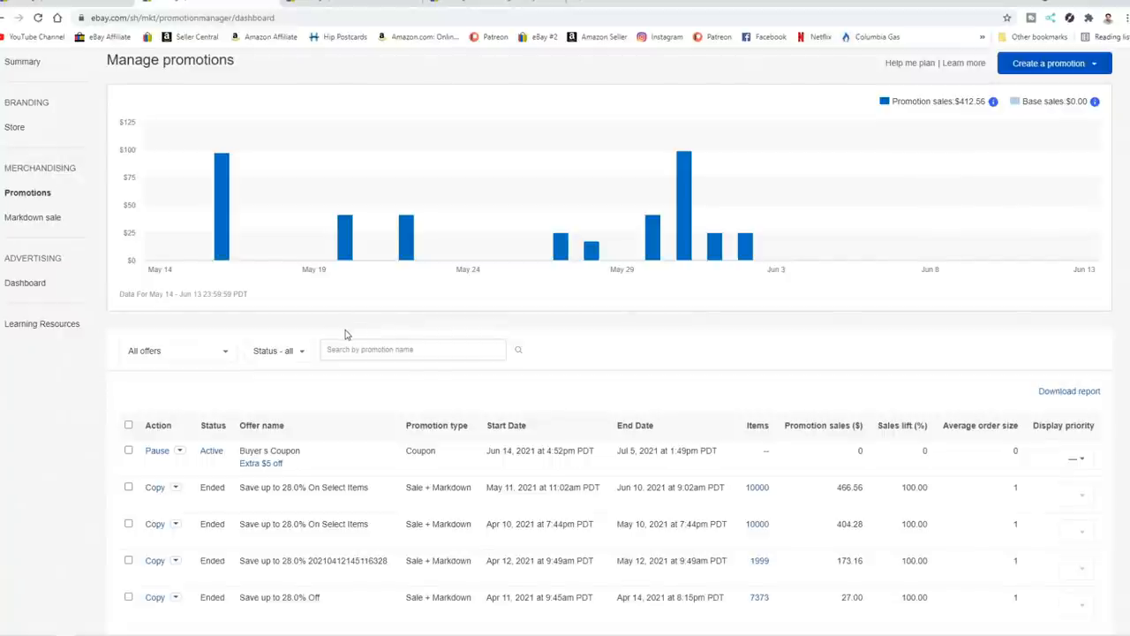
{"action": "mouse_move", "coordinate": [353, 330]}
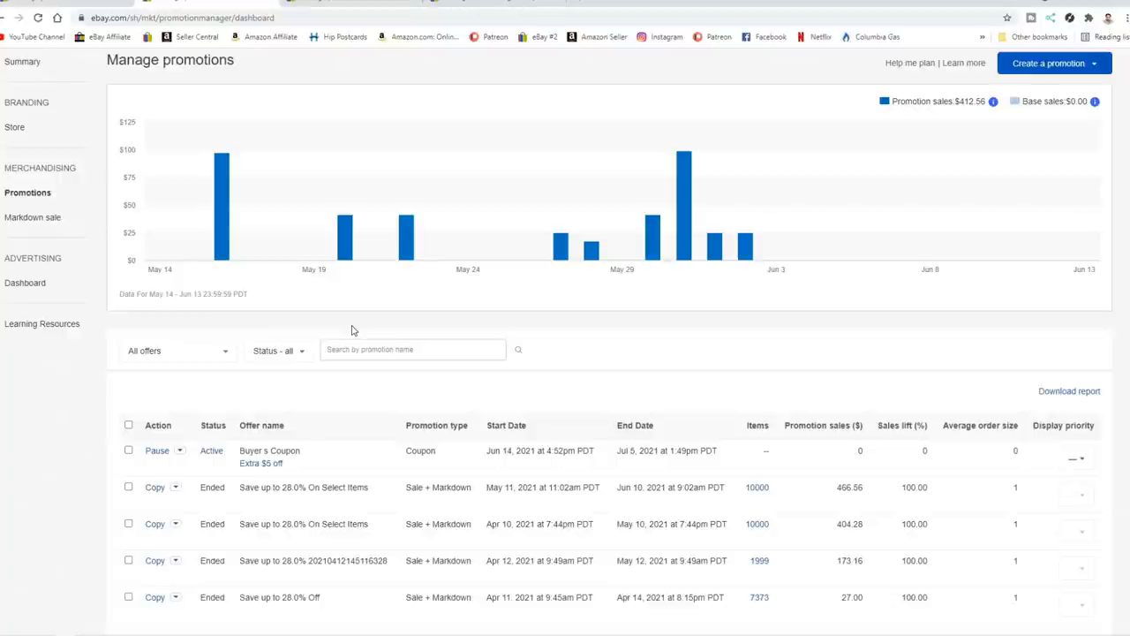
{"action": "mouse_move", "coordinate": [405, 221]}
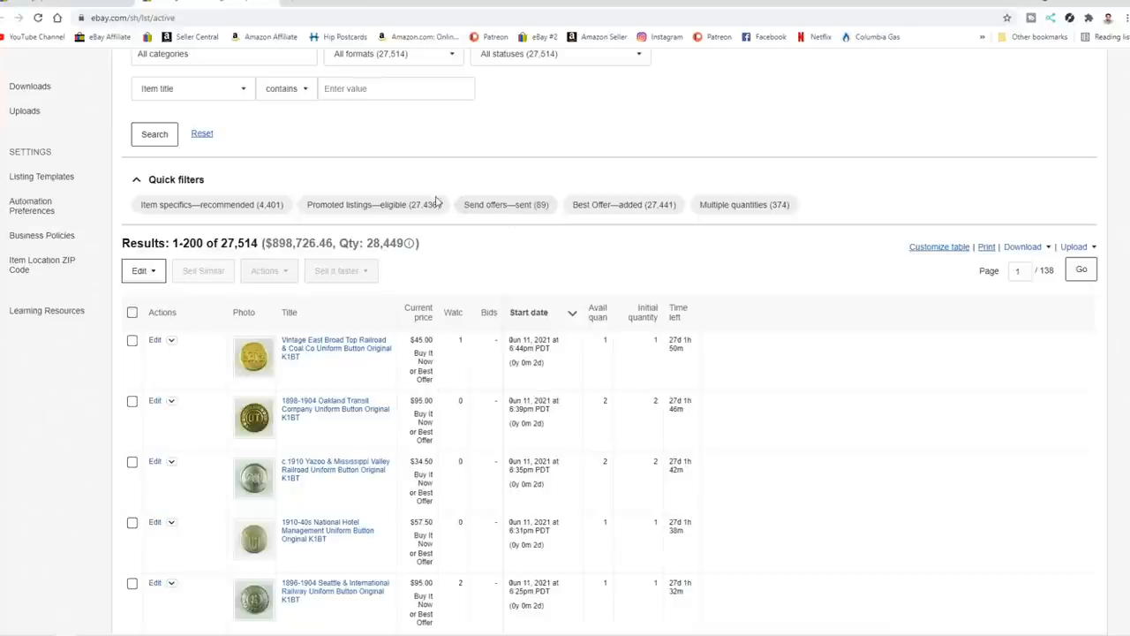
{"action": "mouse_move", "coordinate": [526, 221]}
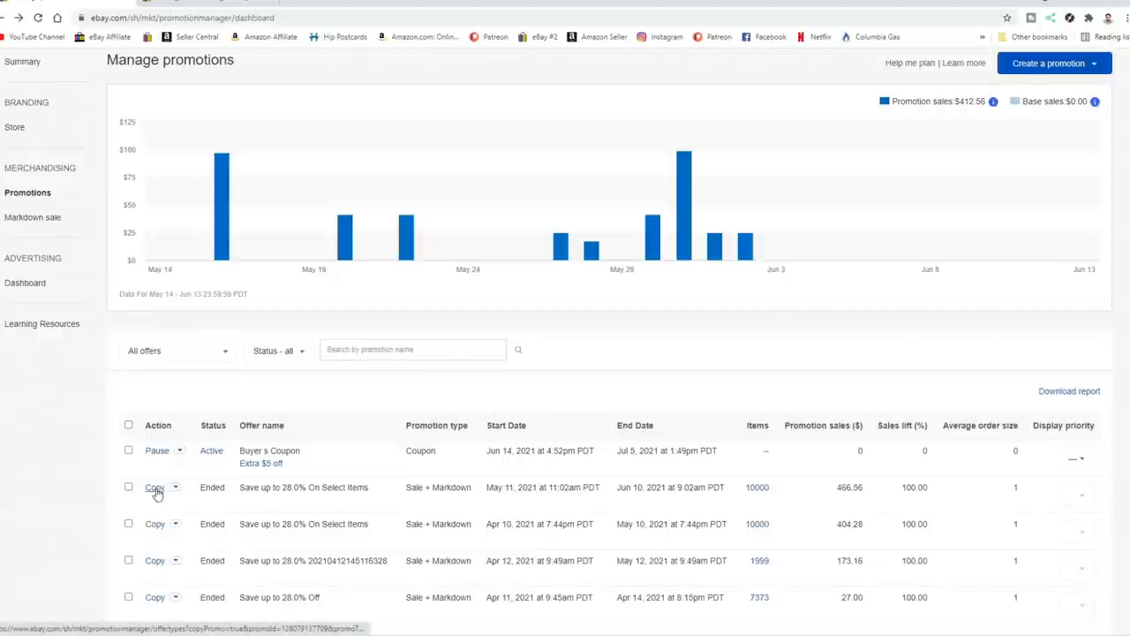
- Copy the ended 'Save up to 28.0% On Select Items' sale and inspect its Collectibles rule
{"action": "left_click", "coordinate": [154, 489]}
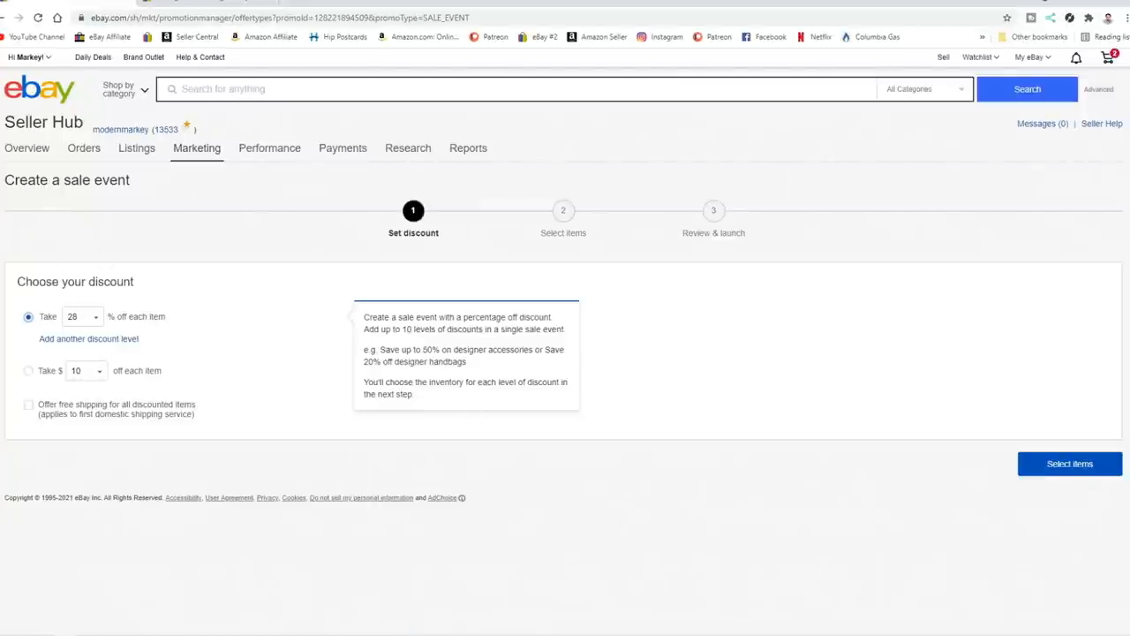
{"action": "left_click", "coordinate": [1069, 463]}
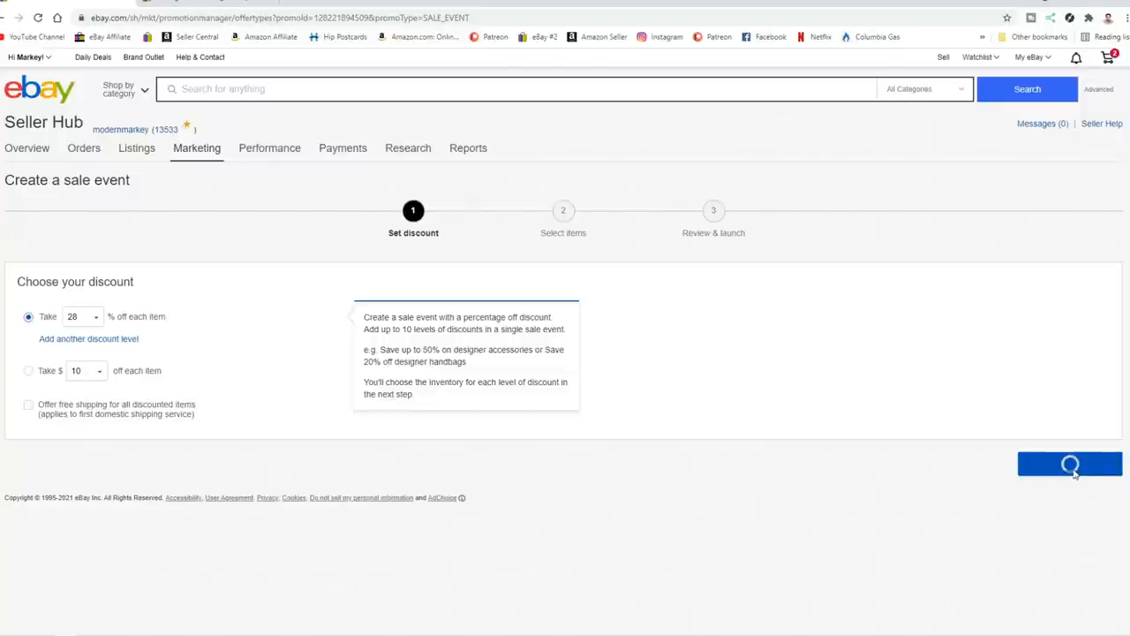
{"action": "left_click", "coordinate": [1070, 462]}
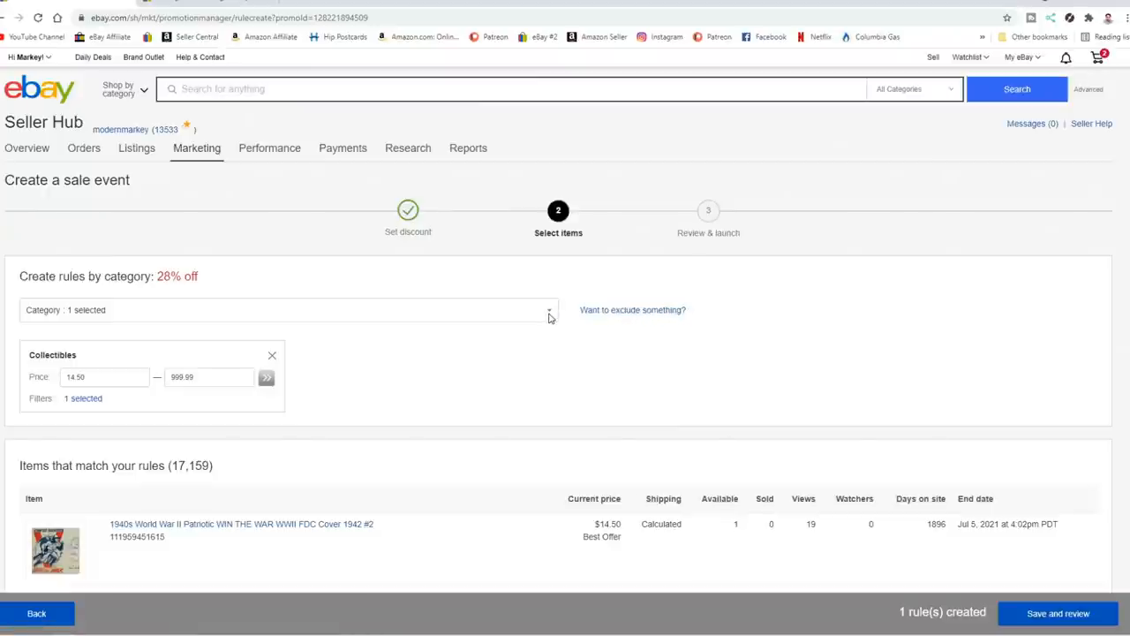
{"action": "left_click", "coordinate": [549, 309]}
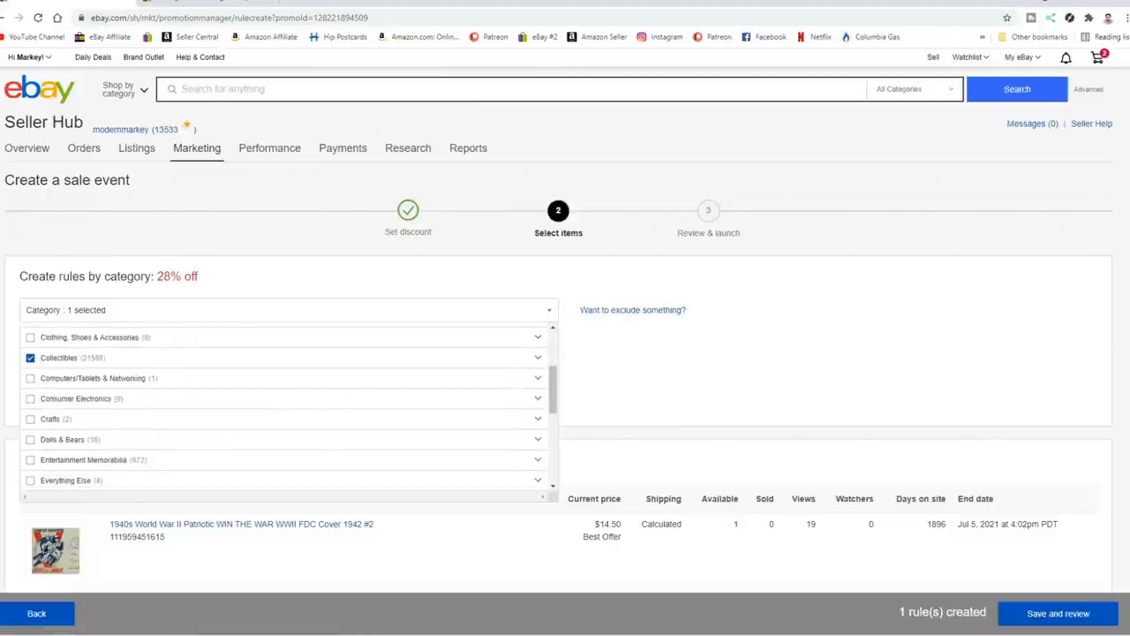
{"action": "mouse_move", "coordinate": [840, 334]}
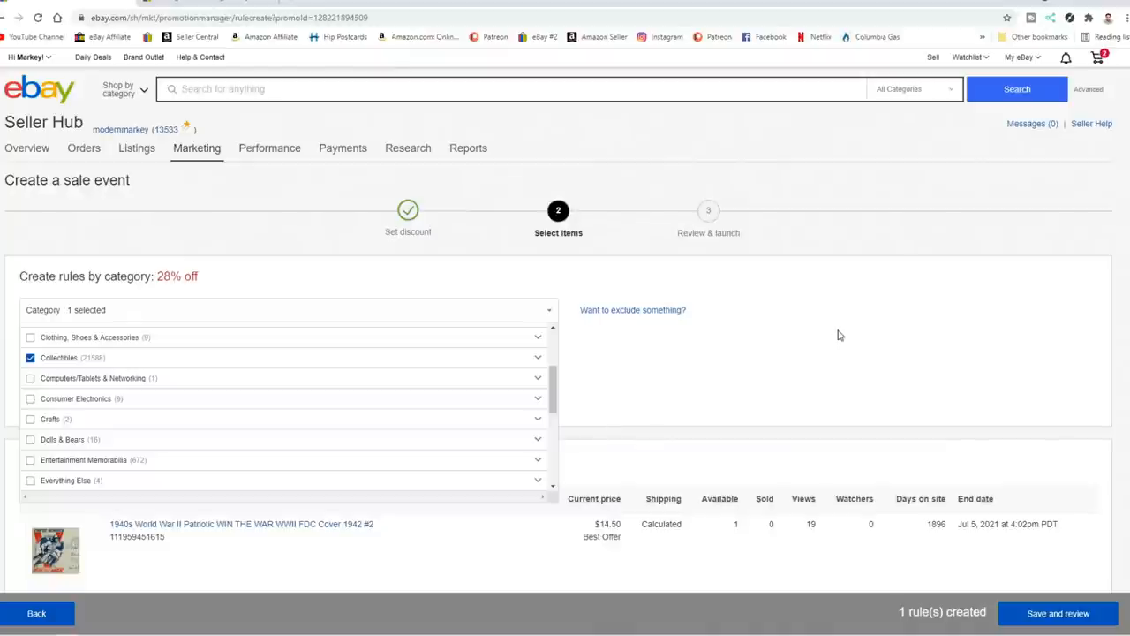
{"action": "scroll", "scroll_direction": "down", "scroll_amount": 3}
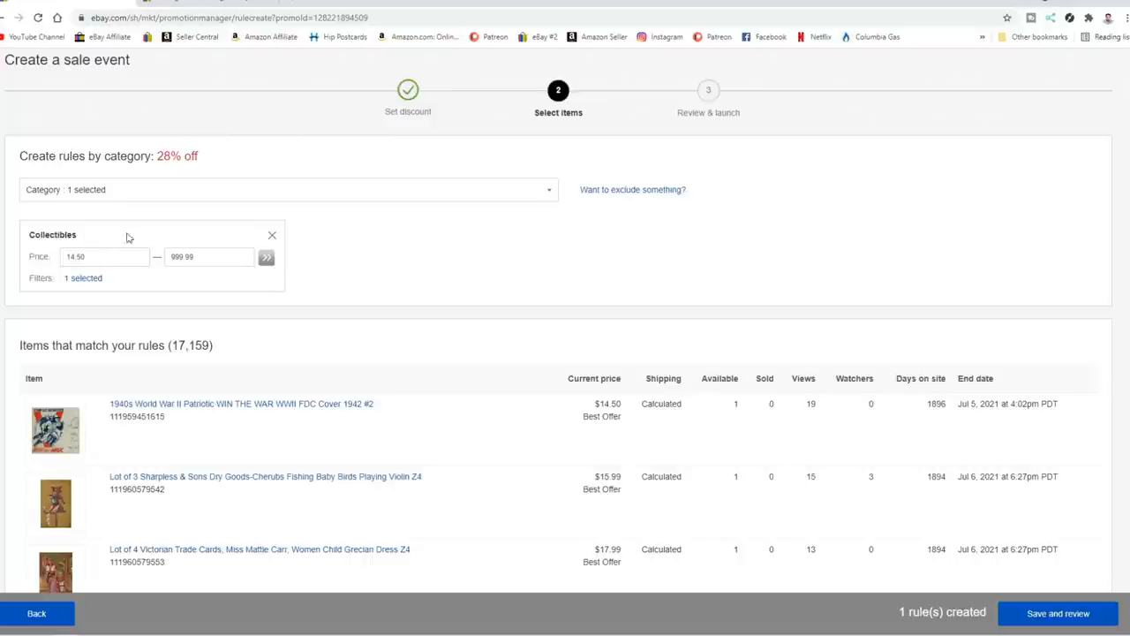
{"action": "mouse_move", "coordinate": [300, 270]}
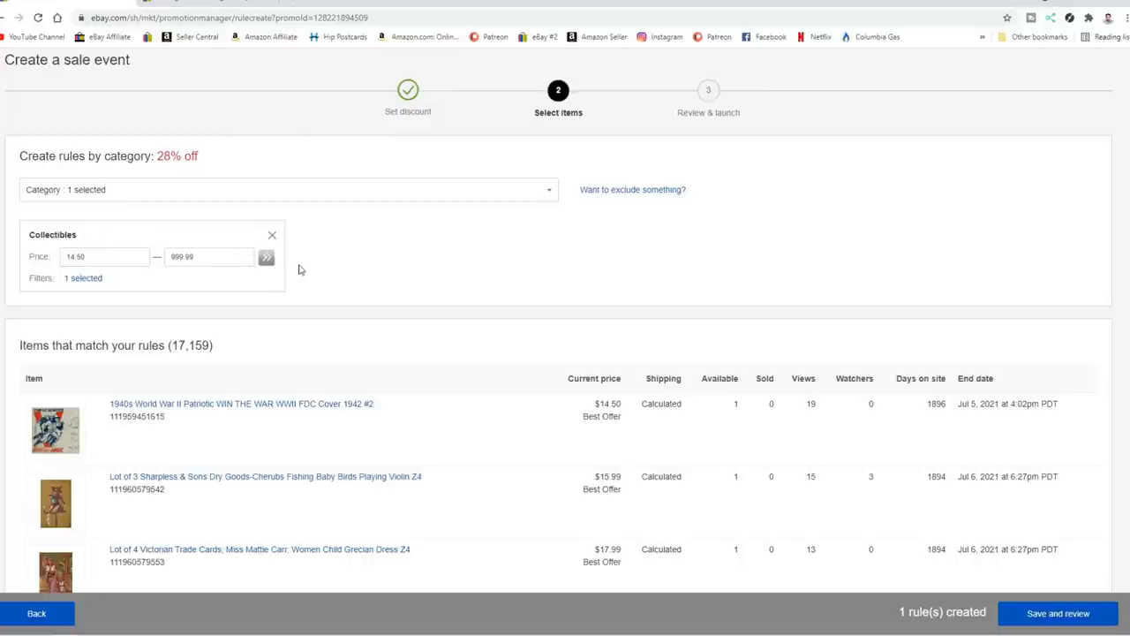
{"action": "mouse_move", "coordinate": [410, 257]}
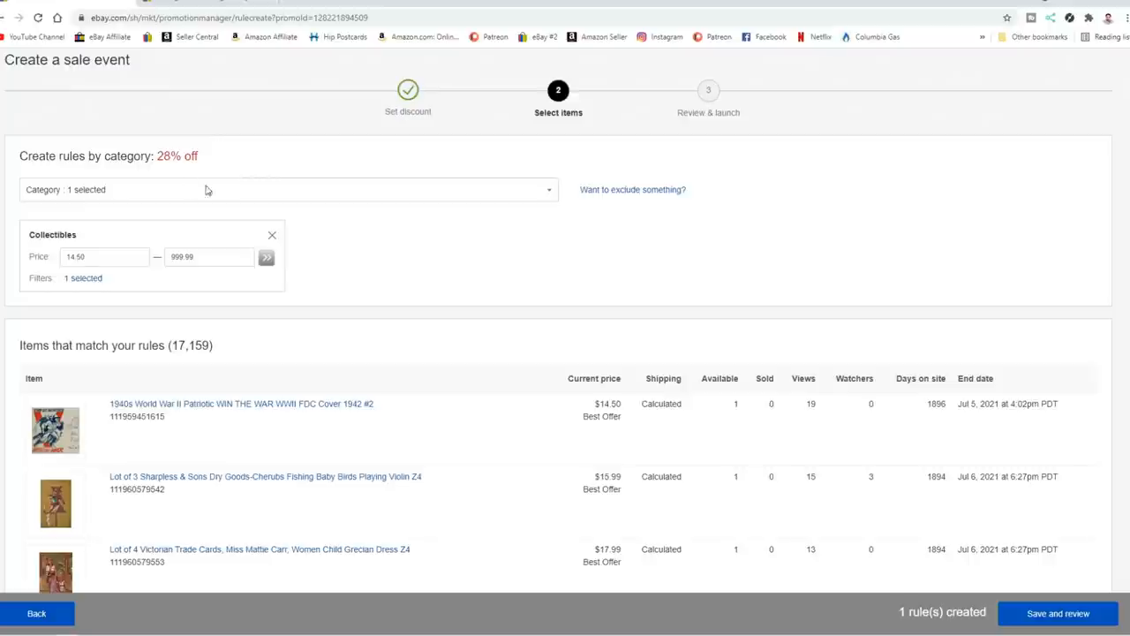
{"action": "mouse_move", "coordinate": [494, 279]}
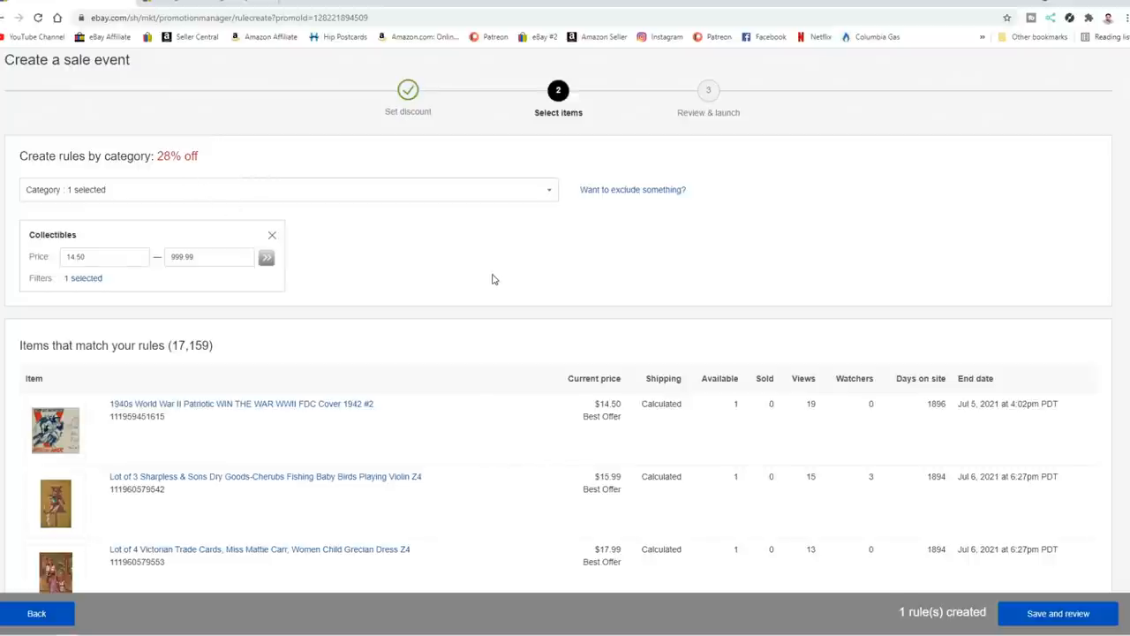
{"action": "mouse_move", "coordinate": [426, 292]}
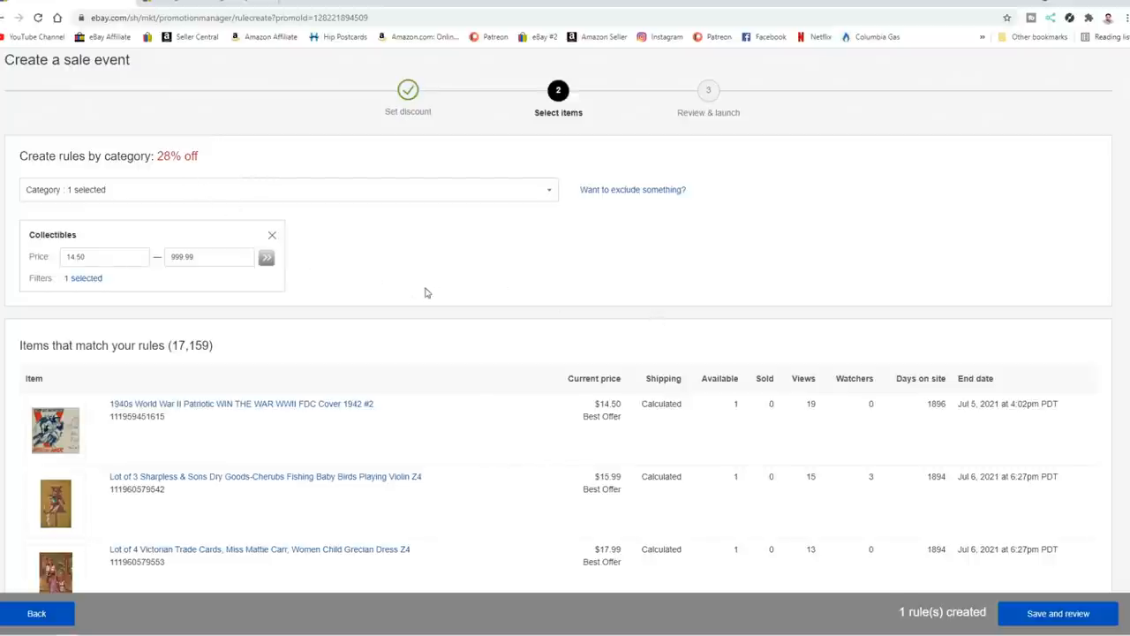
{"action": "mouse_move", "coordinate": [545, 292]}
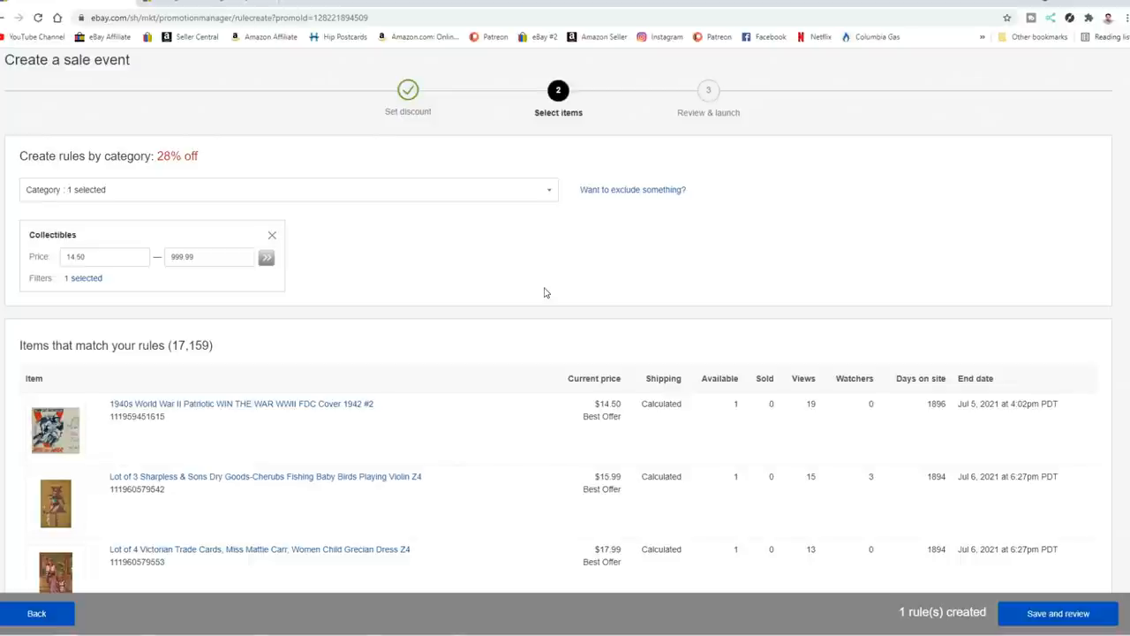
{"action": "scroll", "scroll_direction": "down", "scroll_amount": 3}
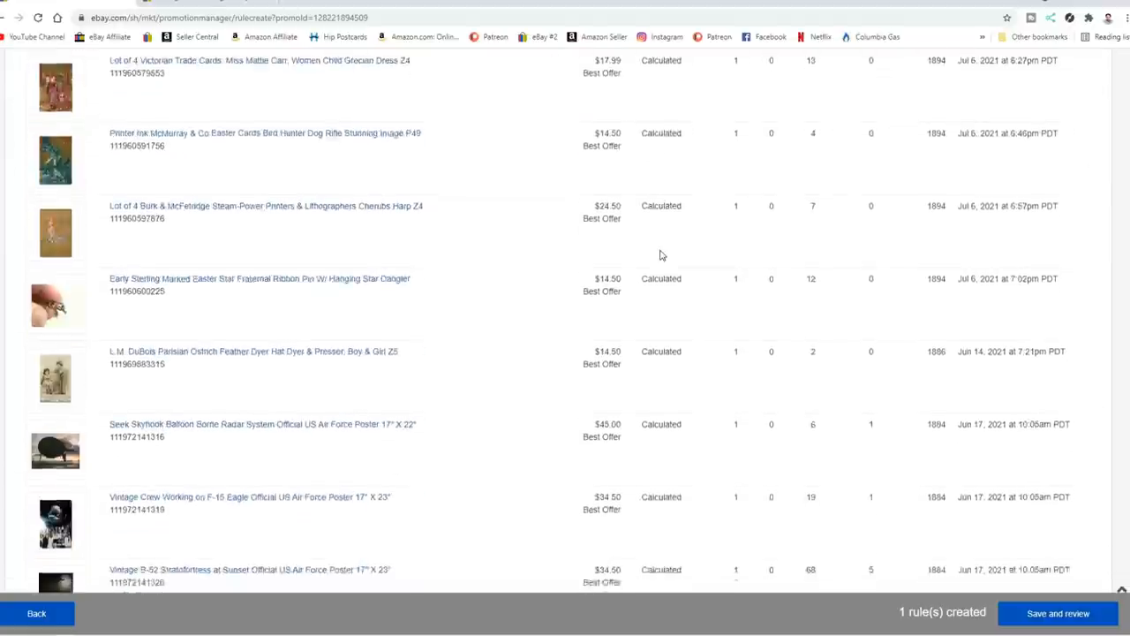
{"action": "scroll", "scroll_direction": "down", "scroll_amount": 3}
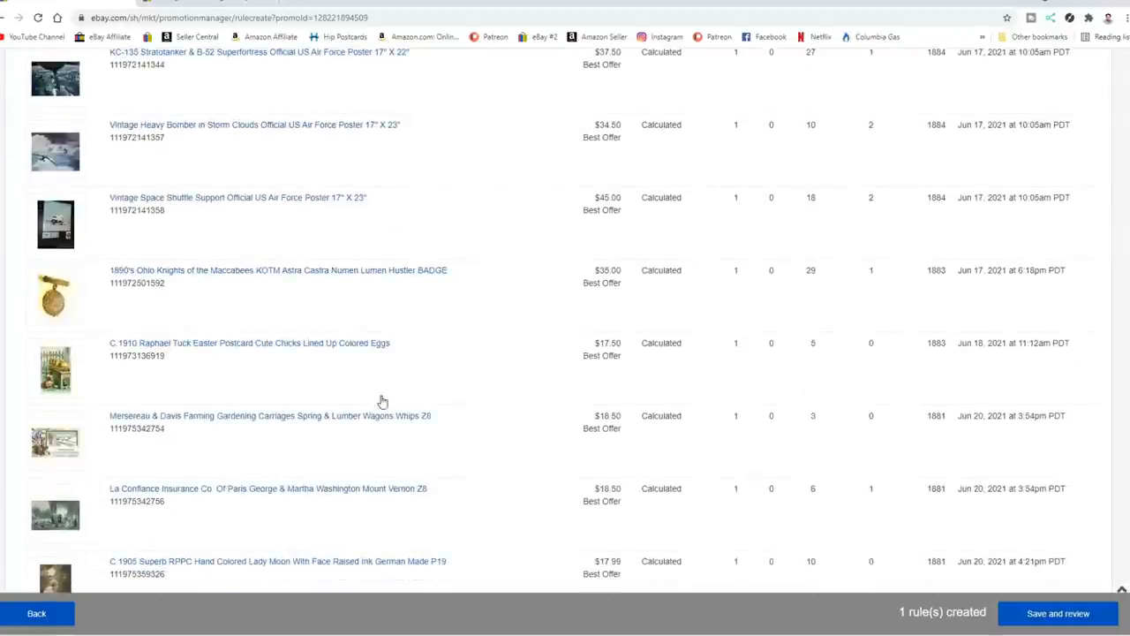
{"action": "scroll", "scroll_direction": "down", "scroll_amount": 3}
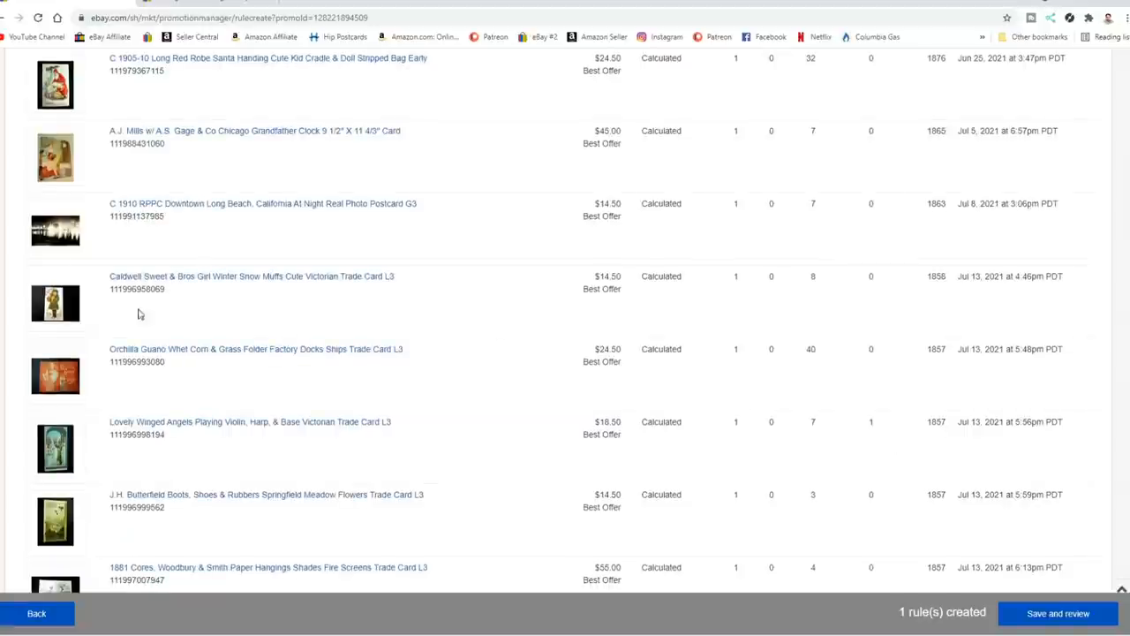
{"action": "scroll", "scroll_direction": "down", "scroll_amount": 3}
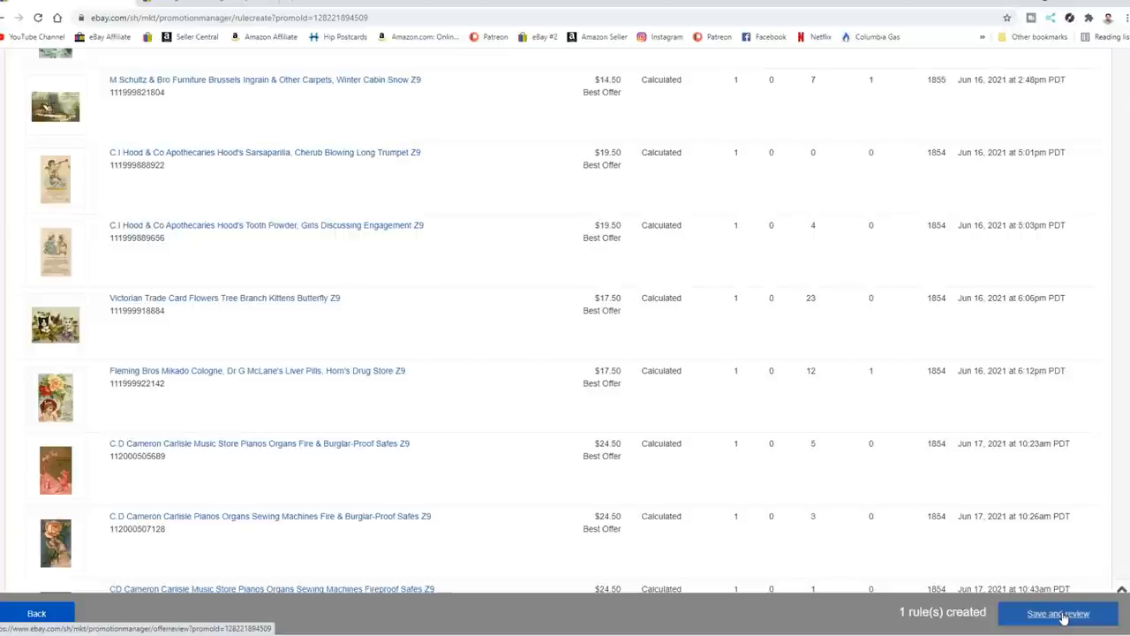
- Save the item rules, review the Jun 14–Jul 14 sale, and launch it
{"action": "left_click", "coordinate": [1054, 615]}
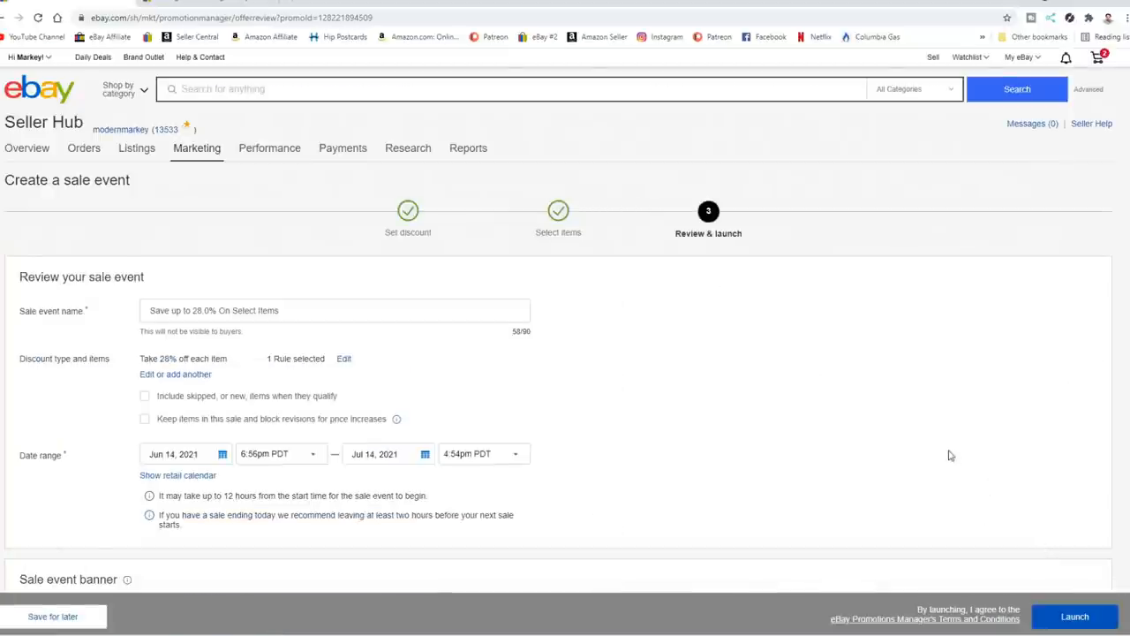
{"action": "scroll", "scroll_direction": "down", "scroll_amount": 3}
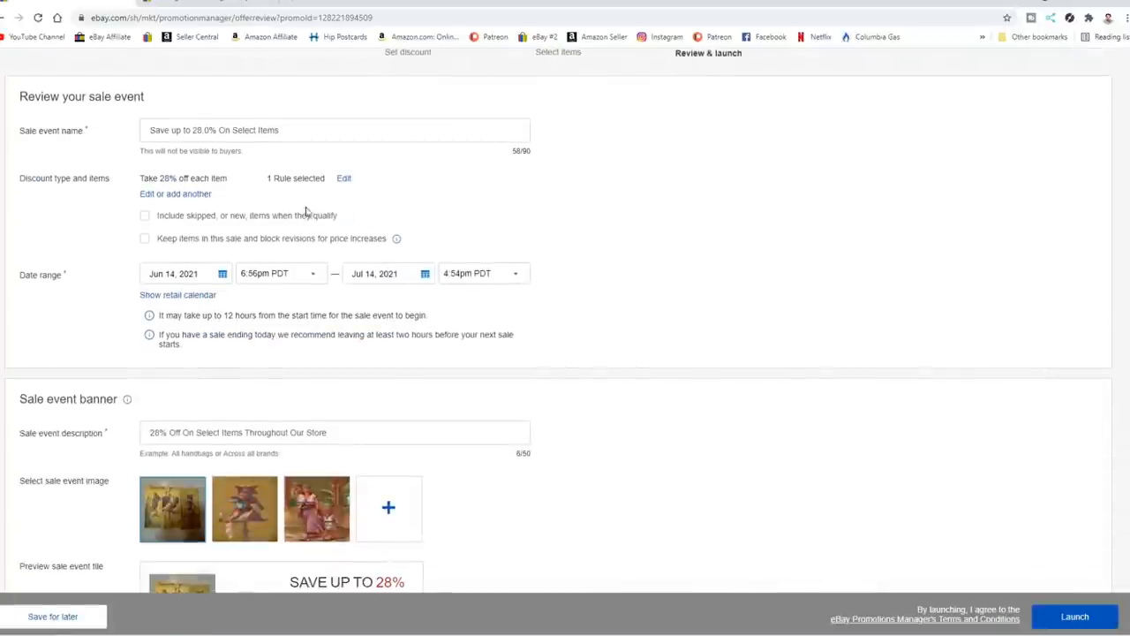
{"action": "mouse_move", "coordinate": [613, 288]}
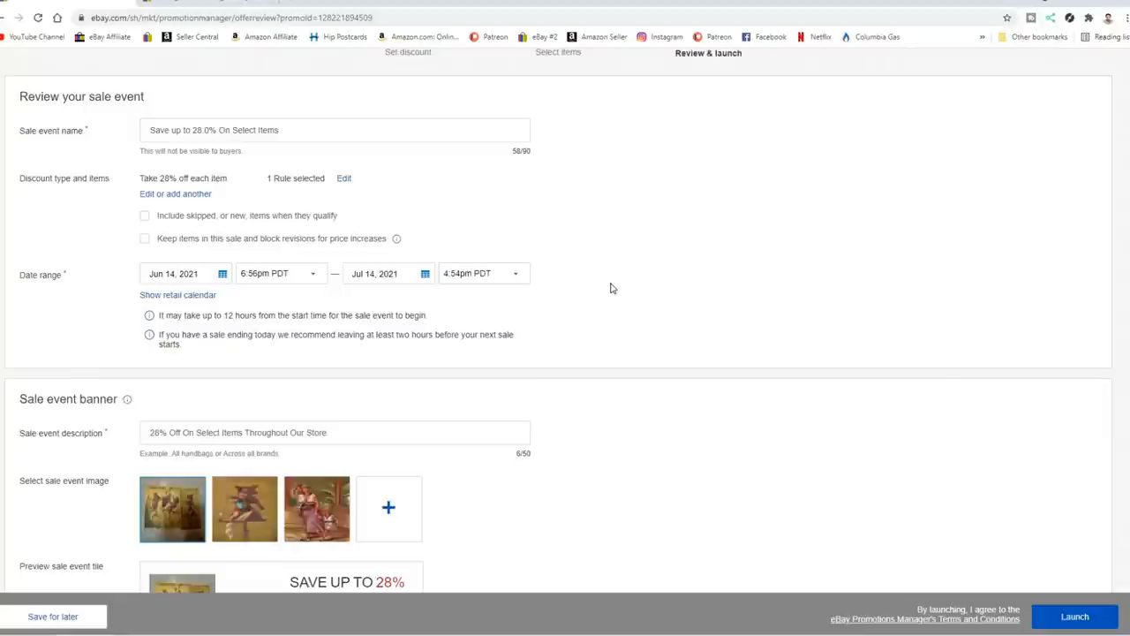
{"action": "mouse_move", "coordinate": [155, 290]}
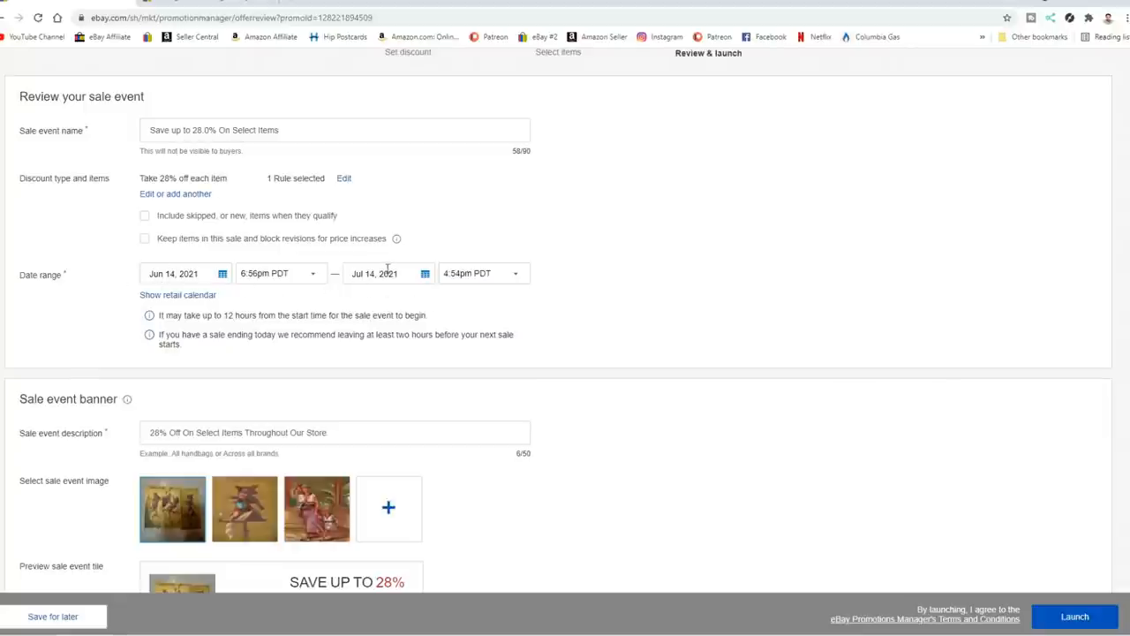
{"action": "scroll", "scroll_direction": "down", "scroll_amount": 3}
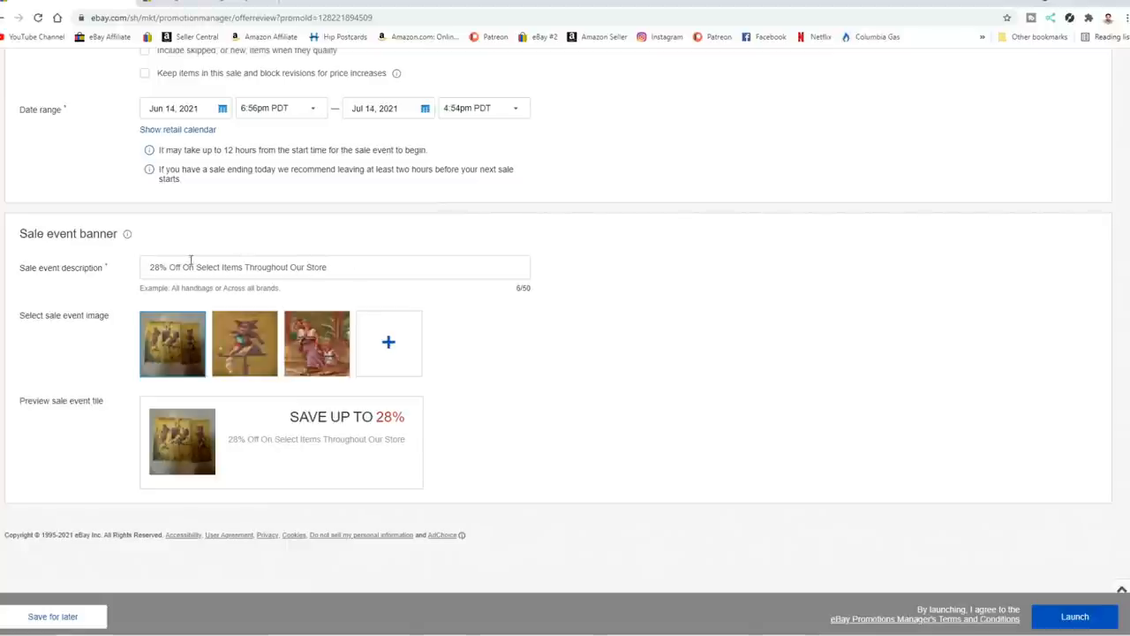
{"action": "mouse_move", "coordinate": [948, 625]}
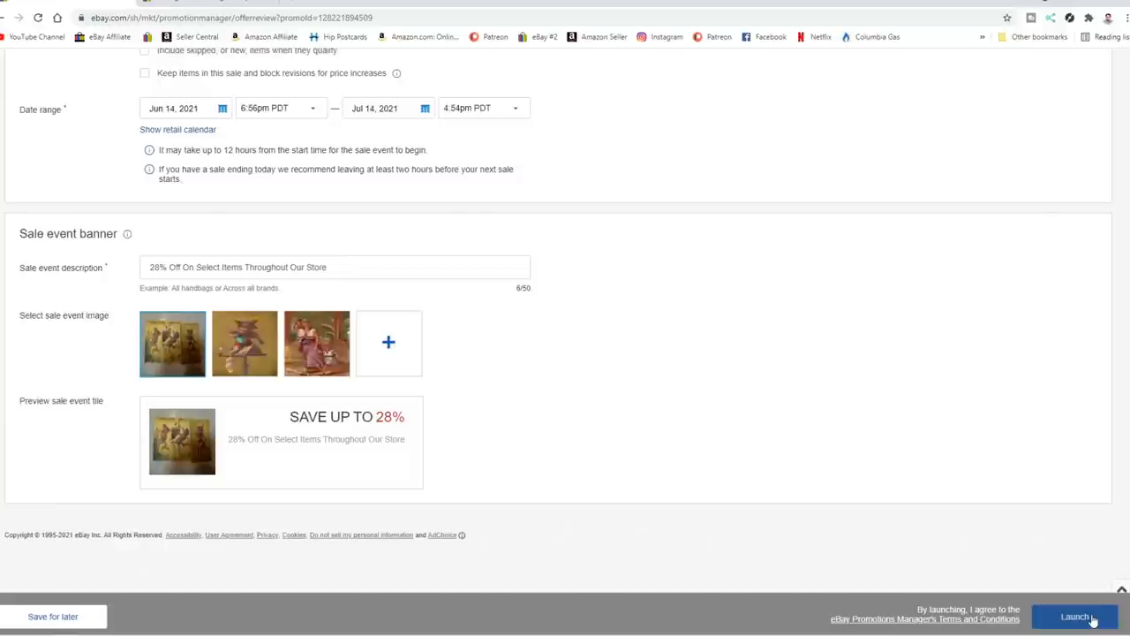
{"action": "left_click", "coordinate": [1074, 616]}
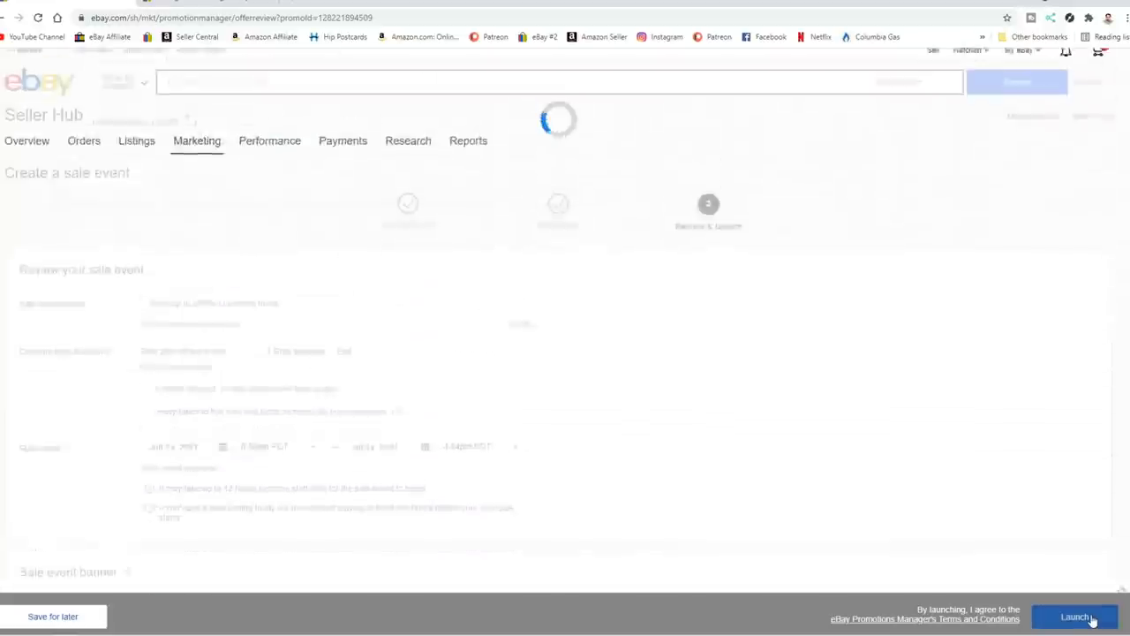
- Scroll Manage promotions to the scheduled 28% sale listed above Buyer's Coupon
{"action": "left_click", "coordinate": [1073, 617]}
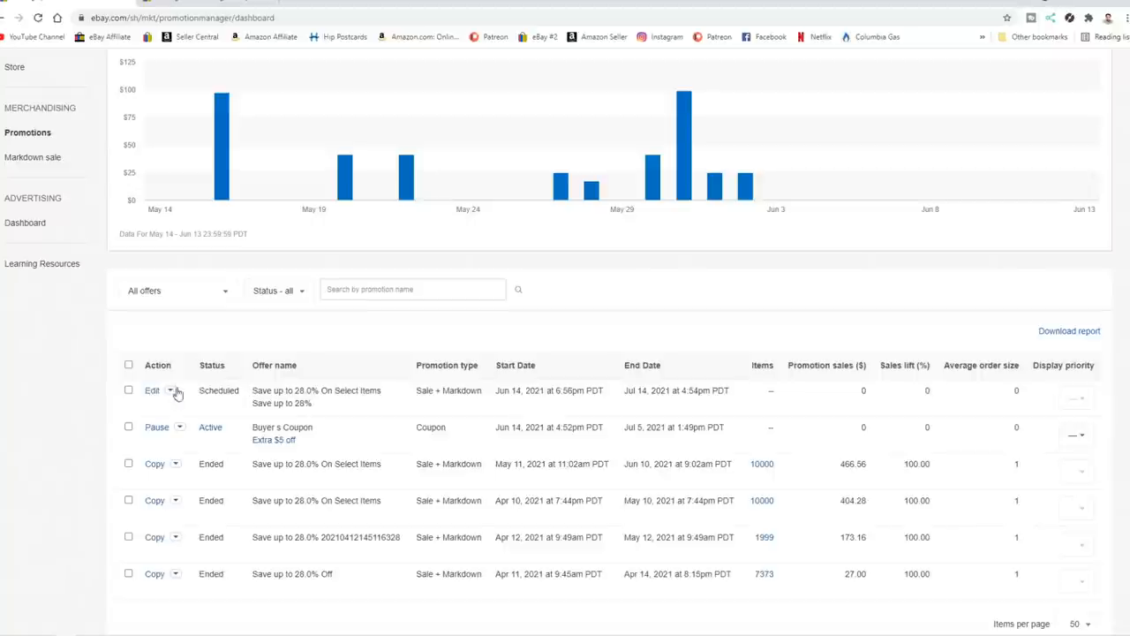
{"action": "mouse_move", "coordinate": [219, 408]}
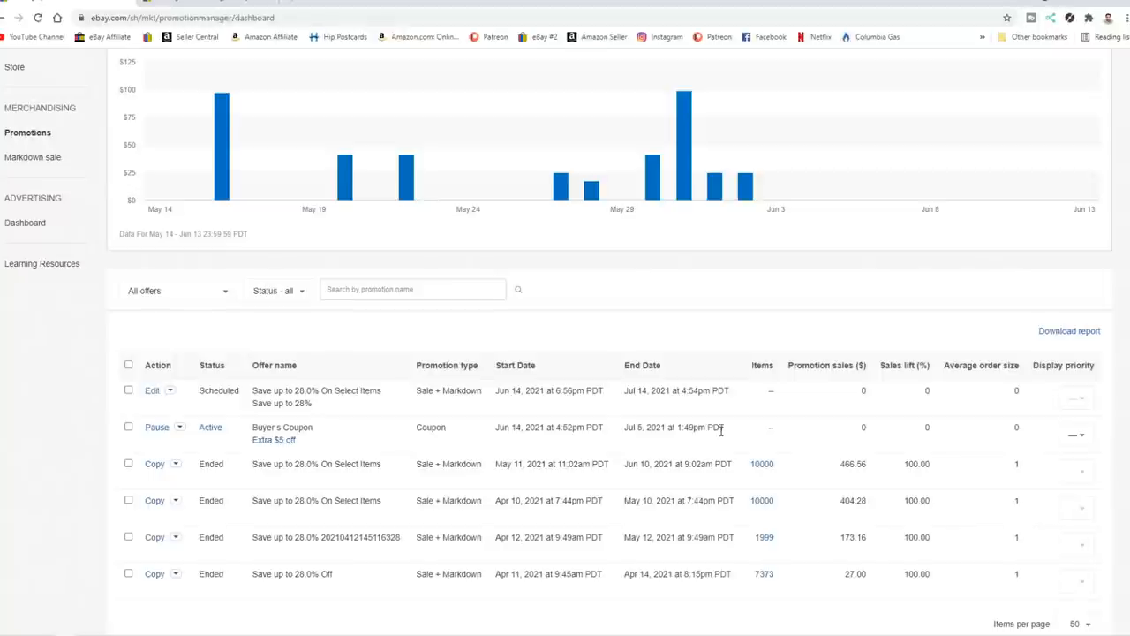
{"action": "scroll", "scroll_direction": "down", "scroll_amount": 3}
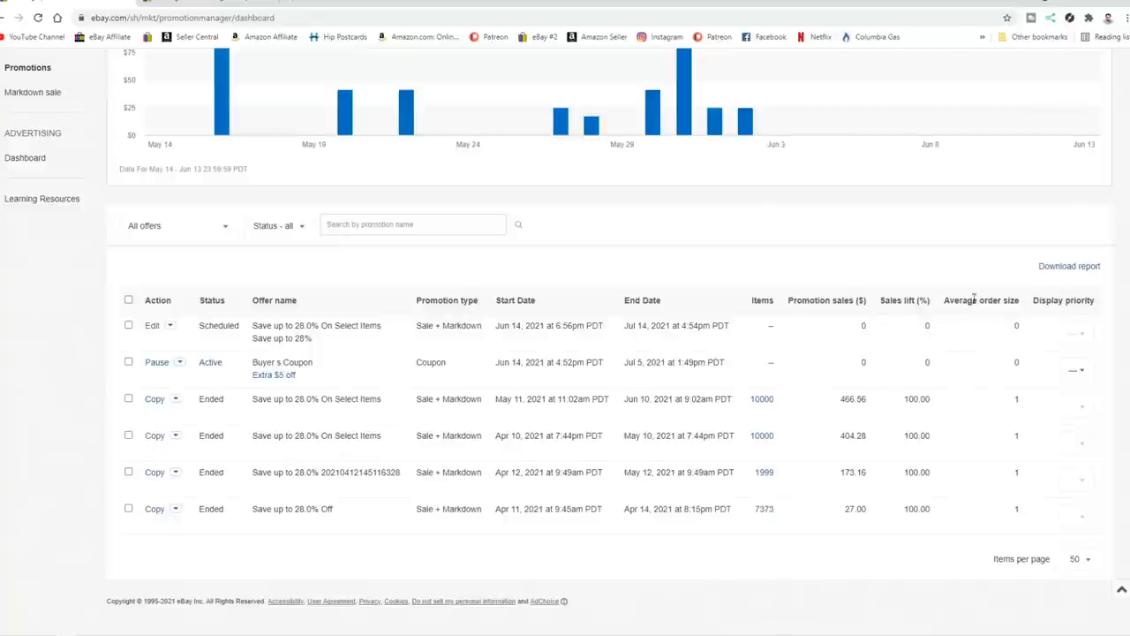
- Create a new sale event with markdown at 20% off each item and continue to item selection
{"action": "left_click", "coordinate": [1055, 183]}
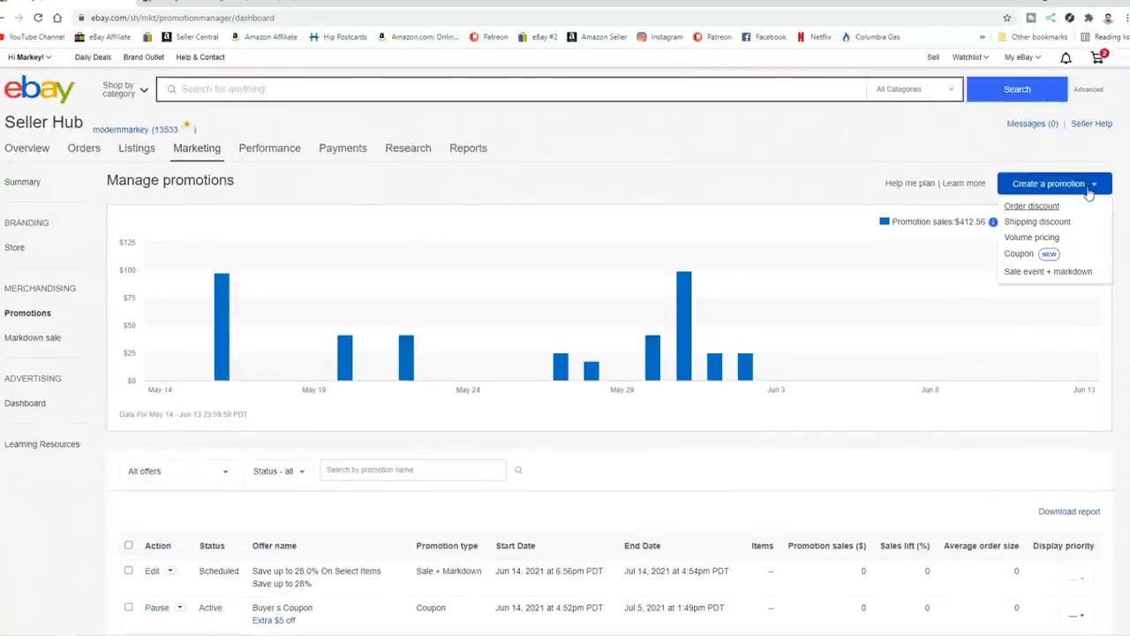
{"action": "left_click", "coordinate": [1045, 271]}
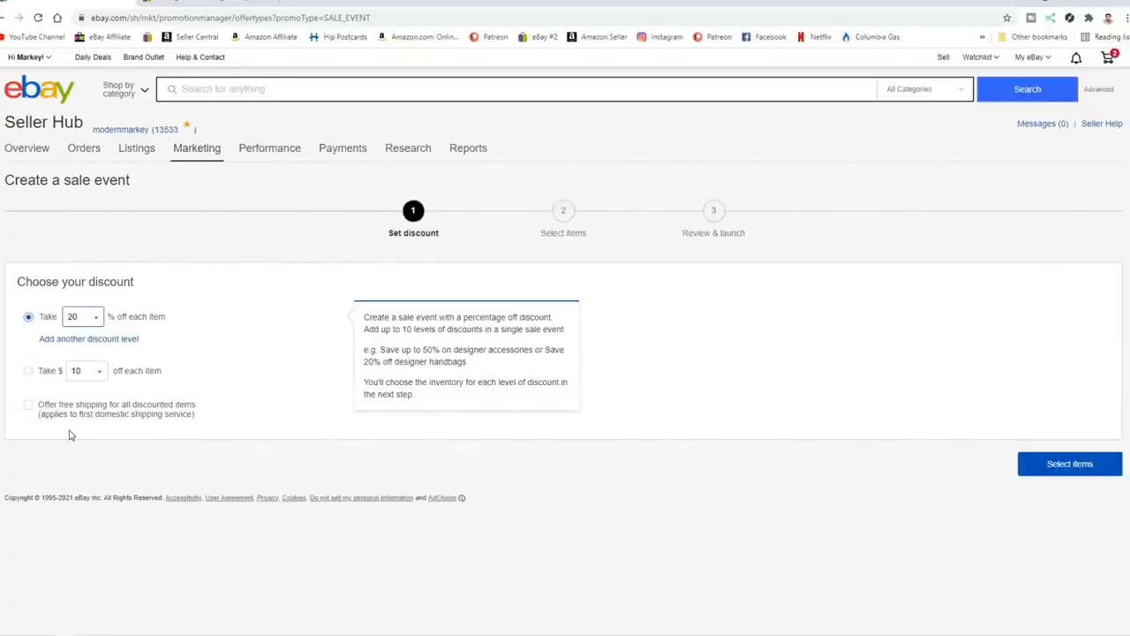
{"action": "mouse_move", "coordinate": [151, 386]}
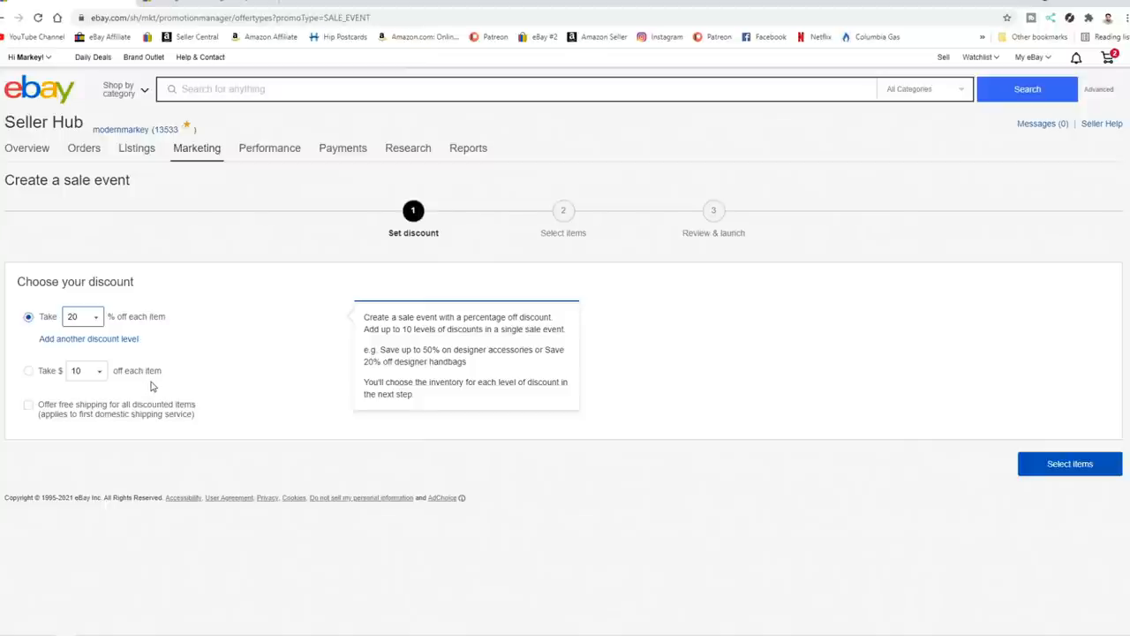
{"action": "left_click", "coordinate": [87, 339]}
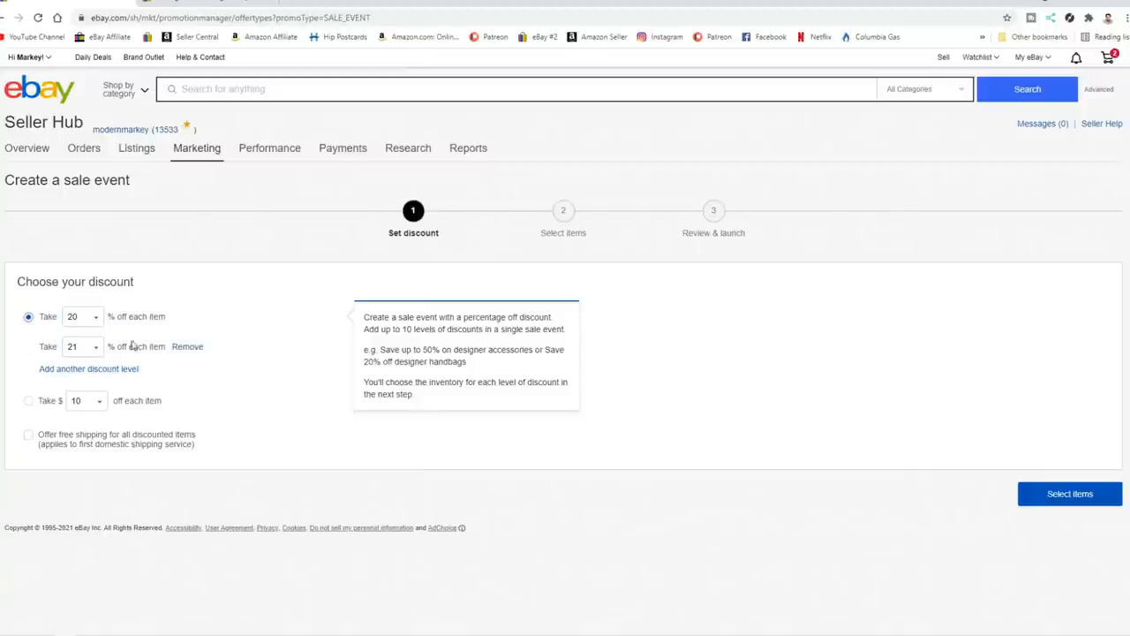
{"action": "mouse_move", "coordinate": [187, 347]}
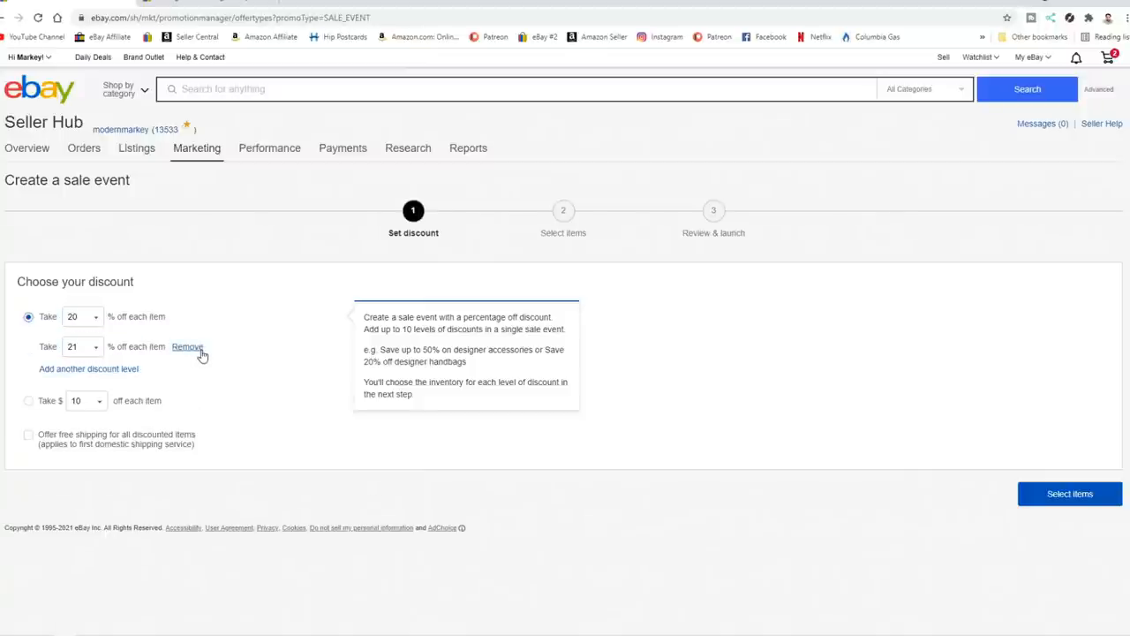
{"action": "left_click", "coordinate": [187, 346]}
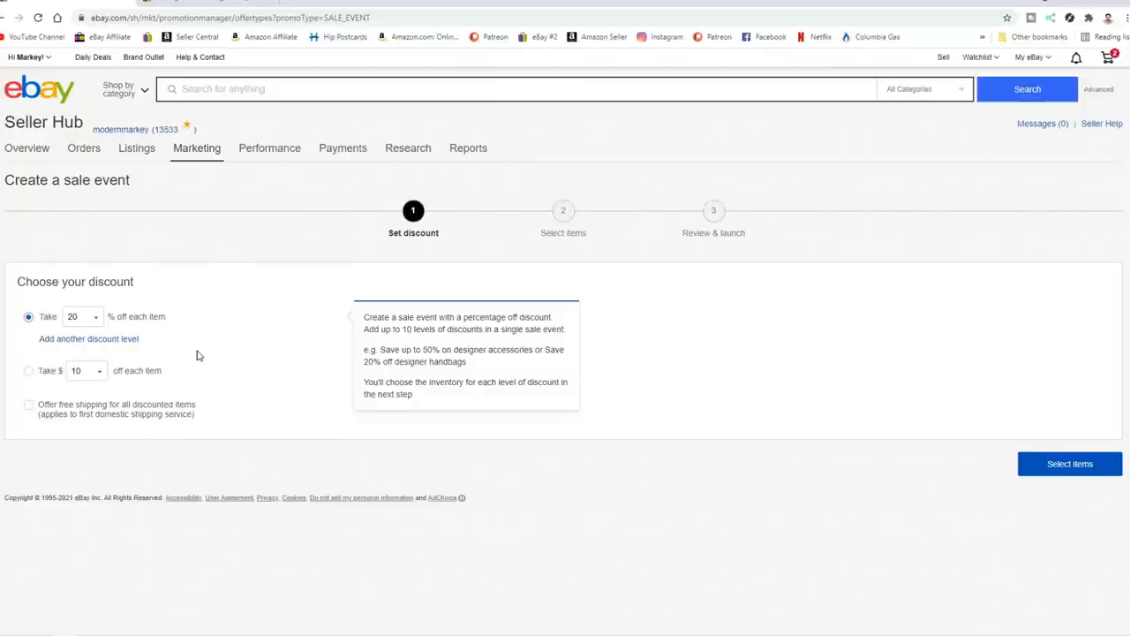
{"action": "mouse_move", "coordinate": [196, 357]}
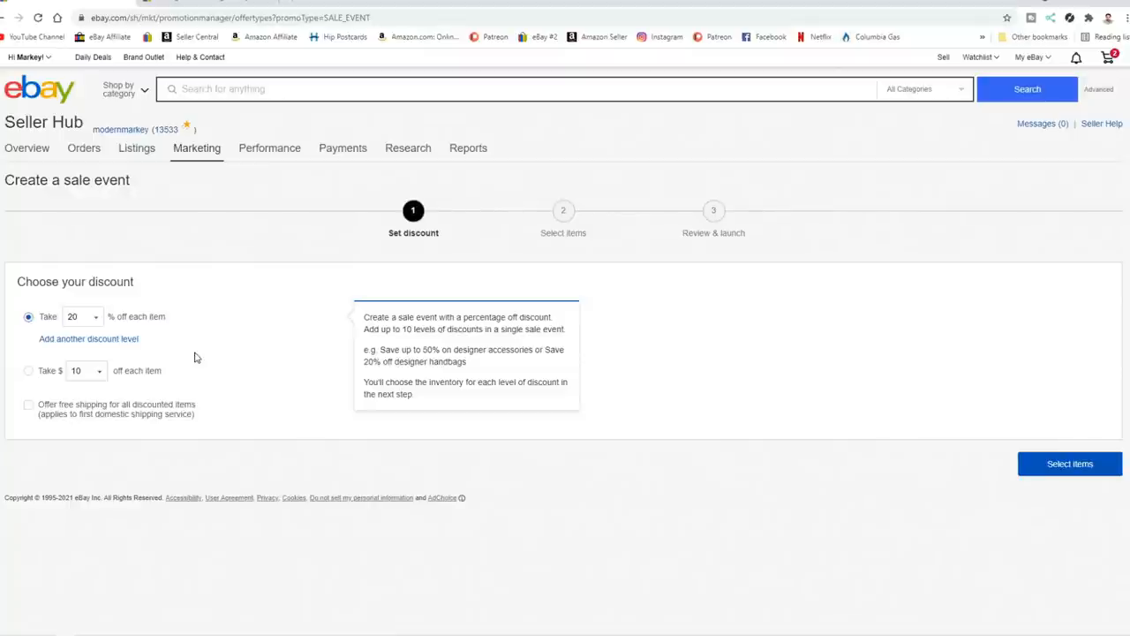
{"action": "mouse_move", "coordinate": [968, 458]}
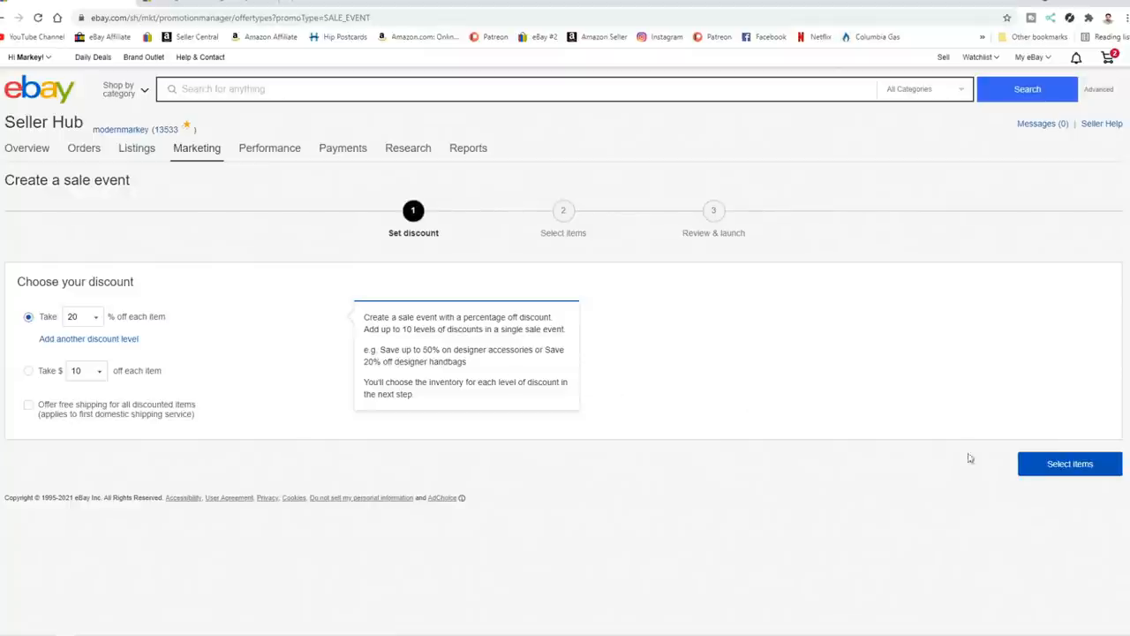
{"action": "left_click", "coordinate": [1069, 463]}
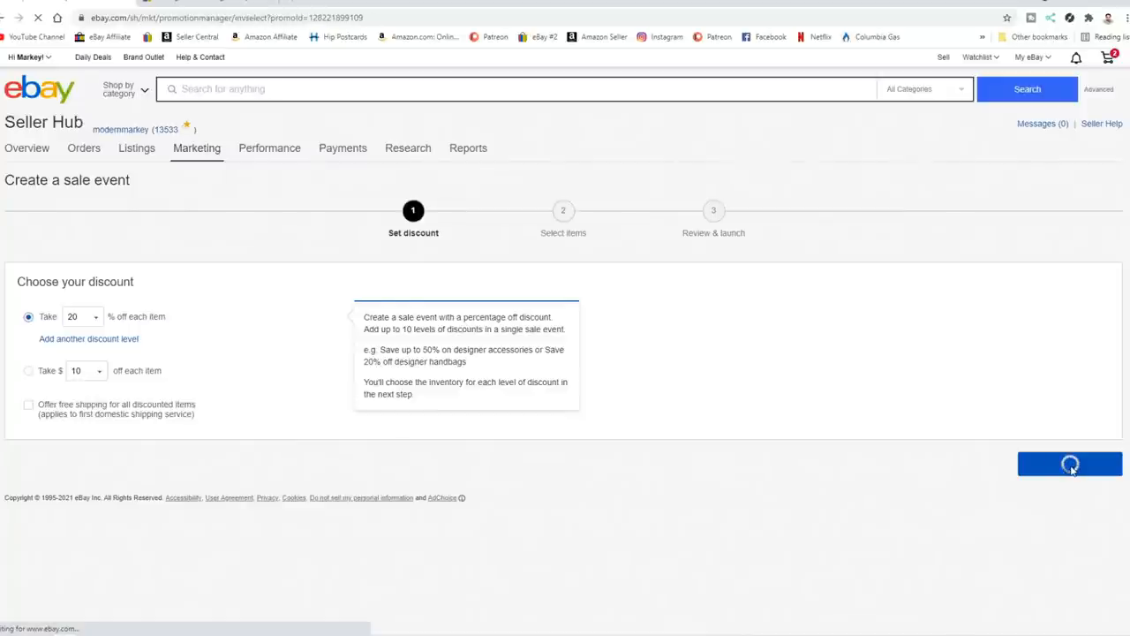
- Select items by category rule, including the Collectibles category
{"action": "left_click", "coordinate": [1069, 463]}
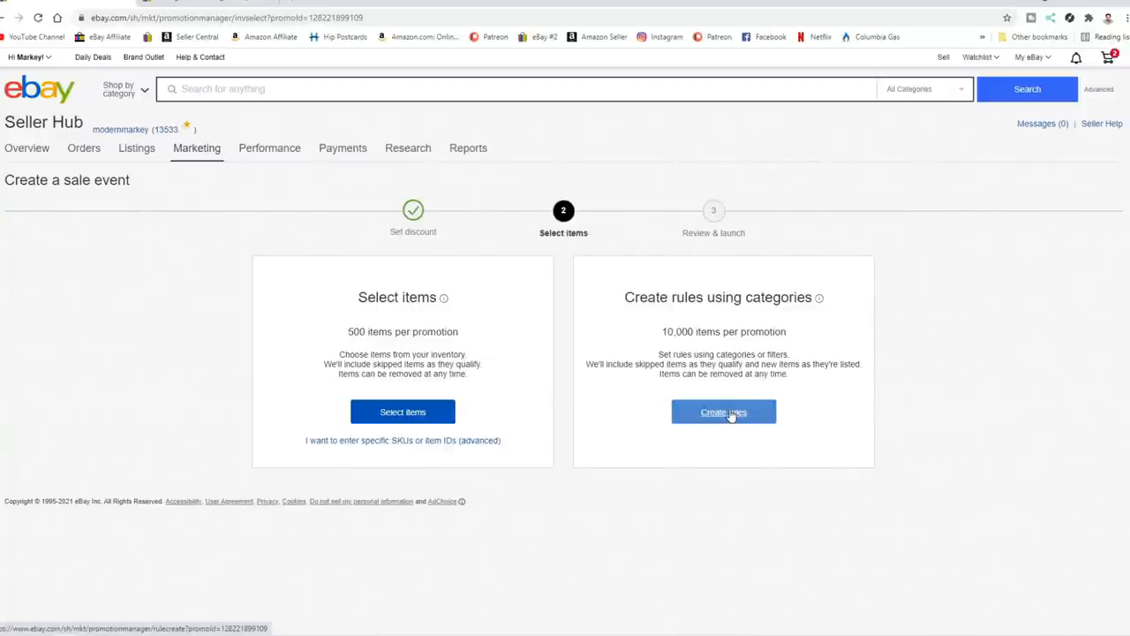
{"action": "left_click", "coordinate": [723, 412]}
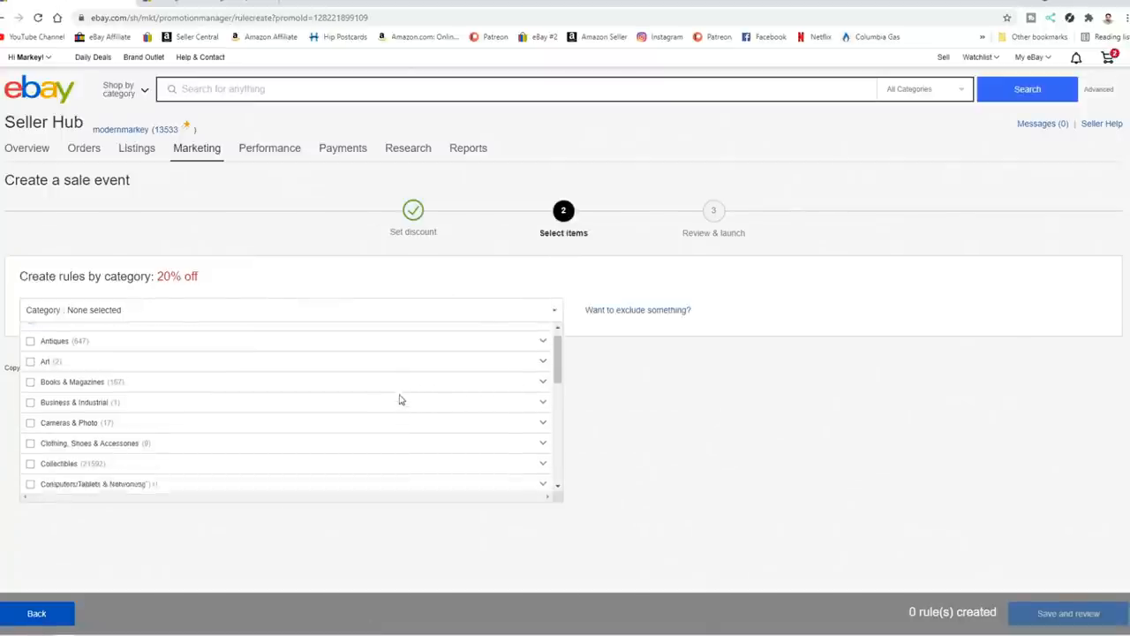
{"action": "scroll", "scroll_direction": "down", "scroll_amount": 3}
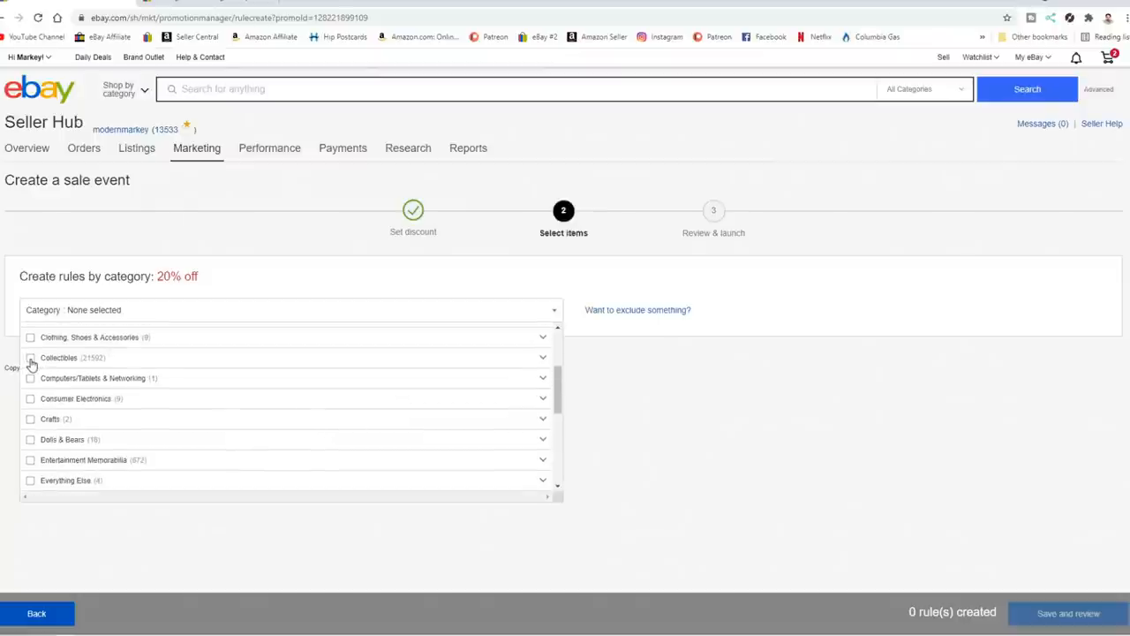
{"action": "left_click", "coordinate": [28, 358]}
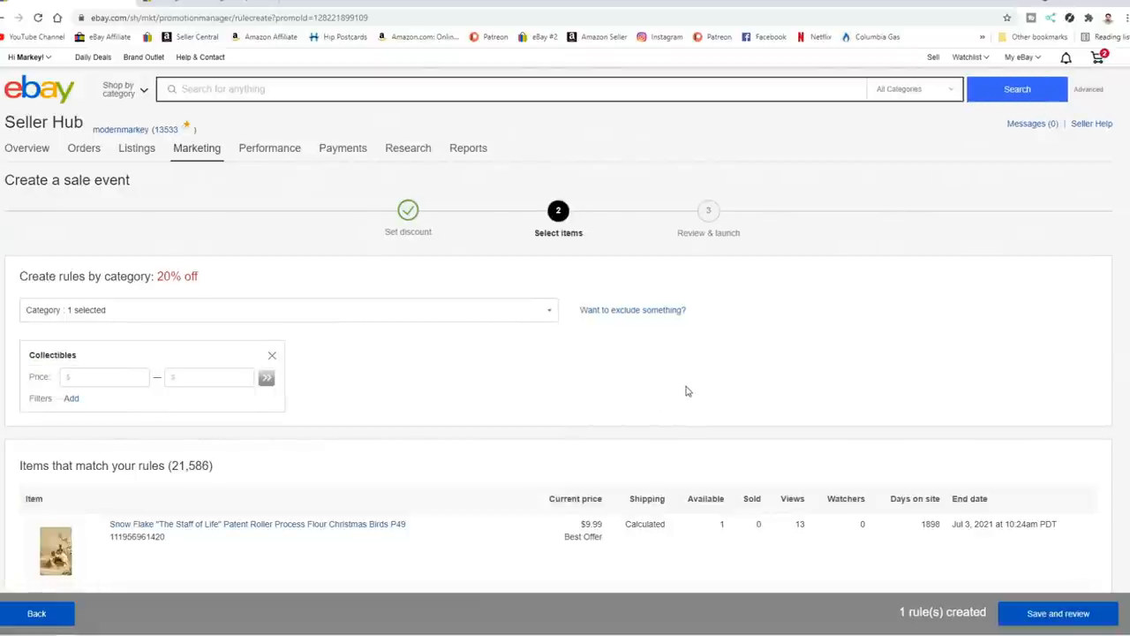
- Limit the Collectibles rule to prices 14.50–999.99, matching 17,538 items
{"action": "scroll", "scroll_direction": "down", "scroll_amount": 3}
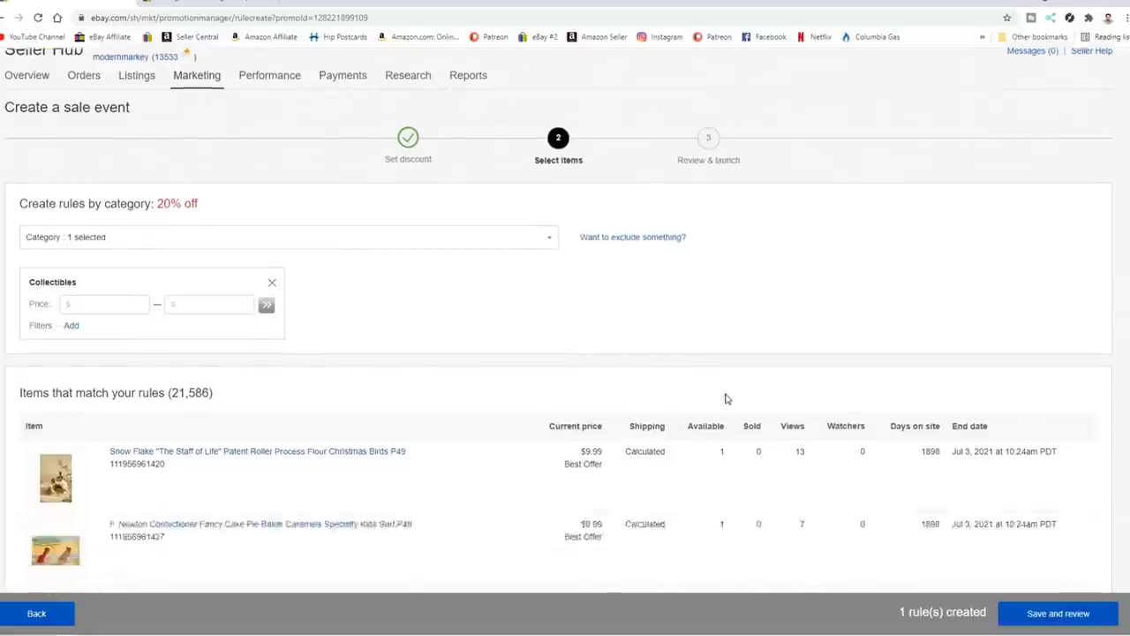
{"action": "scroll", "scroll_direction": "down", "scroll_amount": 3}
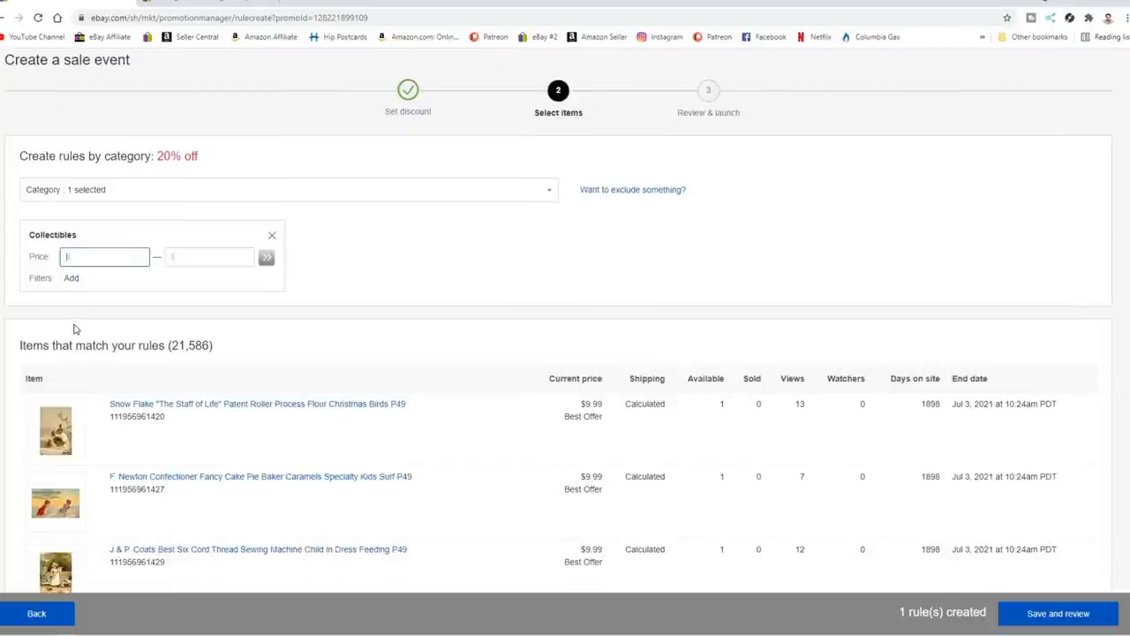
{"action": "type", "text": "14.50"}
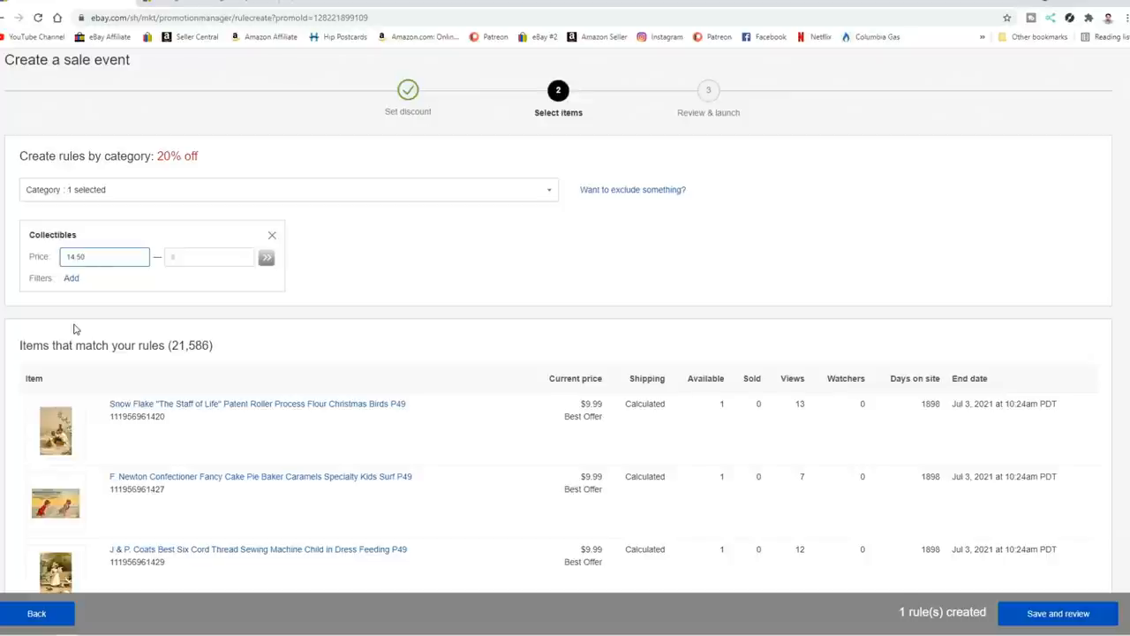
{"action": "left_click", "coordinate": [209, 256]}
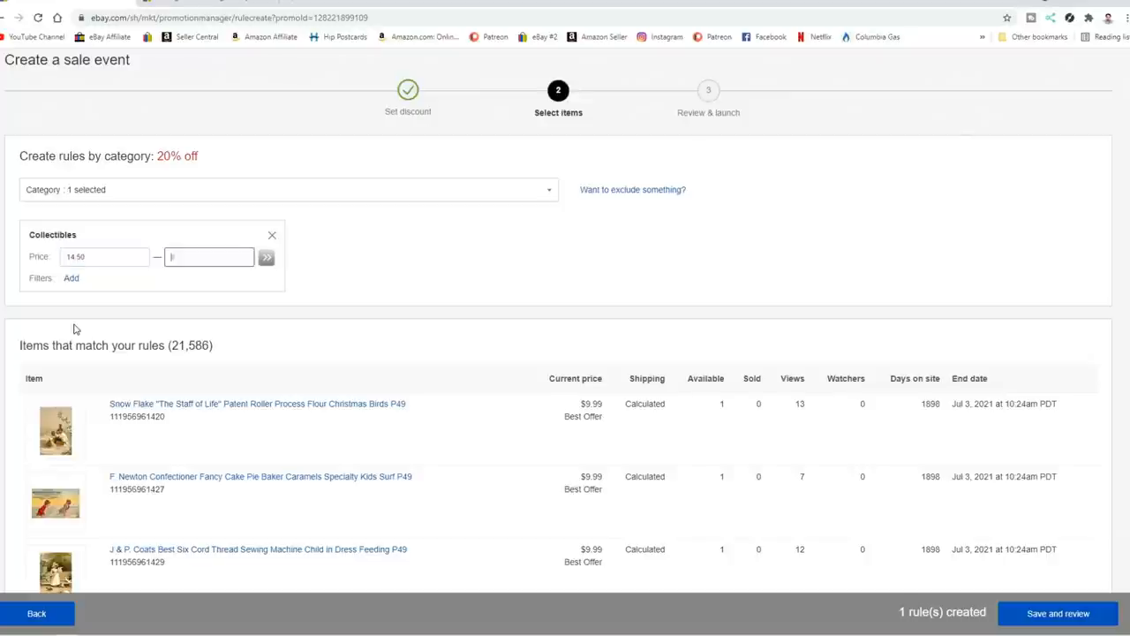
{"action": "type", "text": "999.99"}
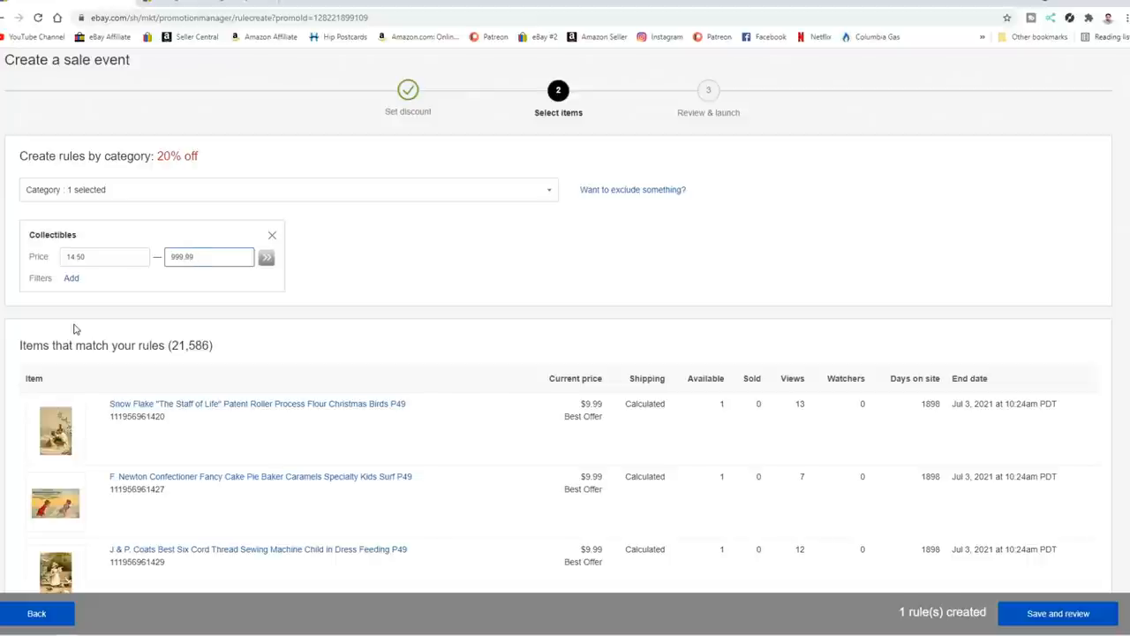
{"action": "left_click", "coordinate": [234, 257]}
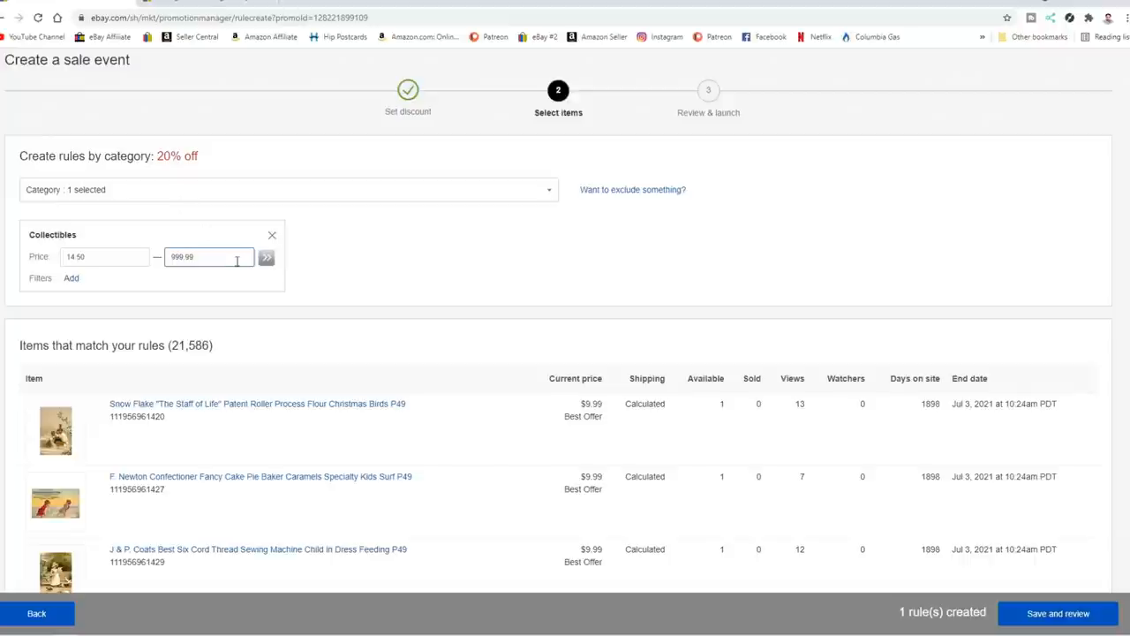
{"action": "left_click", "coordinate": [266, 257]}
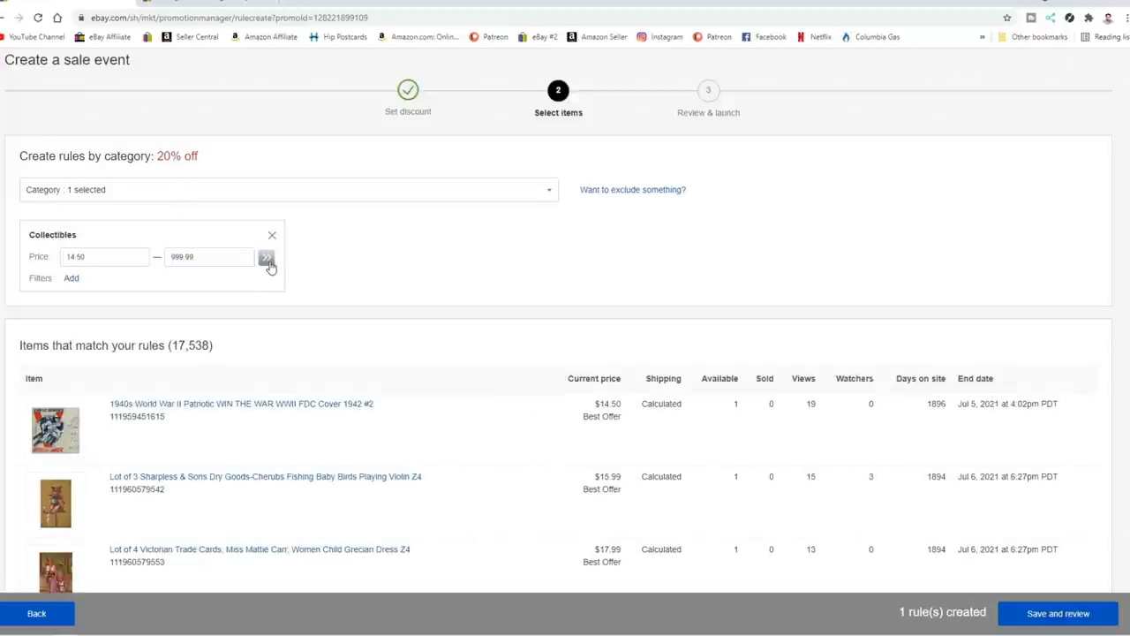
{"action": "mouse_move", "coordinate": [105, 297]}
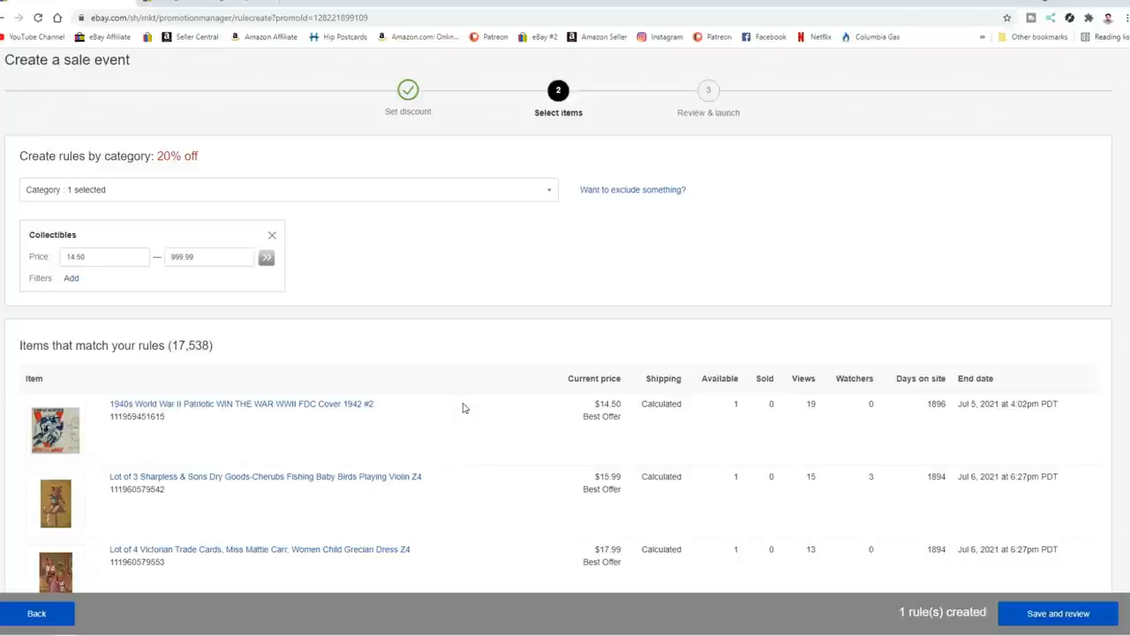
{"action": "scroll", "scroll_direction": "down", "scroll_amount": 3}
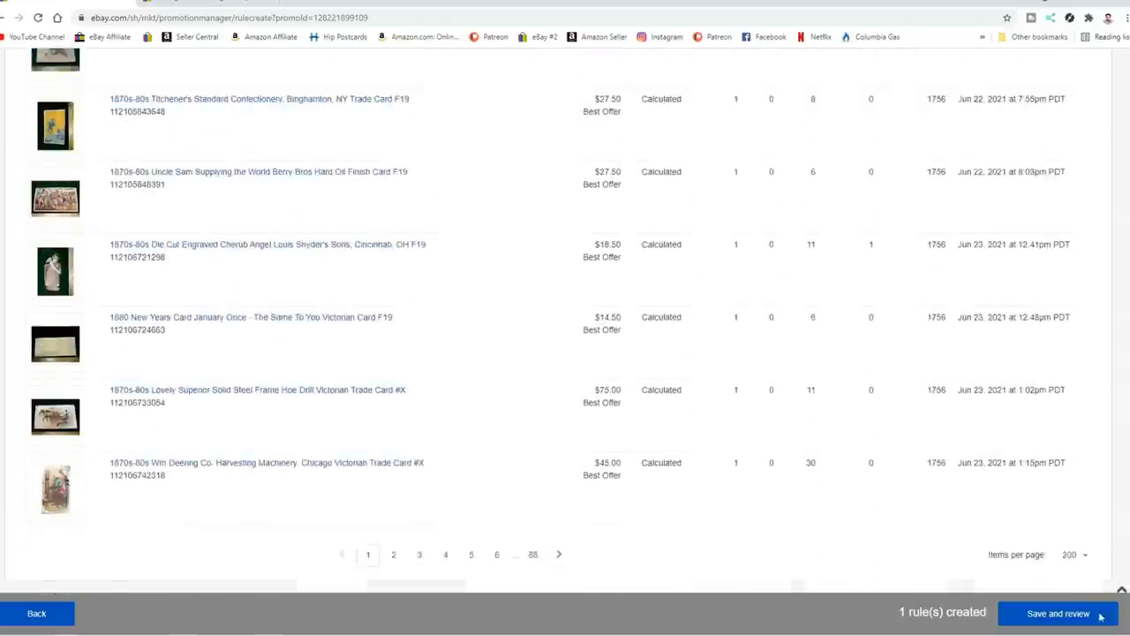
- Save the category rule and shorten the event name to 'Save up to 20.0%'
{"action": "left_click", "coordinate": [1054, 612]}
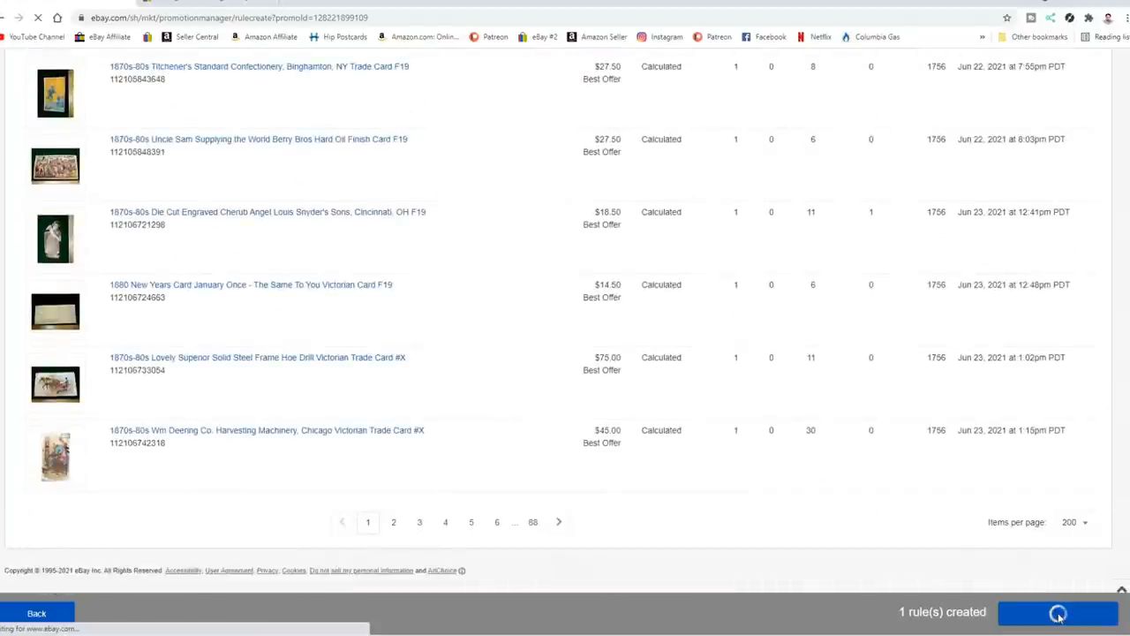
{"action": "left_click", "coordinate": [1054, 613]}
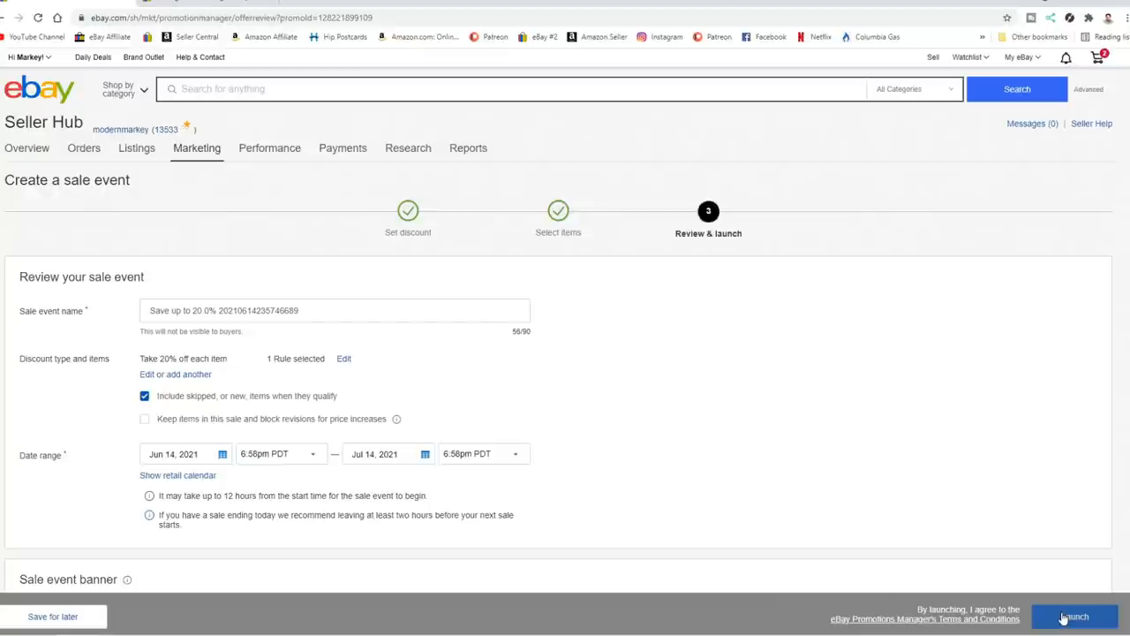
{"action": "left_click", "coordinate": [321, 310]}
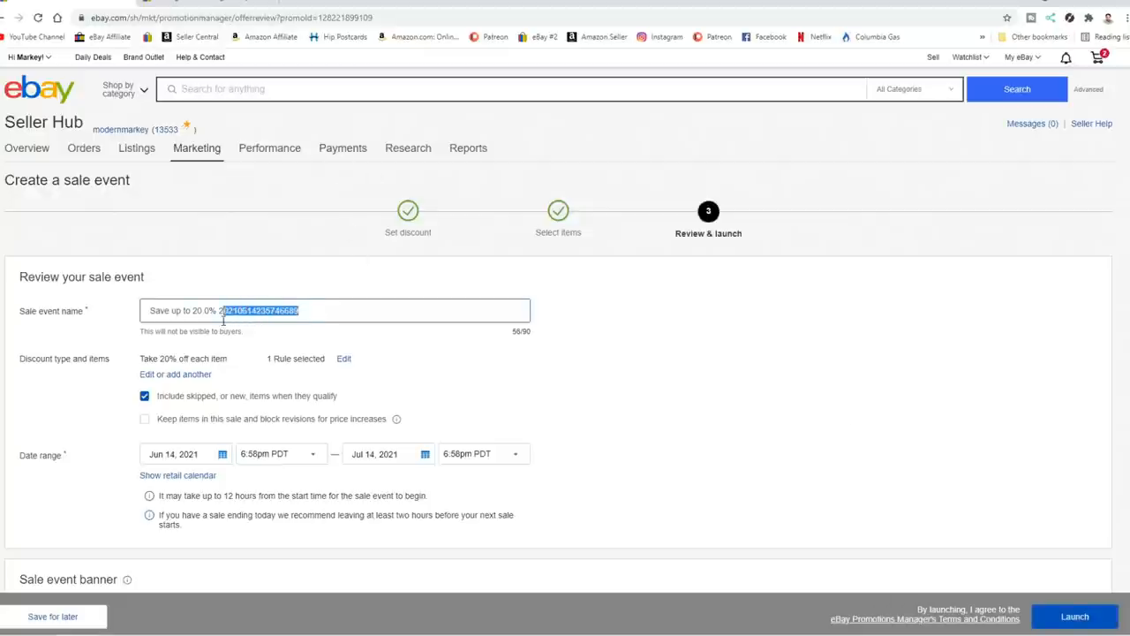
{"action": "key", "text": "Delete"}
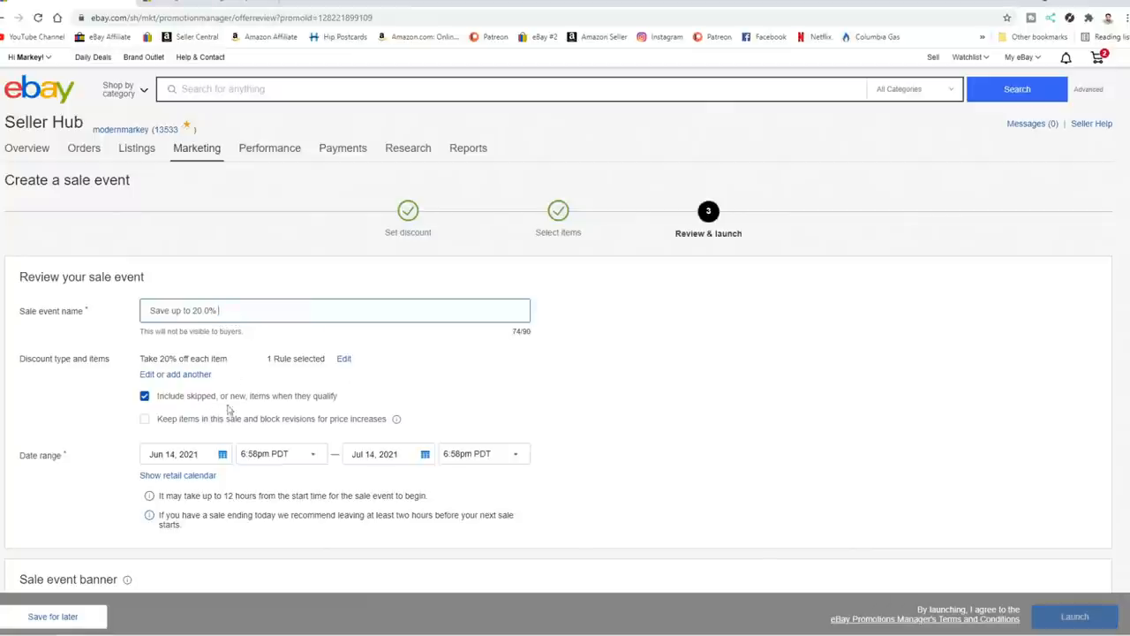
{"action": "mouse_move", "coordinate": [333, 411]}
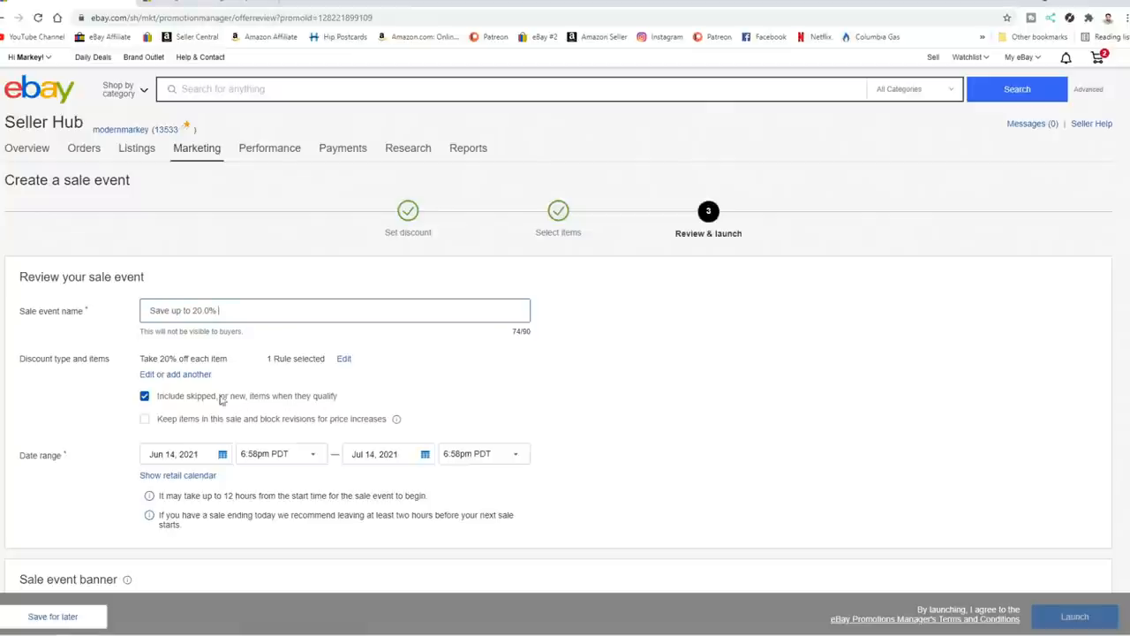
- Stop including skipped or new items and block price-increase revisions during the sale
{"action": "left_click", "coordinate": [144, 396]}
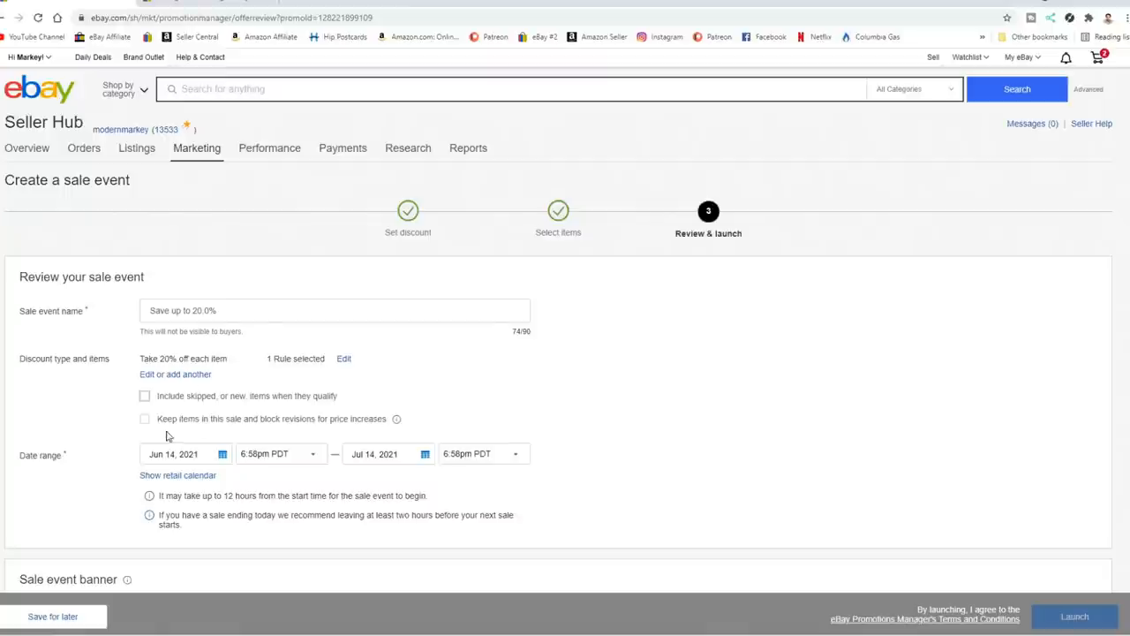
{"action": "mouse_move", "coordinate": [153, 421]}
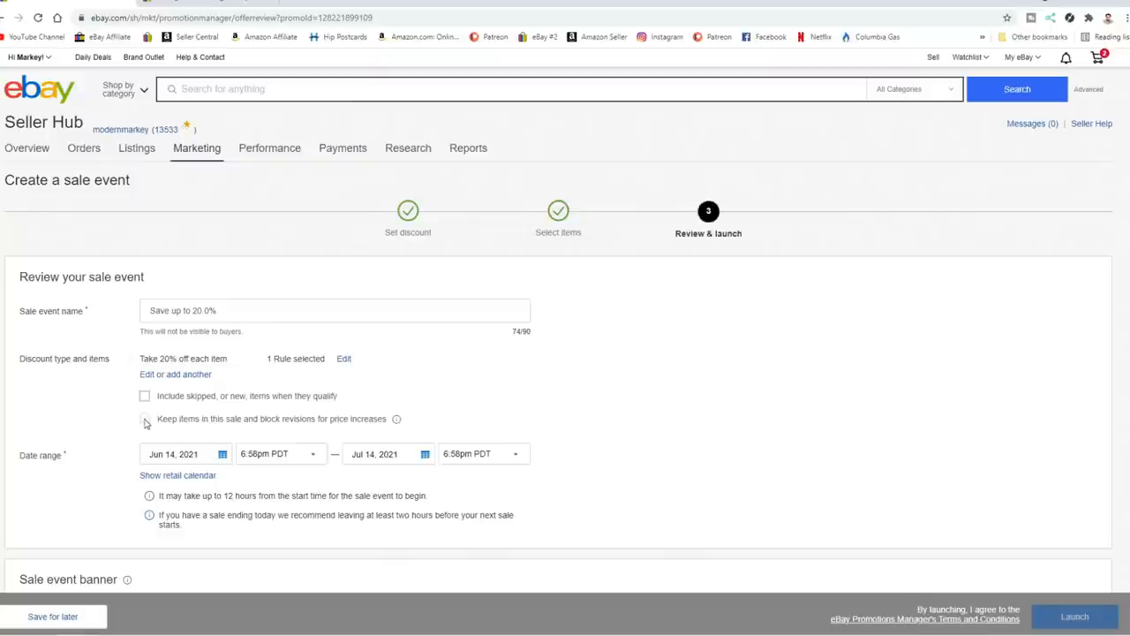
{"action": "left_click", "coordinate": [145, 420]}
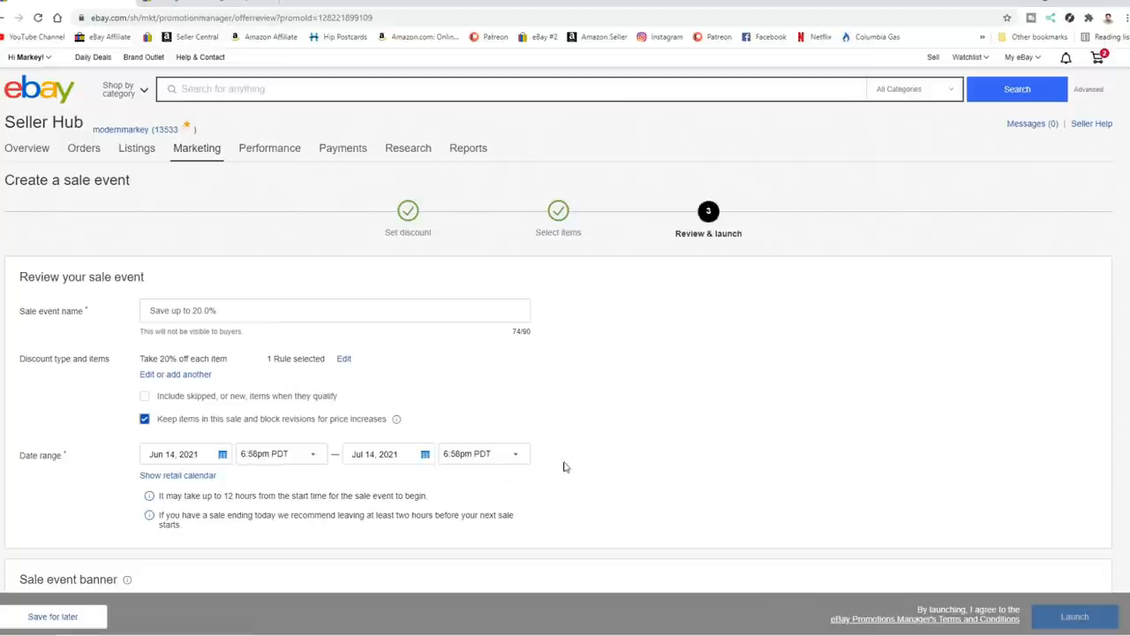
{"action": "mouse_move", "coordinate": [629, 462]}
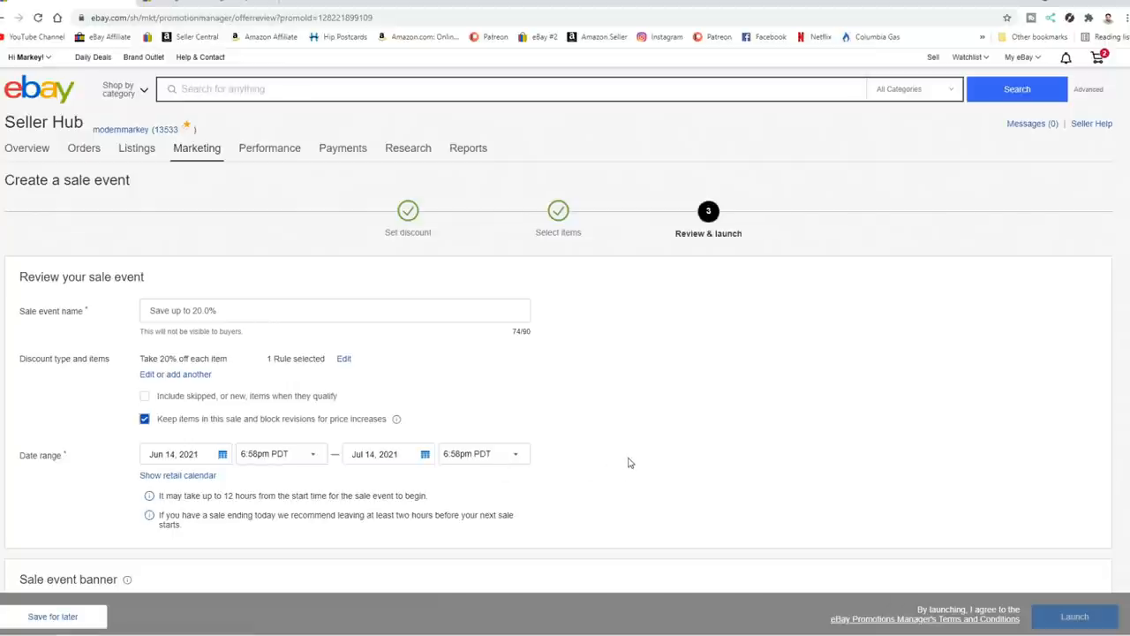
{"action": "mouse_move", "coordinate": [388, 431]}
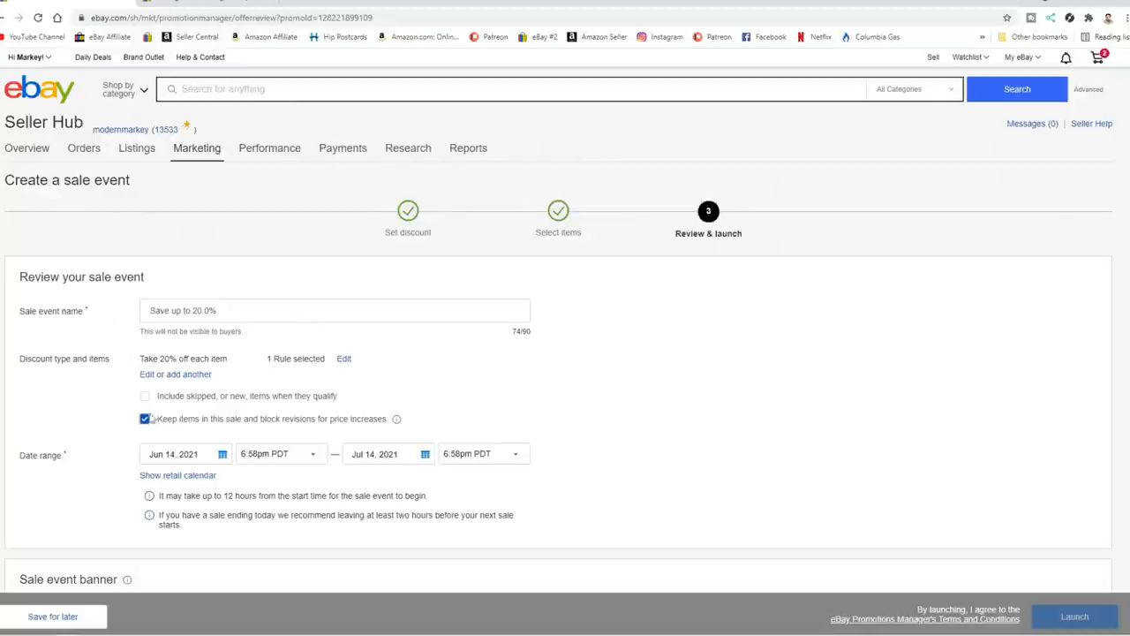
{"action": "mouse_move", "coordinate": [701, 399]}
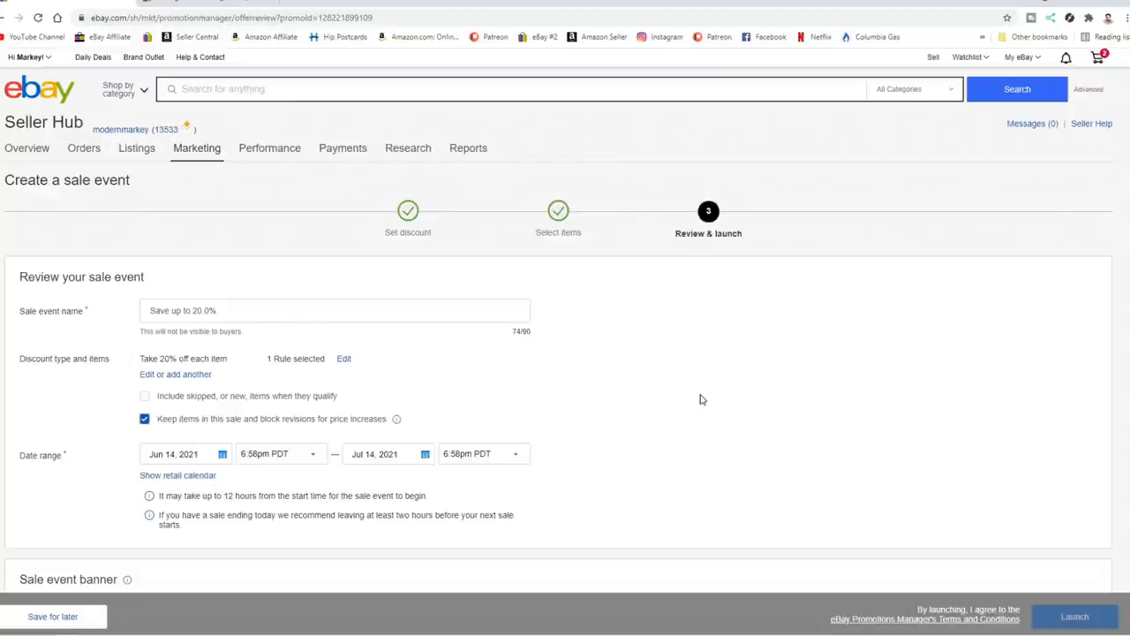
{"action": "scroll", "scroll_direction": "down", "scroll_amount": 3}
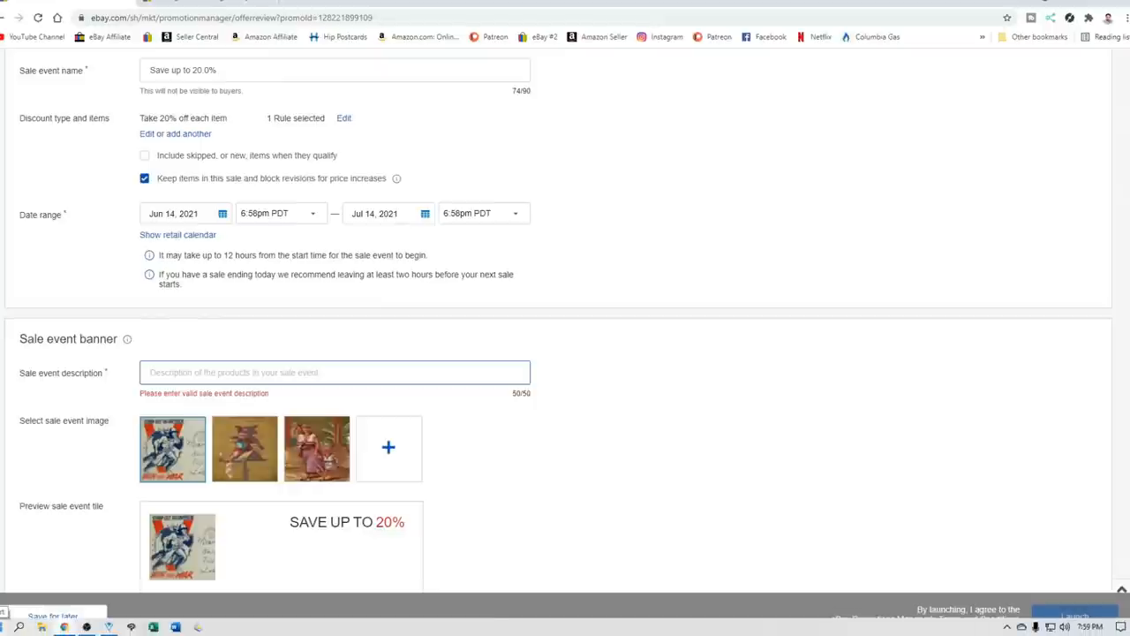
- Enter the banner description '20% Off On Select Store Items' and launch the sale
{"action": "type", "text": "20% Off On"}
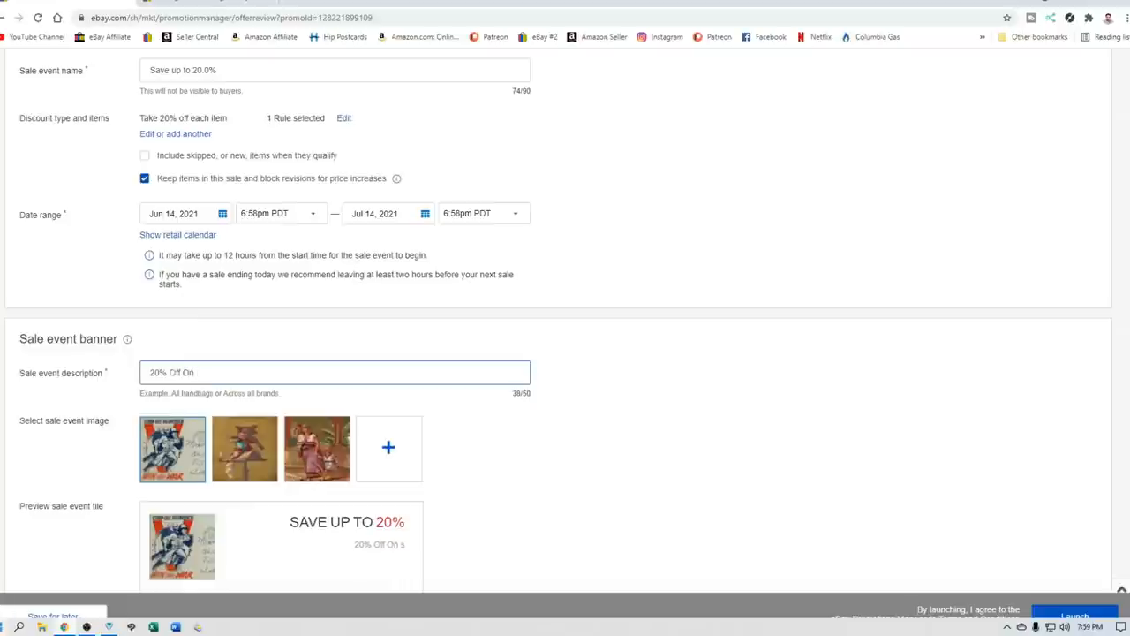
{"action": "type", "text": "Select"}
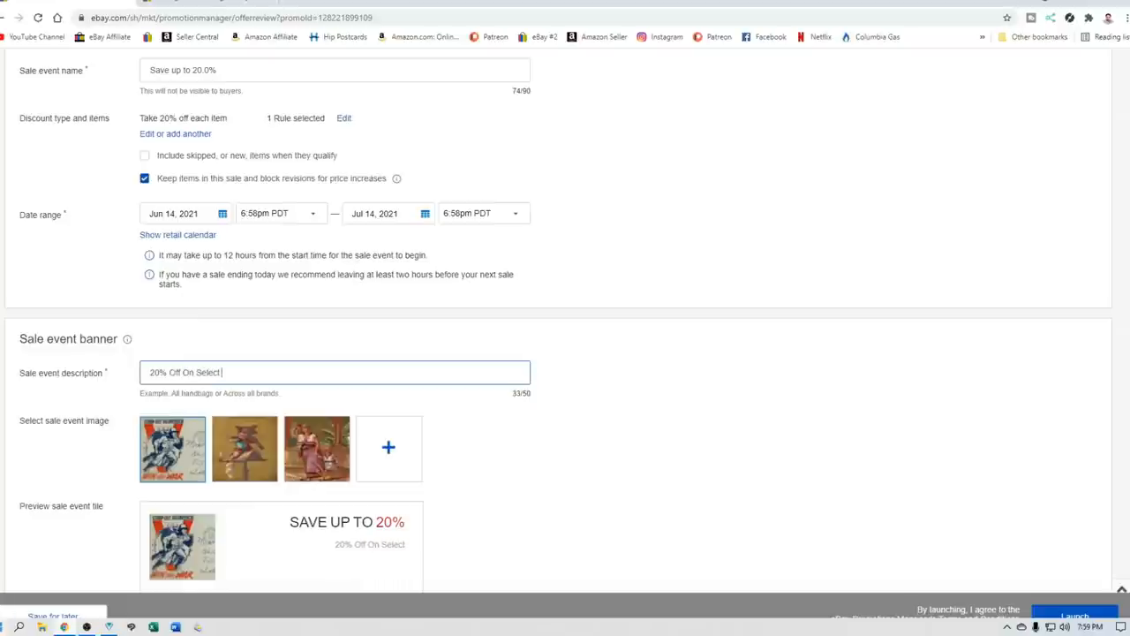
{"action": "type", "text": "Store Items"}
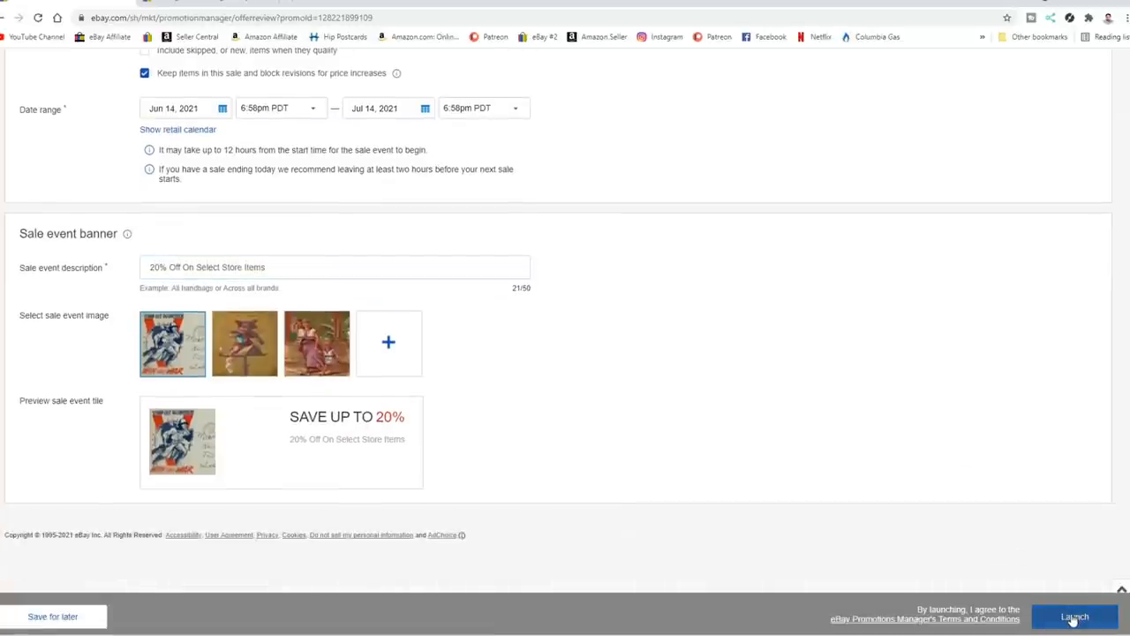
{"action": "left_click", "coordinate": [1076, 617]}
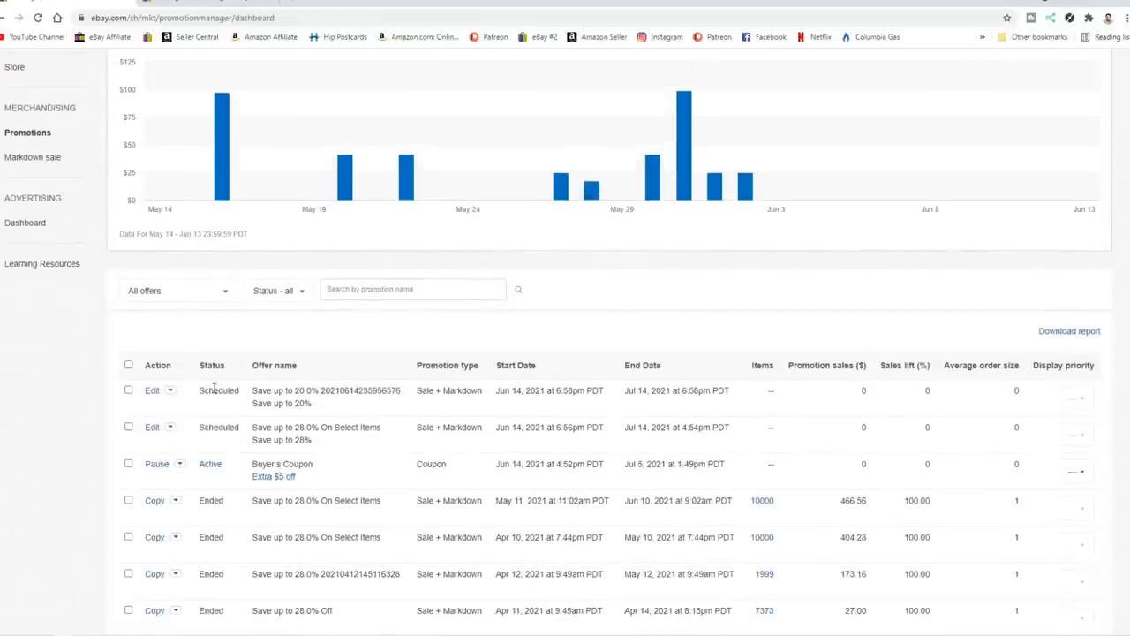
{"action": "mouse_move", "coordinate": [212, 343]}
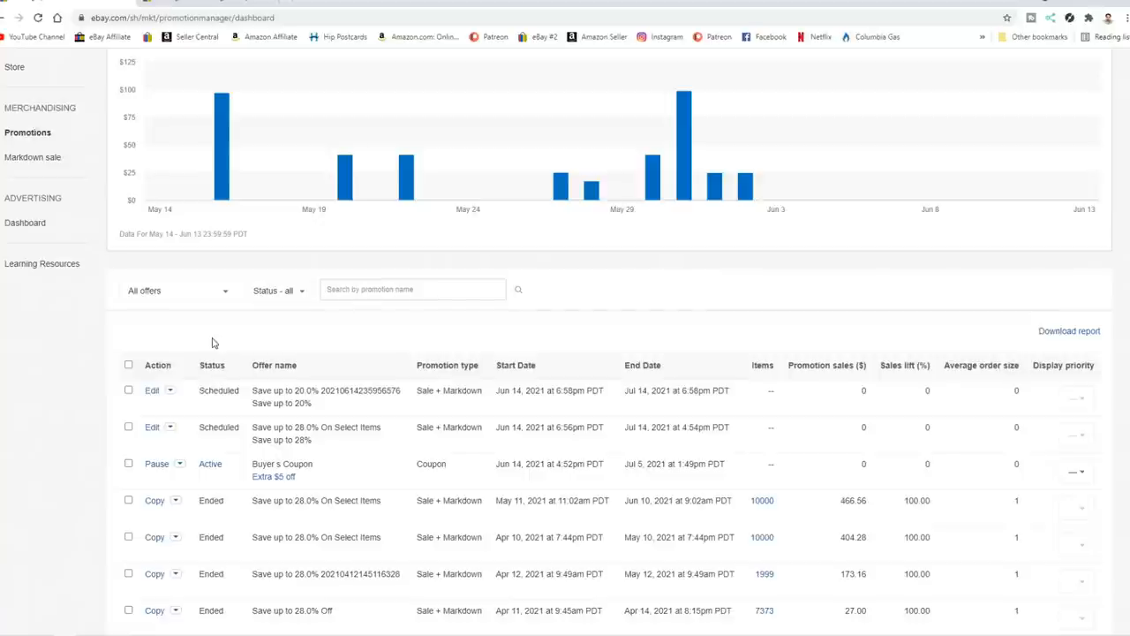
{"action": "mouse_move", "coordinate": [274, 476]}
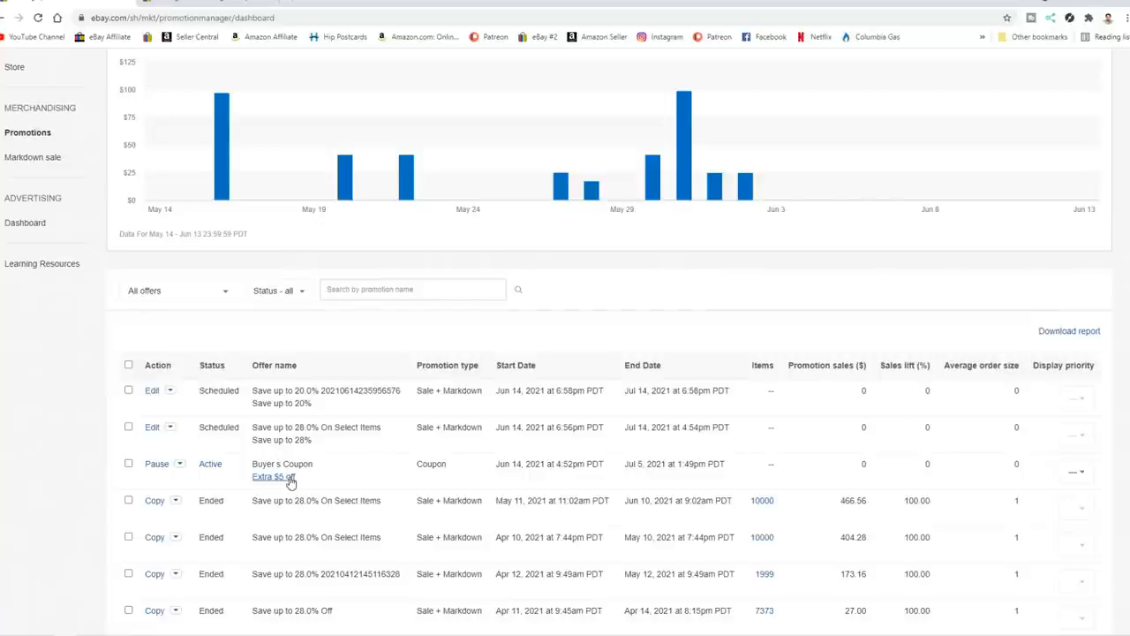
{"action": "mouse_move", "coordinate": [920, 391]}
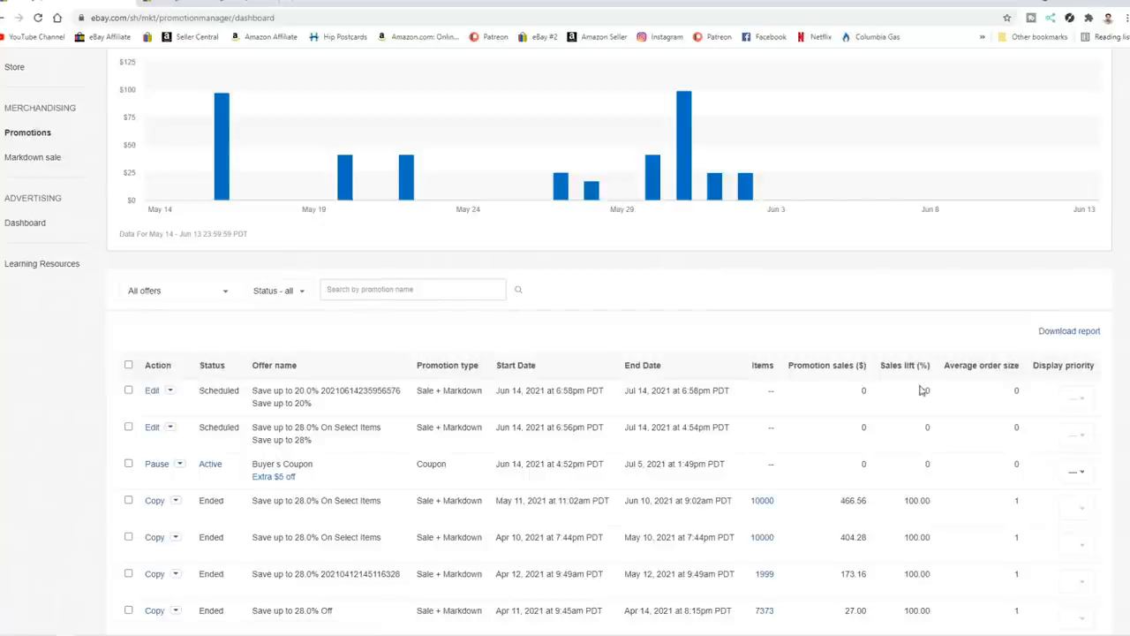
{"action": "mouse_move", "coordinate": [838, 405]}
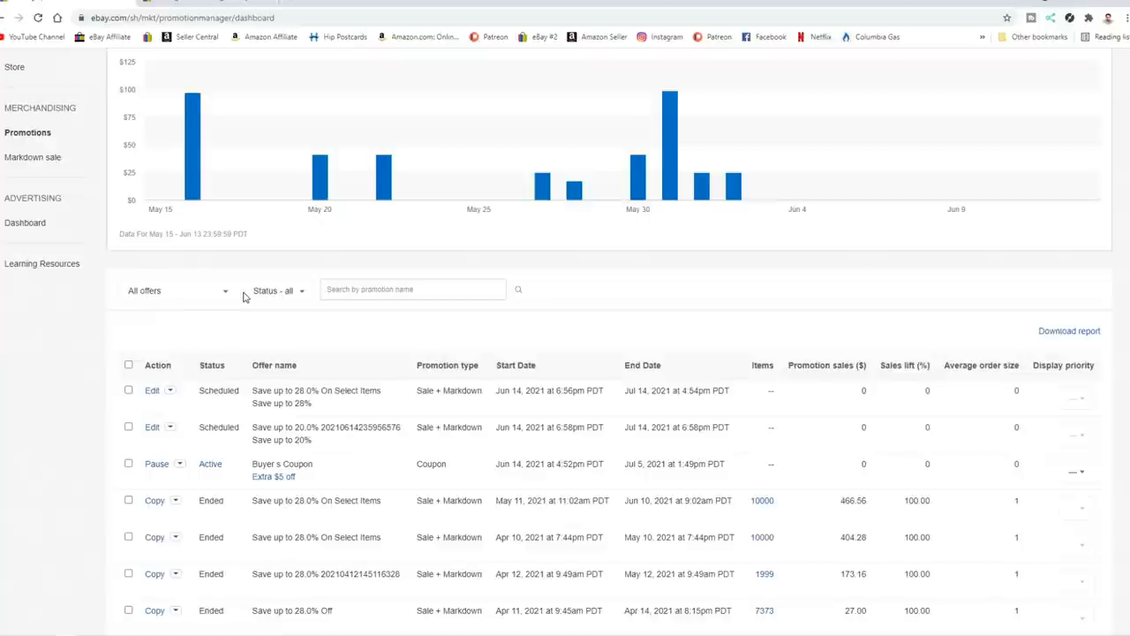
{"action": "mouse_move", "coordinate": [725, 186]}
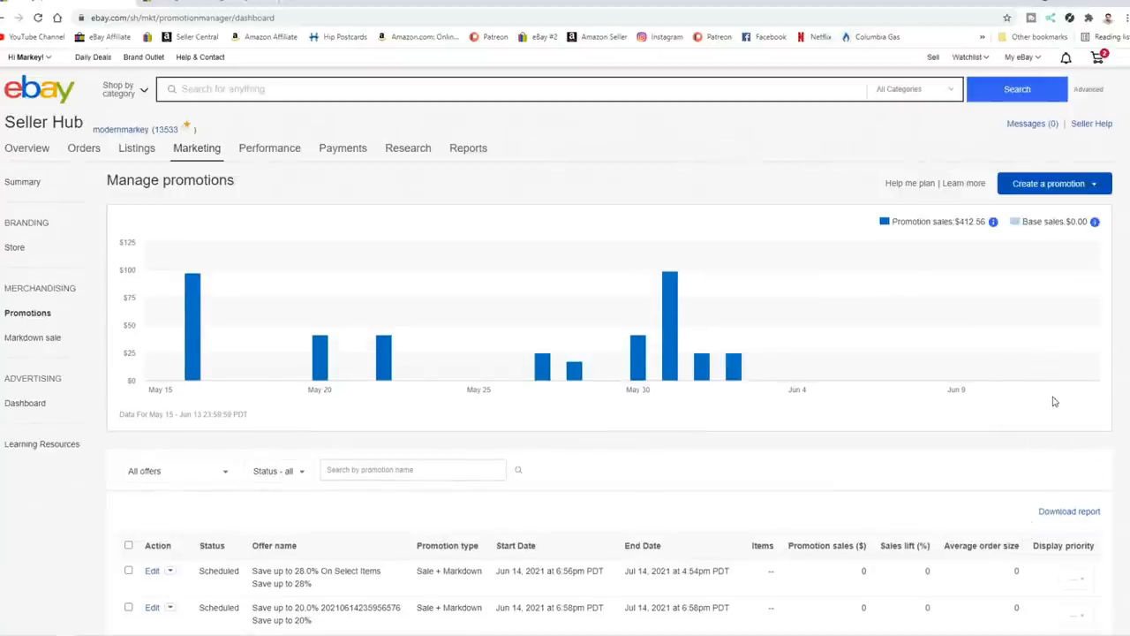
- Scroll the Manage promotions list to confirm both sales are Scheduled above the coupon
{"action": "scroll", "scroll_direction": "down", "scroll_amount": 3}
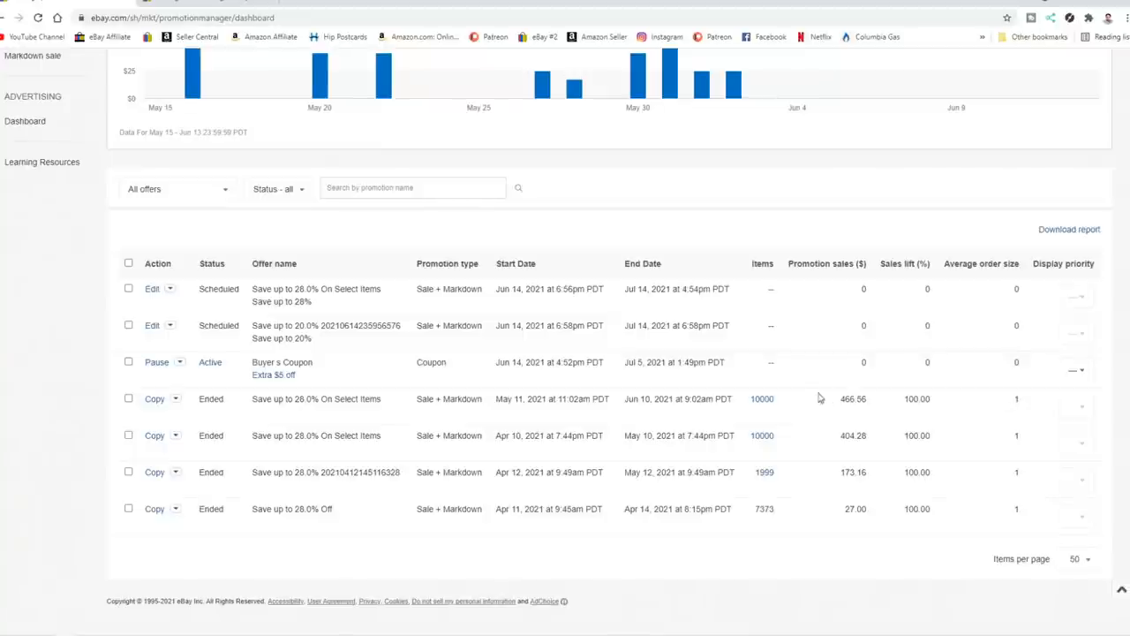
{"action": "mouse_move", "coordinate": [861, 415]}
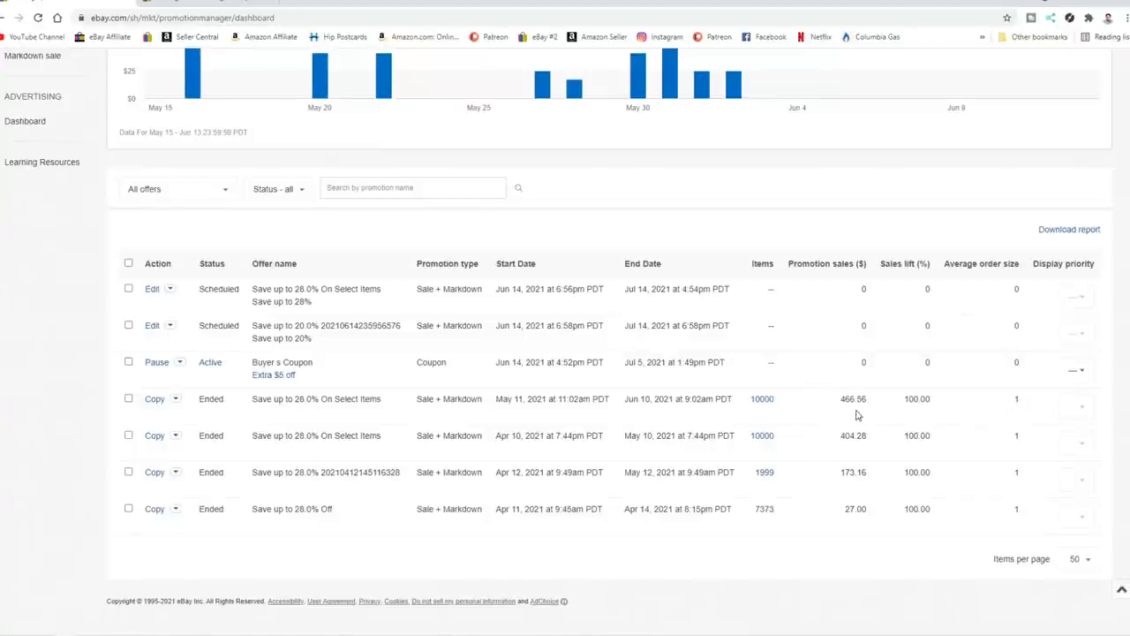
{"action": "mouse_move", "coordinate": [830, 407]}
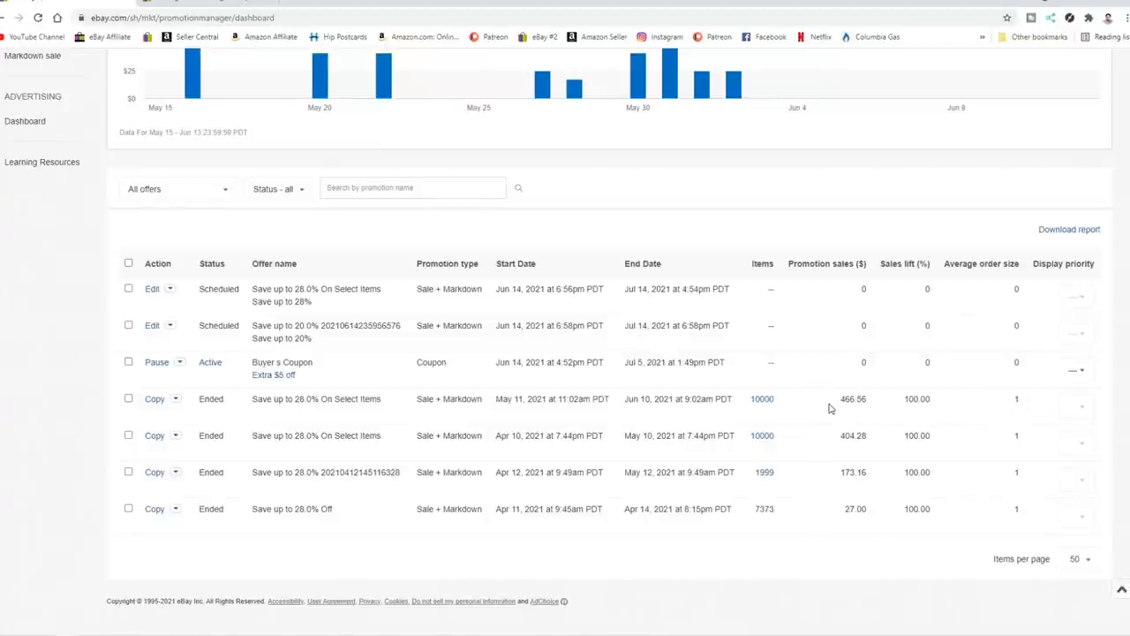
{"action": "mouse_move", "coordinate": [863, 412]}
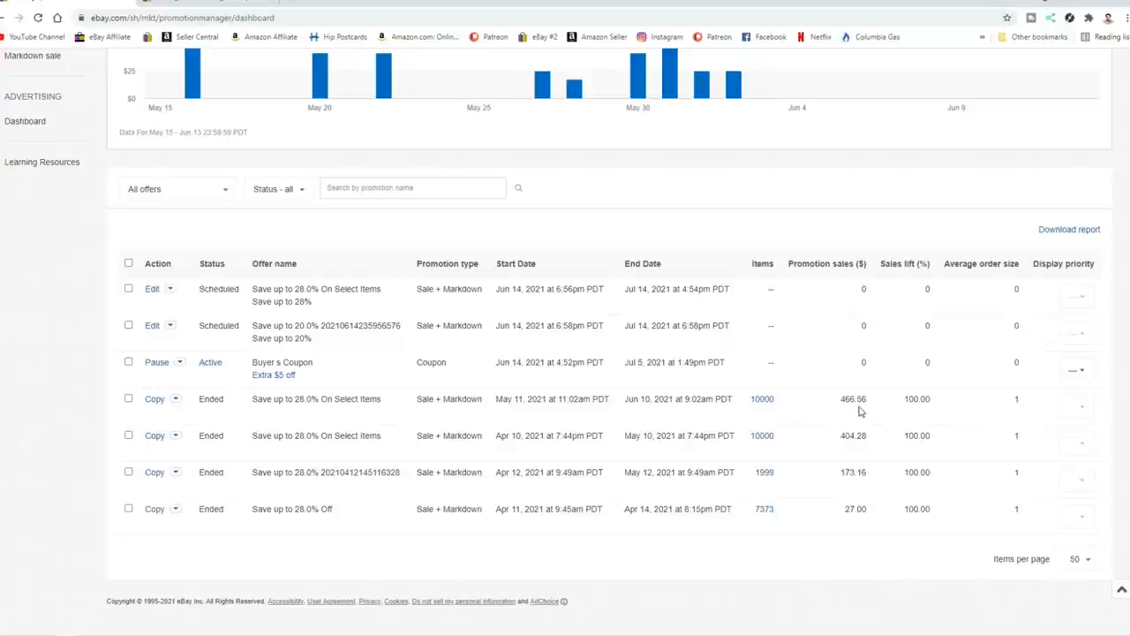
{"action": "mouse_move", "coordinate": [854, 400]}
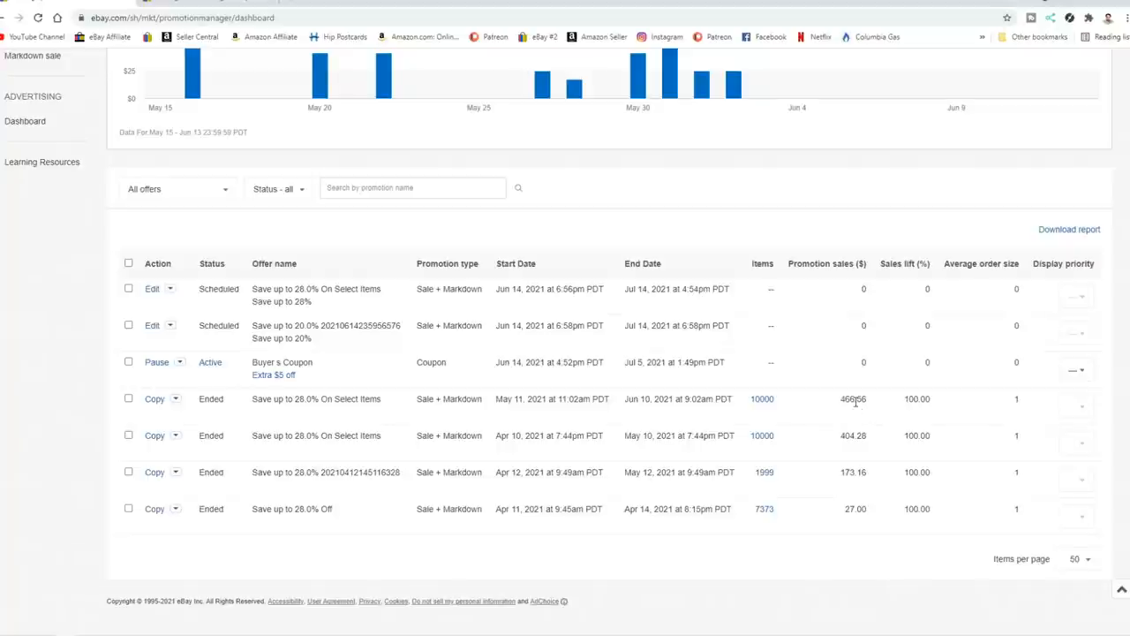
{"action": "mouse_move", "coordinate": [852, 400]}
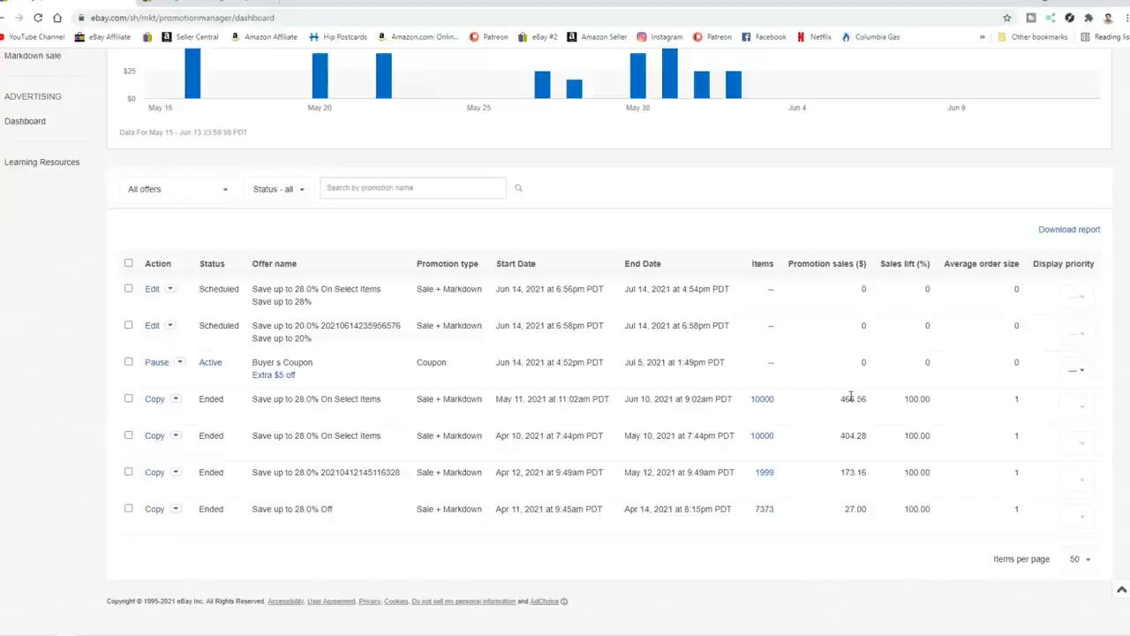